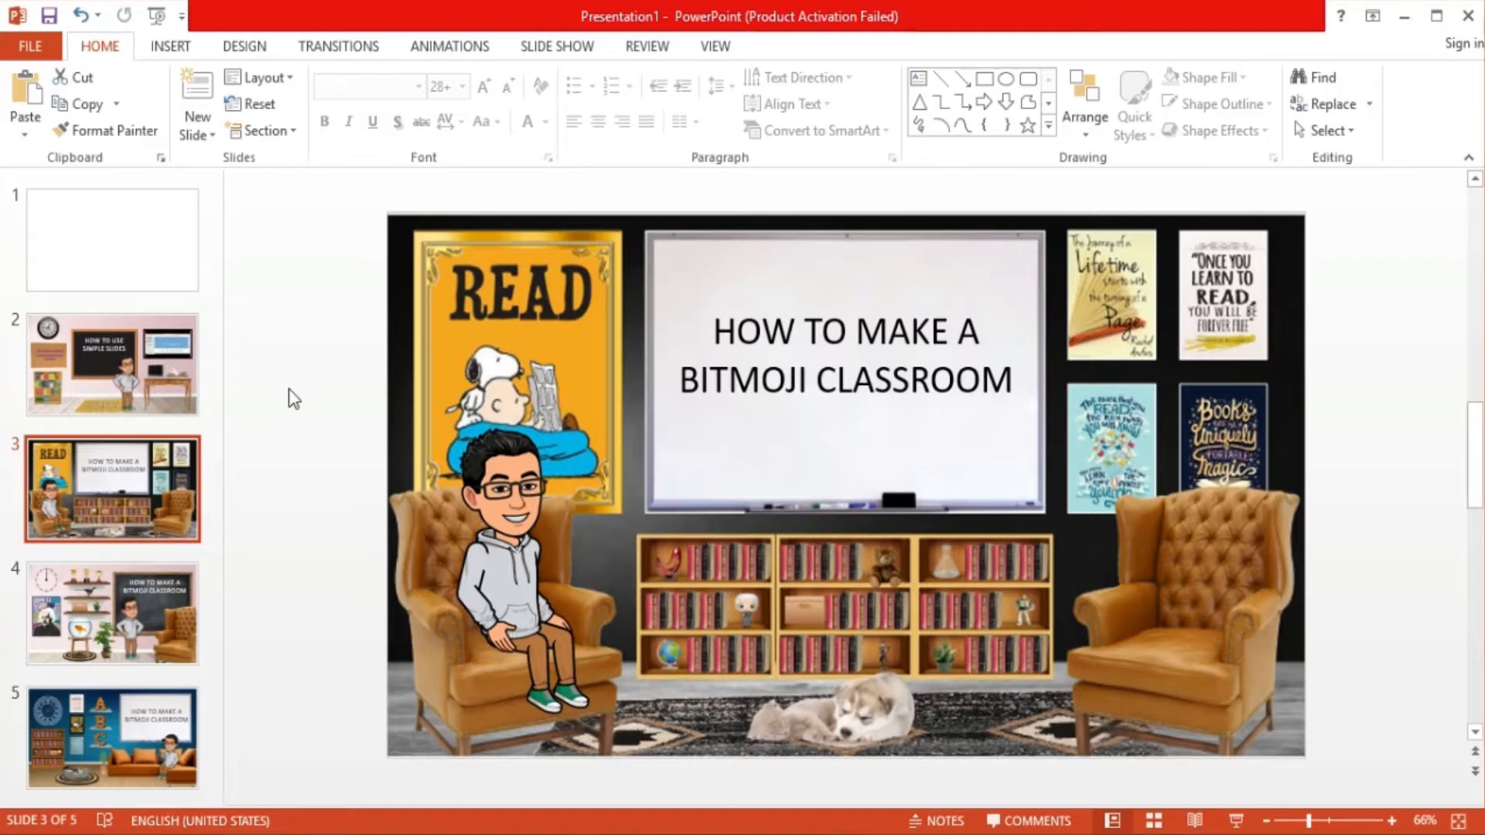
Preview the chalkboard goldfish classroom and the blue sofa classroom example slides
{"action": "left_click", "coordinate": [112, 614]}
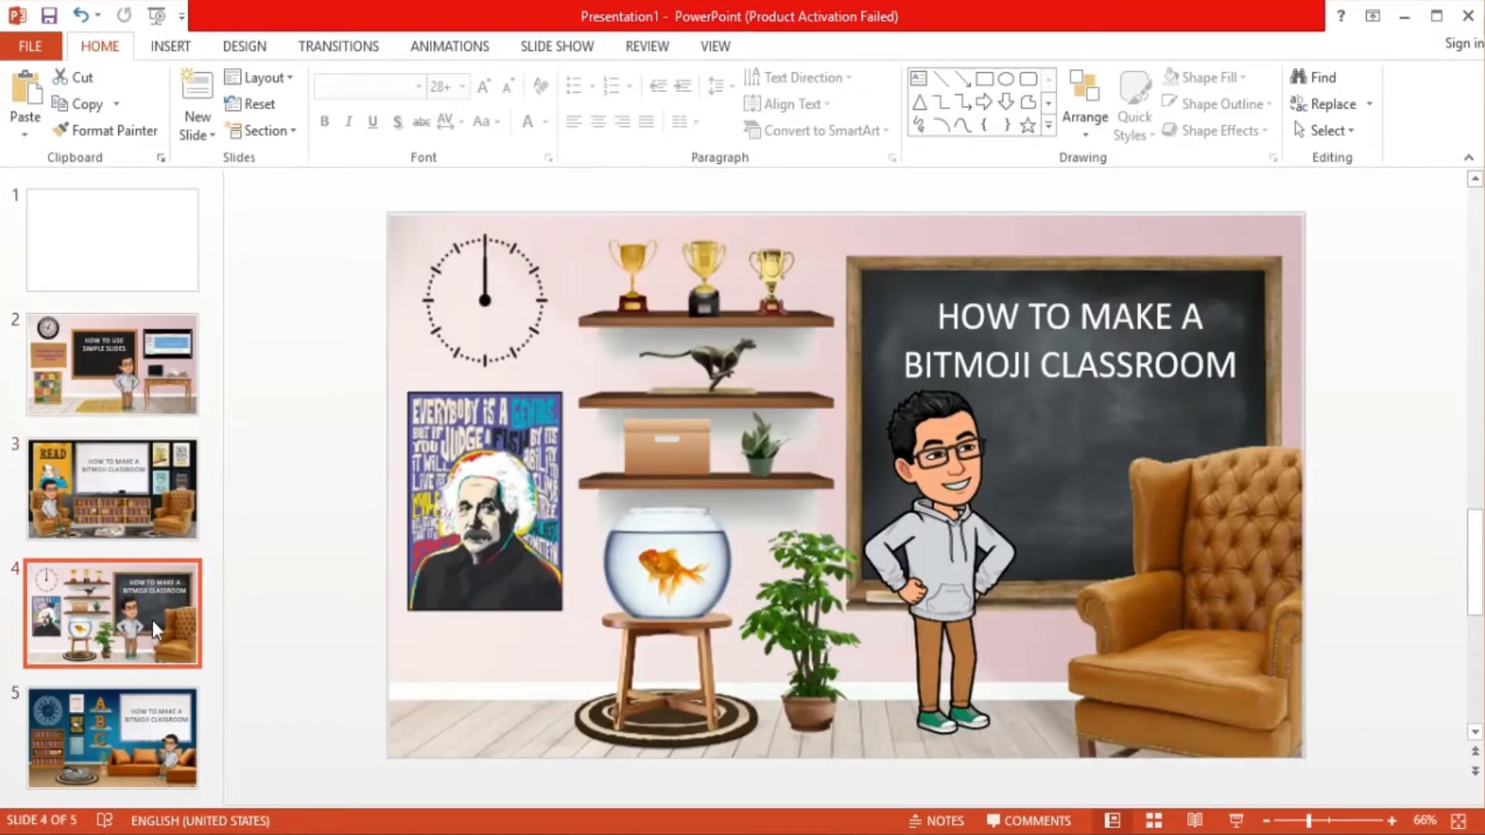
{"action": "mouse_move", "coordinate": [196, 586]}
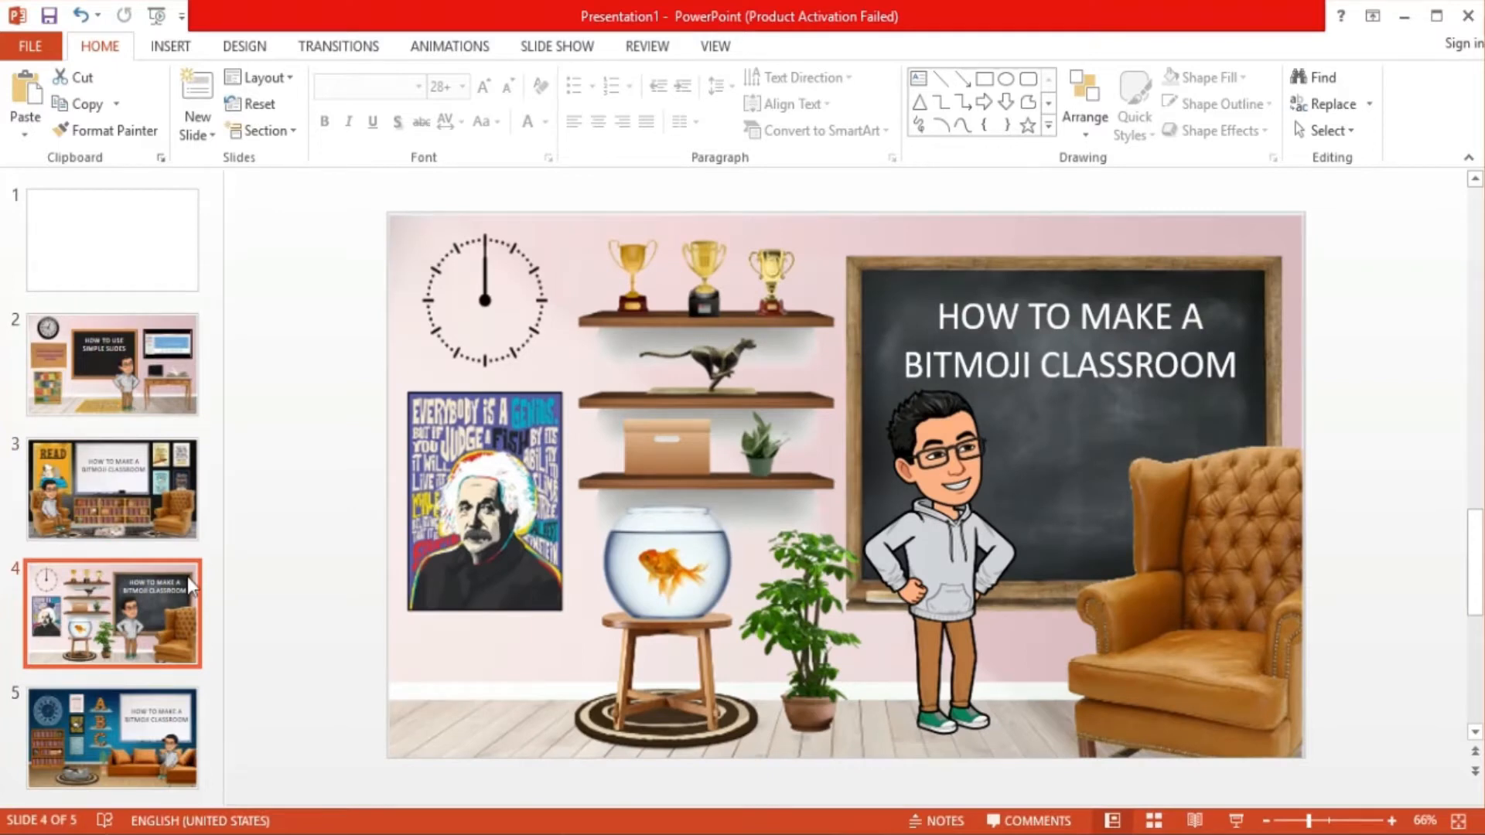
{"action": "left_click", "coordinate": [112, 741]}
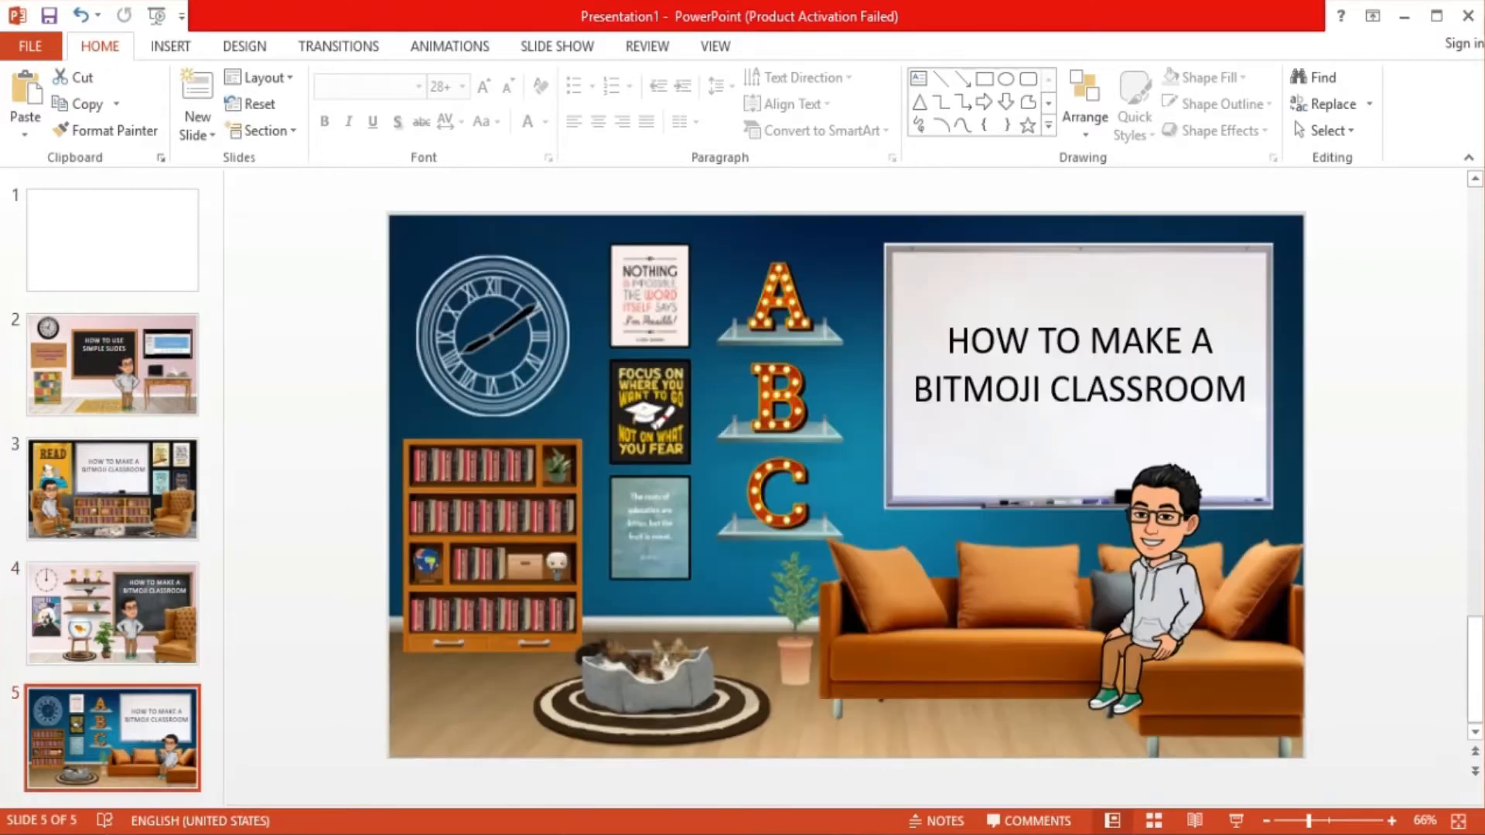
{"action": "mouse_move", "coordinate": [303, 700]}
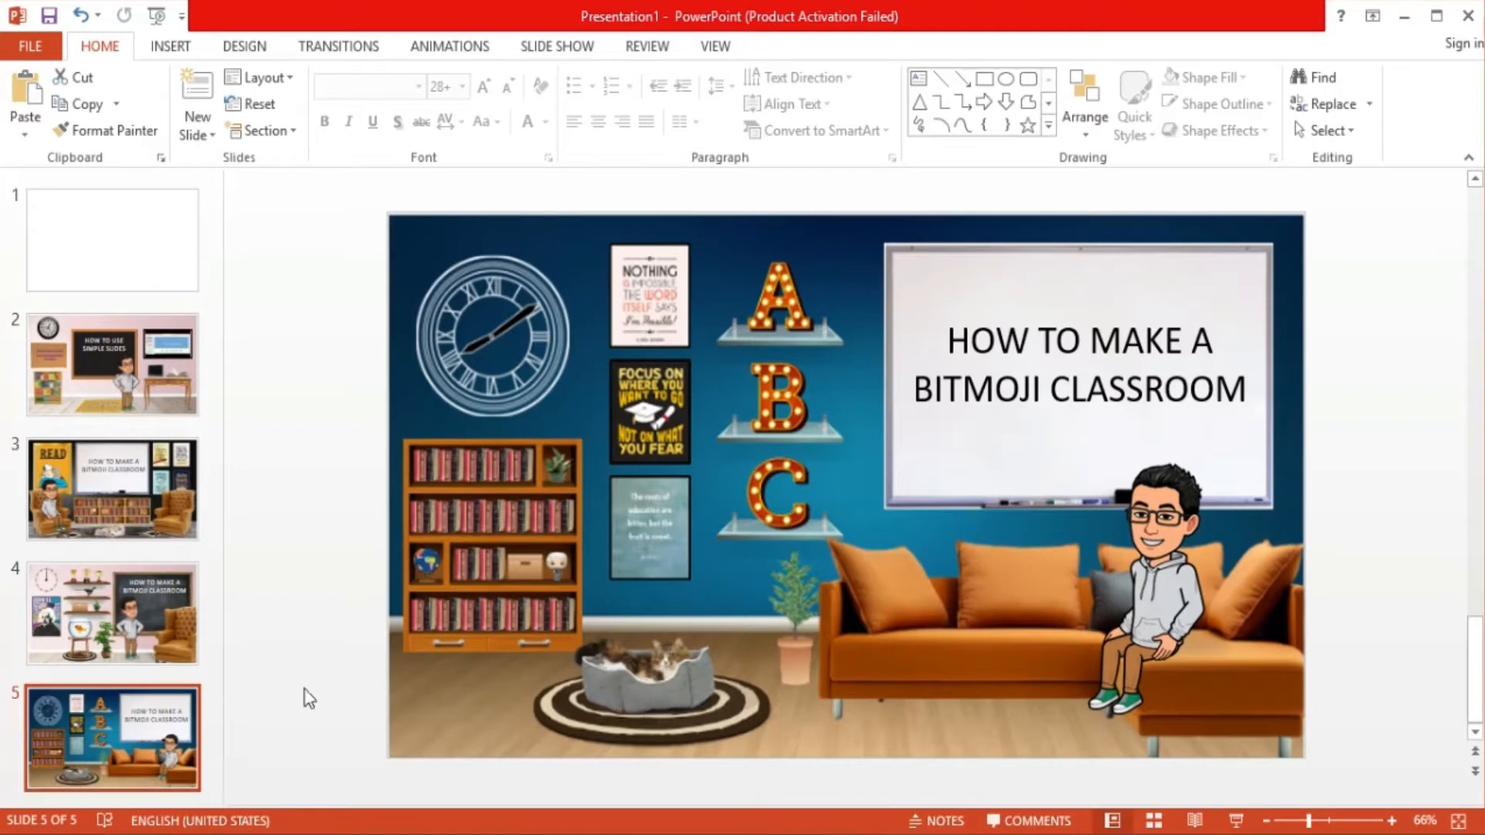
{"action": "left_click", "coordinate": [112, 612]}
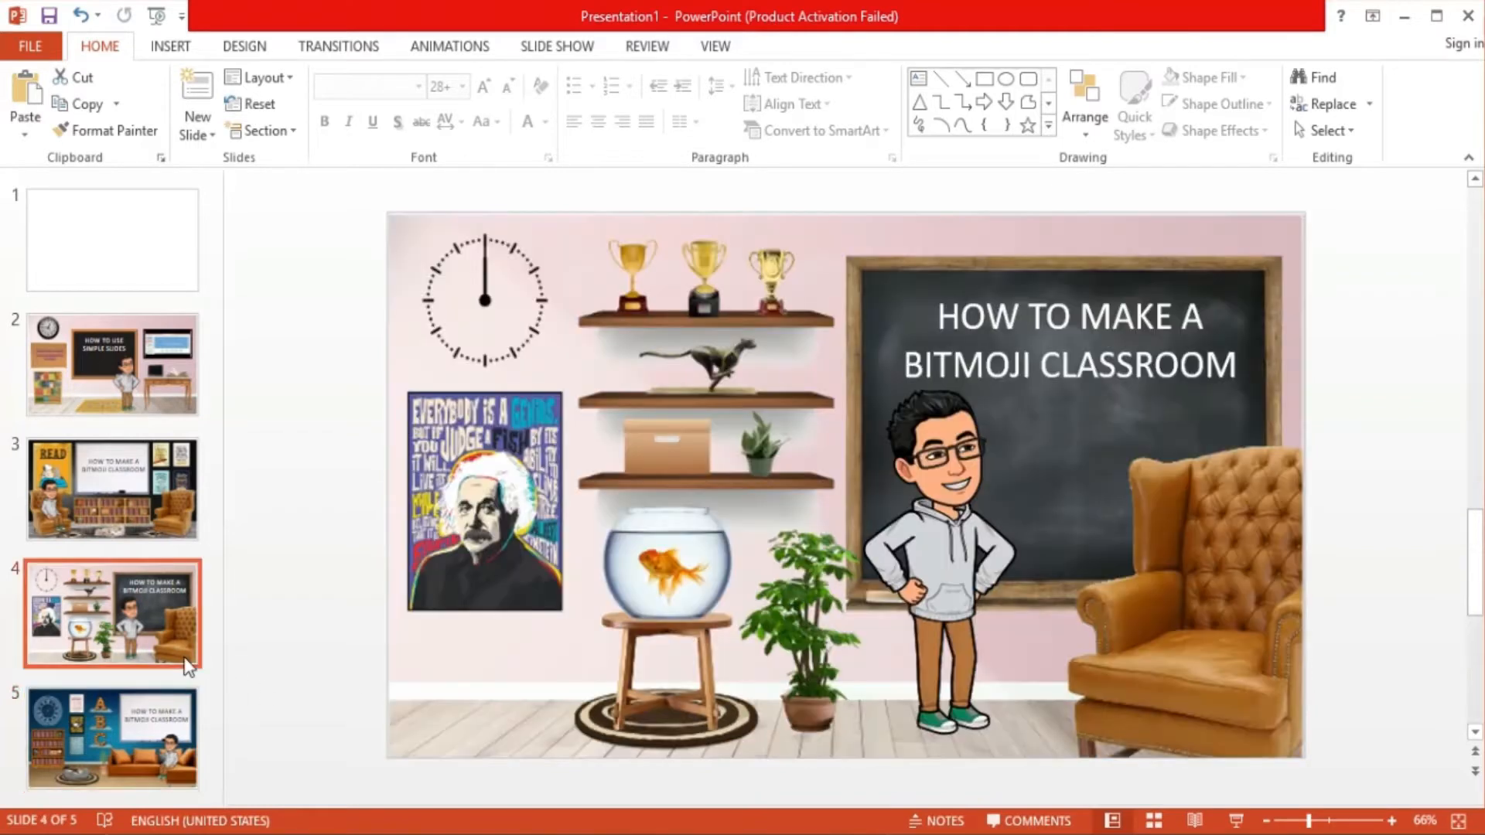
{"action": "mouse_move", "coordinate": [179, 621]}
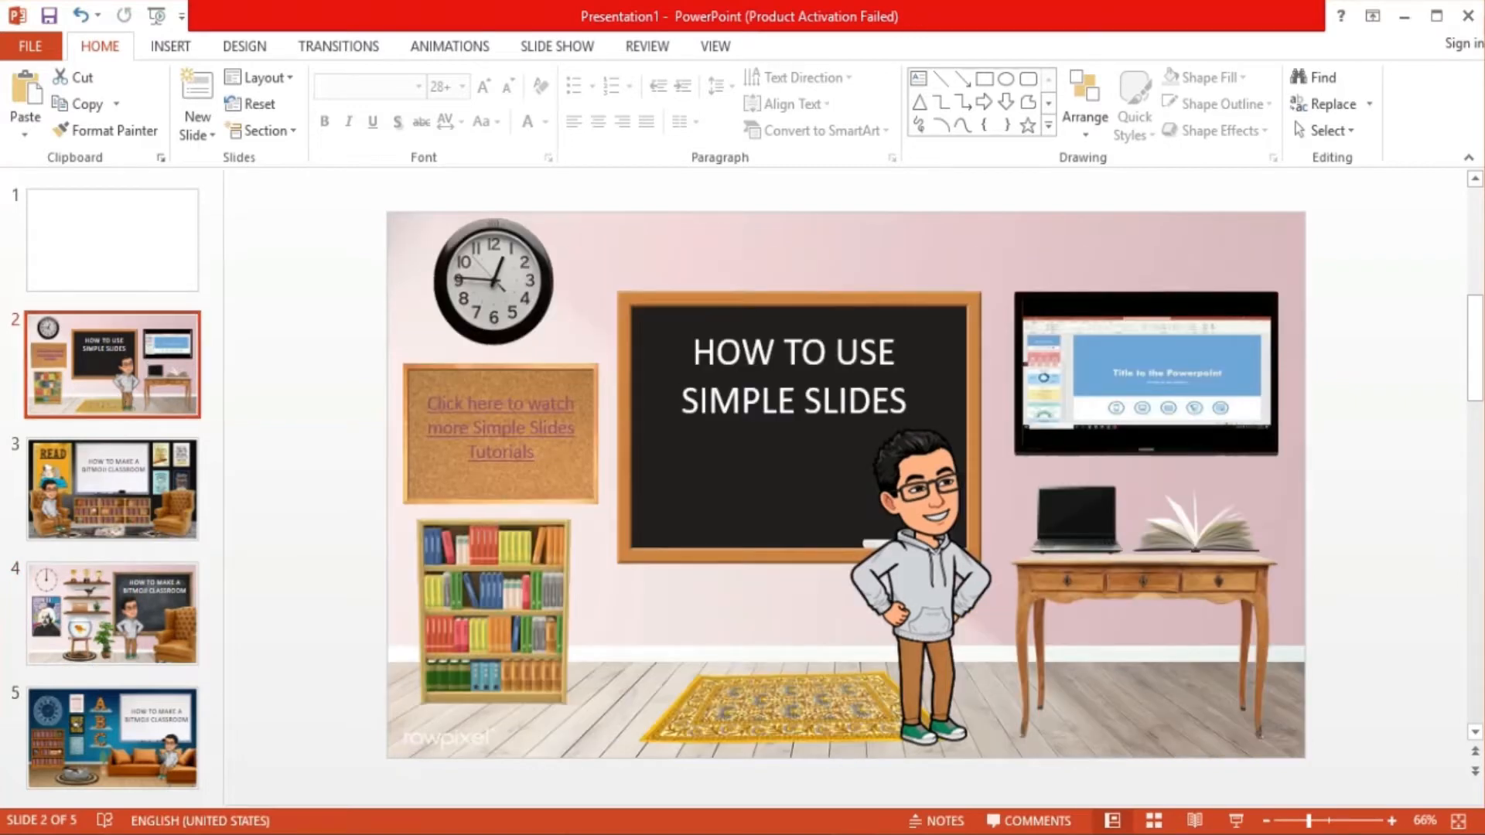
{"action": "mouse_move", "coordinate": [508, 734]}
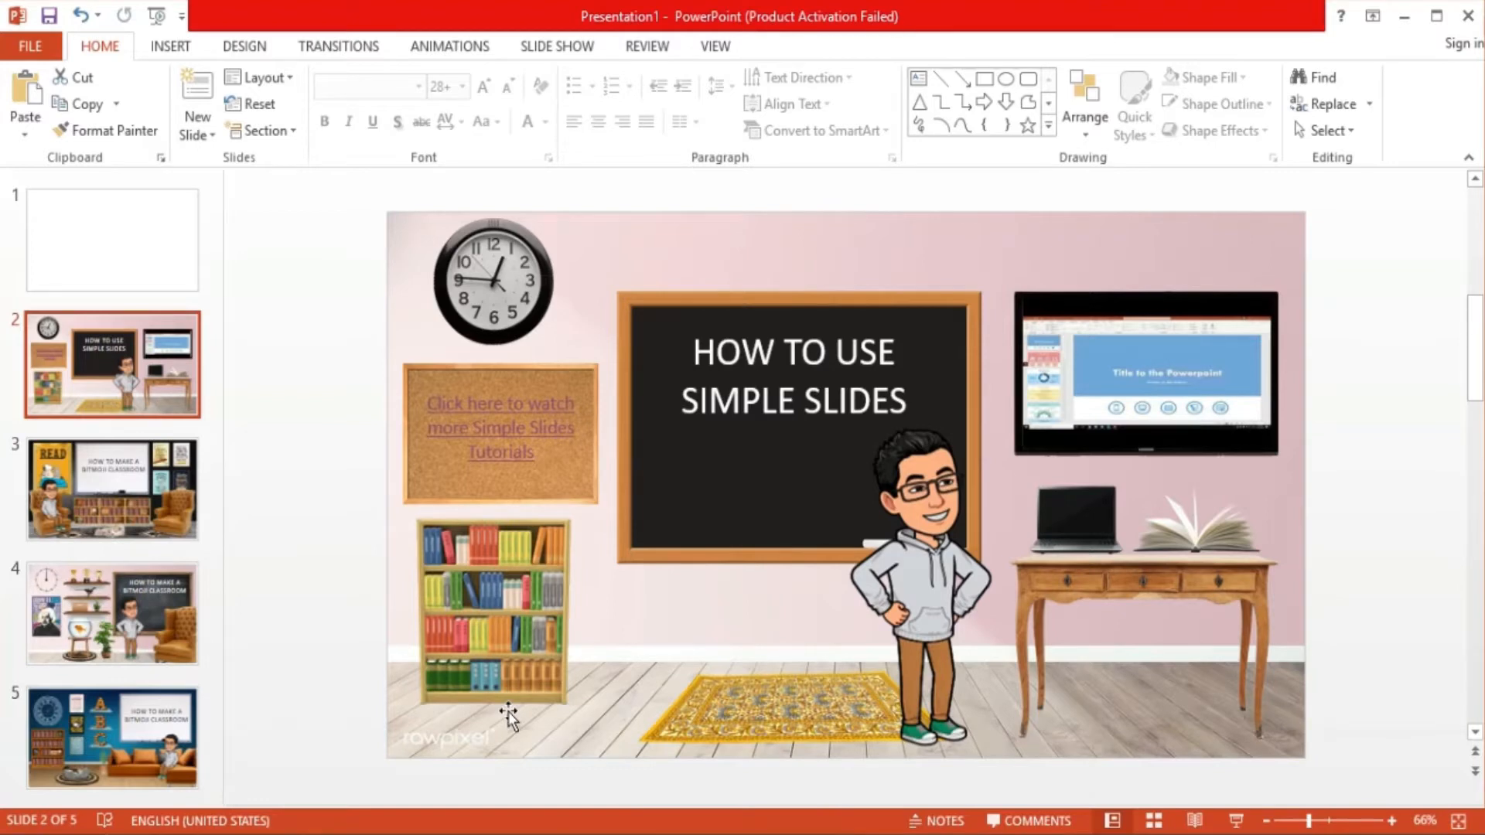
{"action": "mouse_move", "coordinate": [723, 806]}
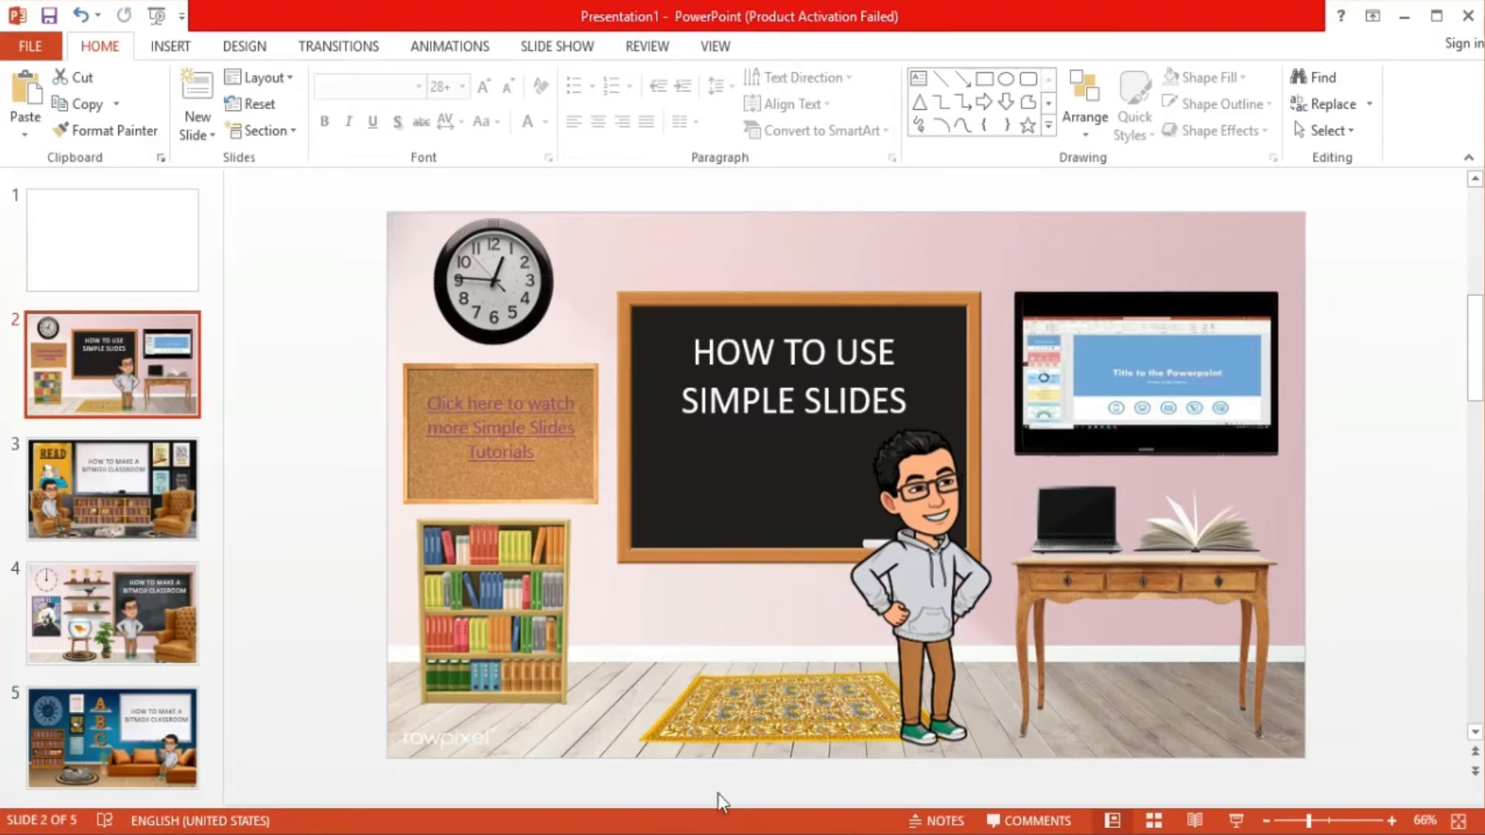
{"action": "mouse_move", "coordinate": [1114, 584]}
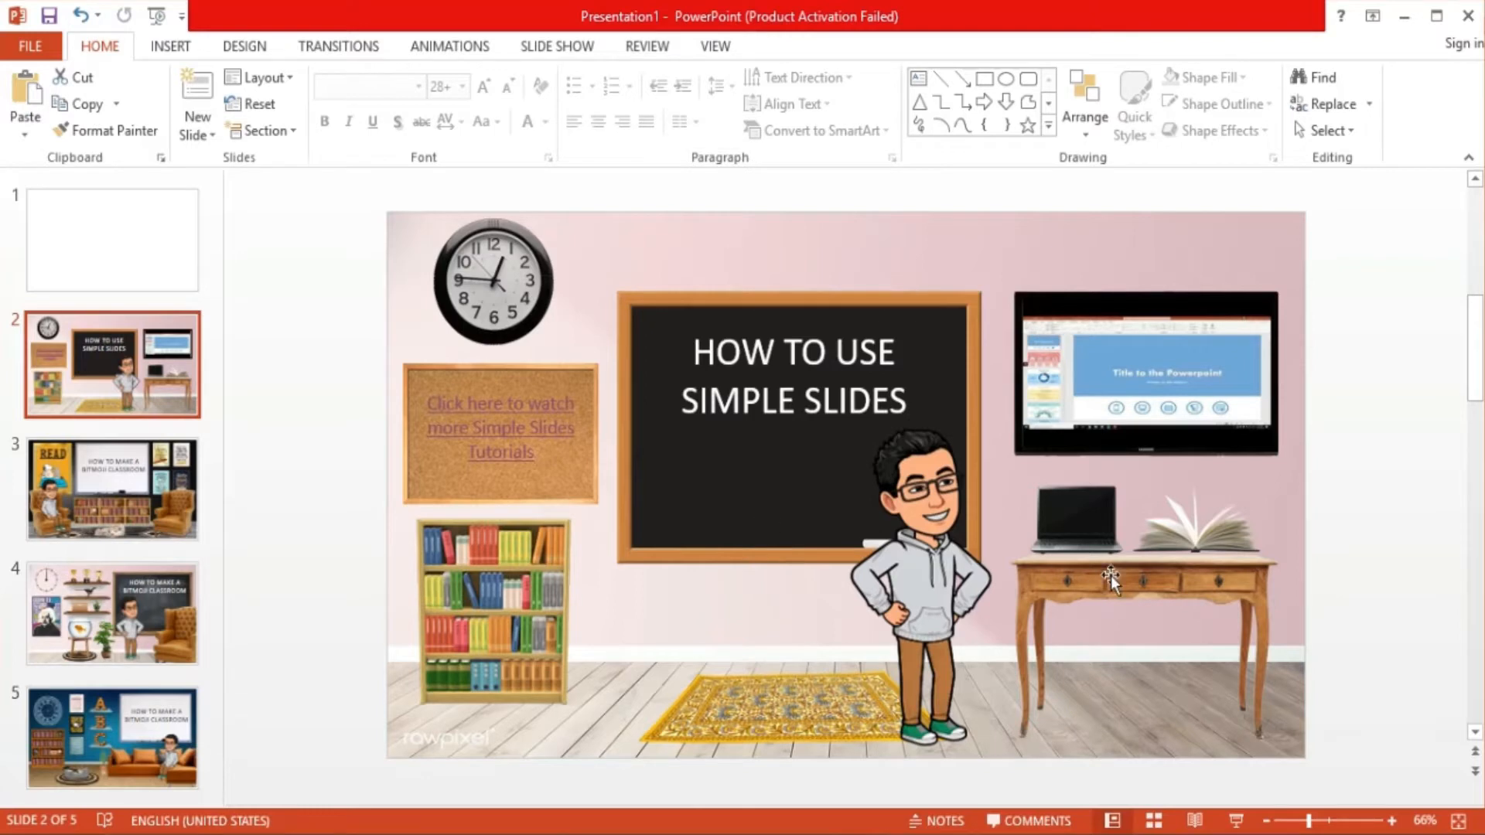
{"action": "mouse_move", "coordinate": [1201, 565]}
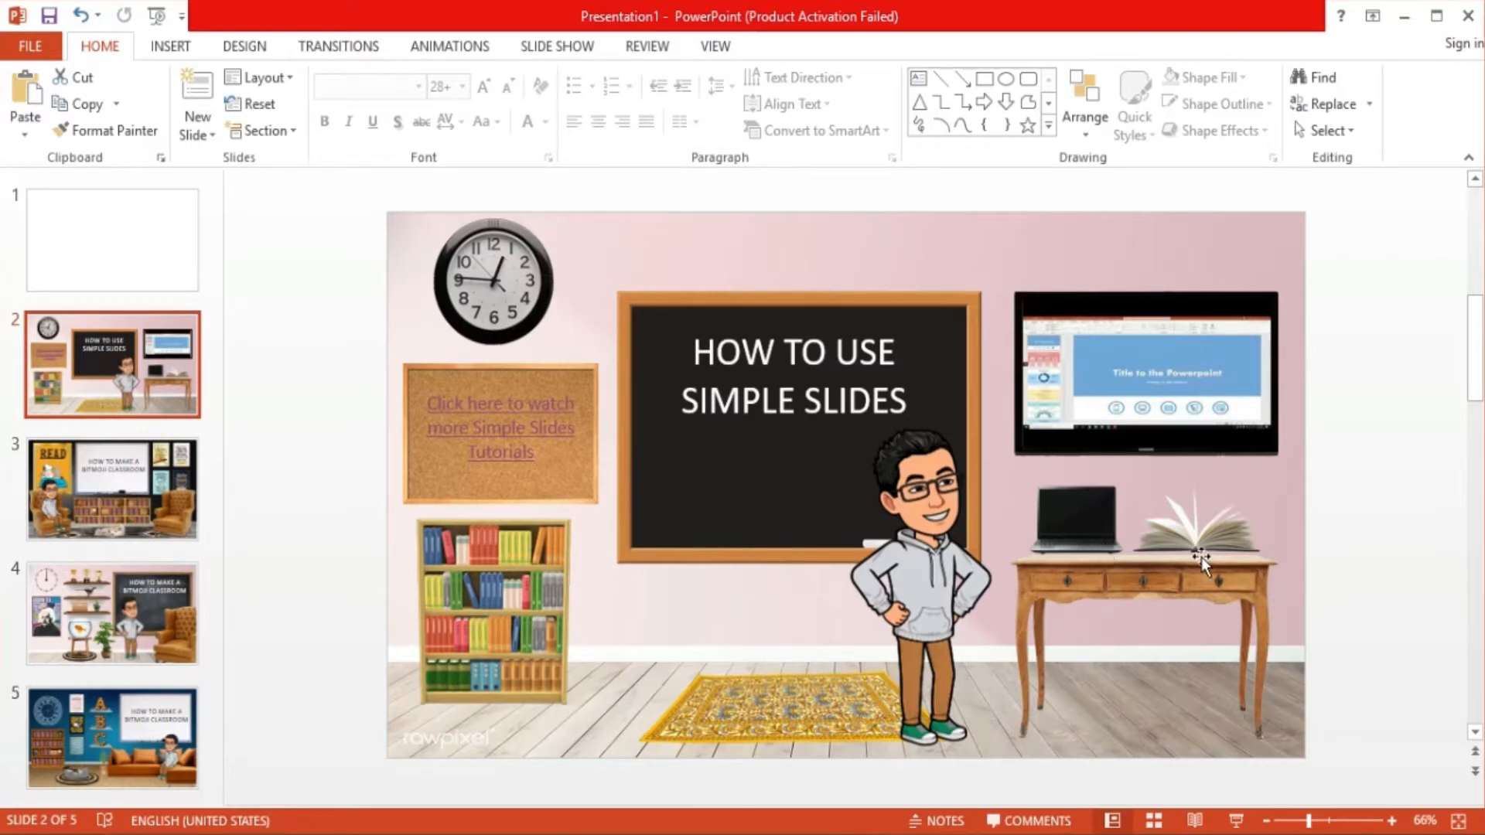
{"action": "mouse_move", "coordinate": [1177, 441]}
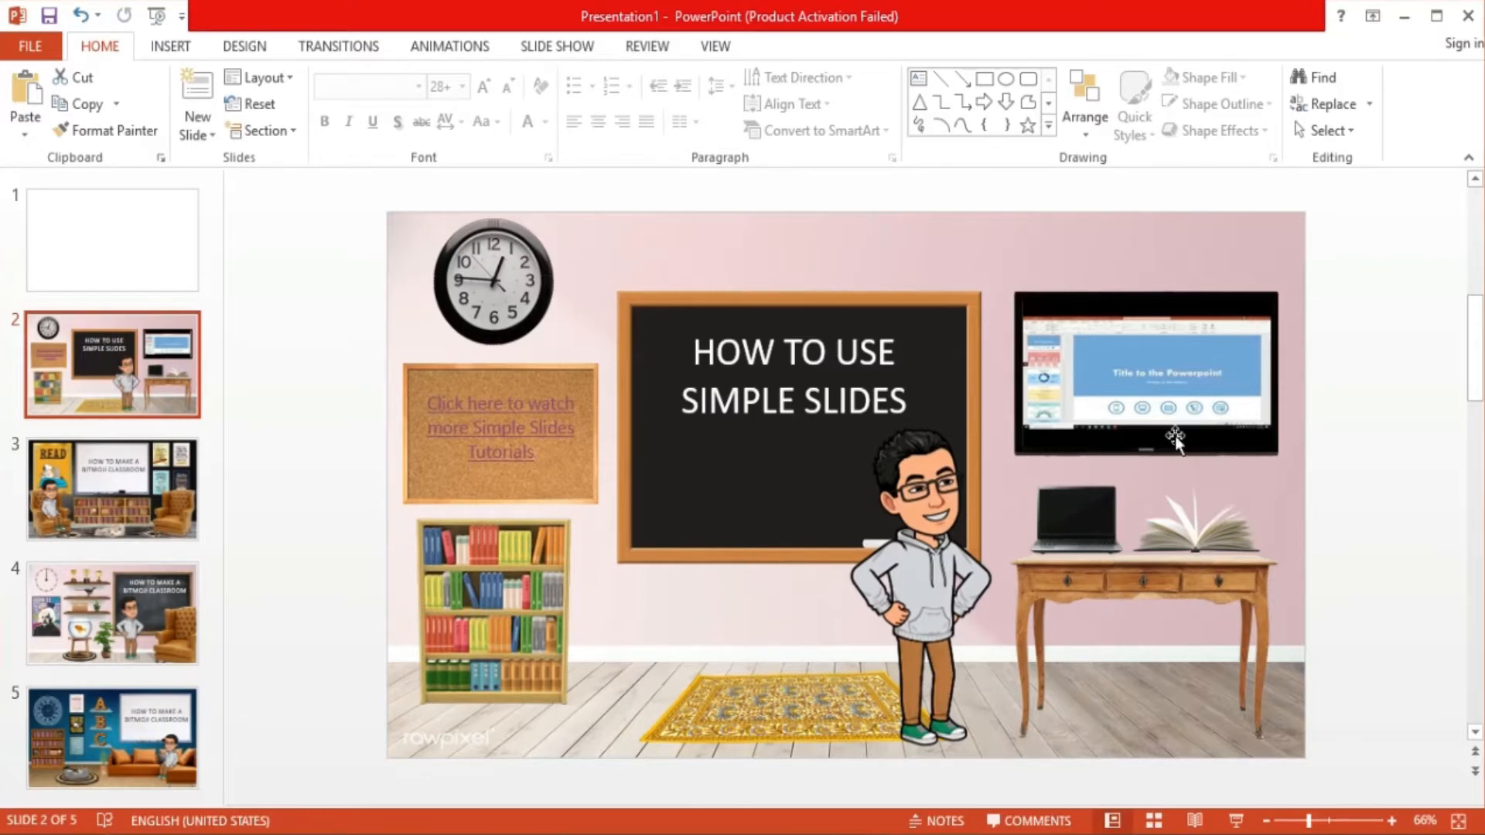
{"action": "mouse_move", "coordinate": [468, 275]}
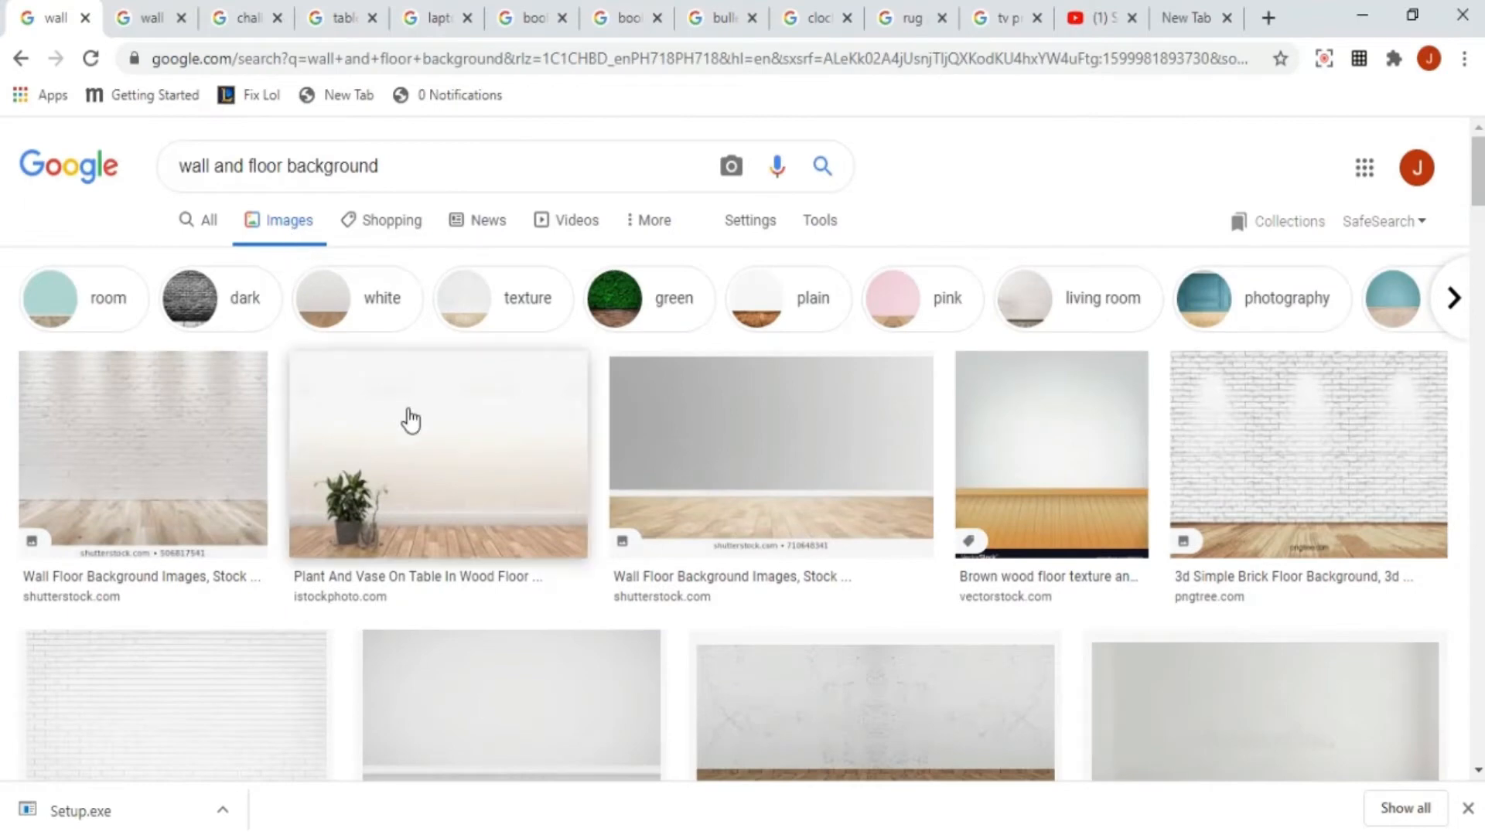
Scroll the 'wall and floor background' image results to locate the pink wall picture
{"action": "scroll", "scroll_direction": "down", "scroll_amount": 3}
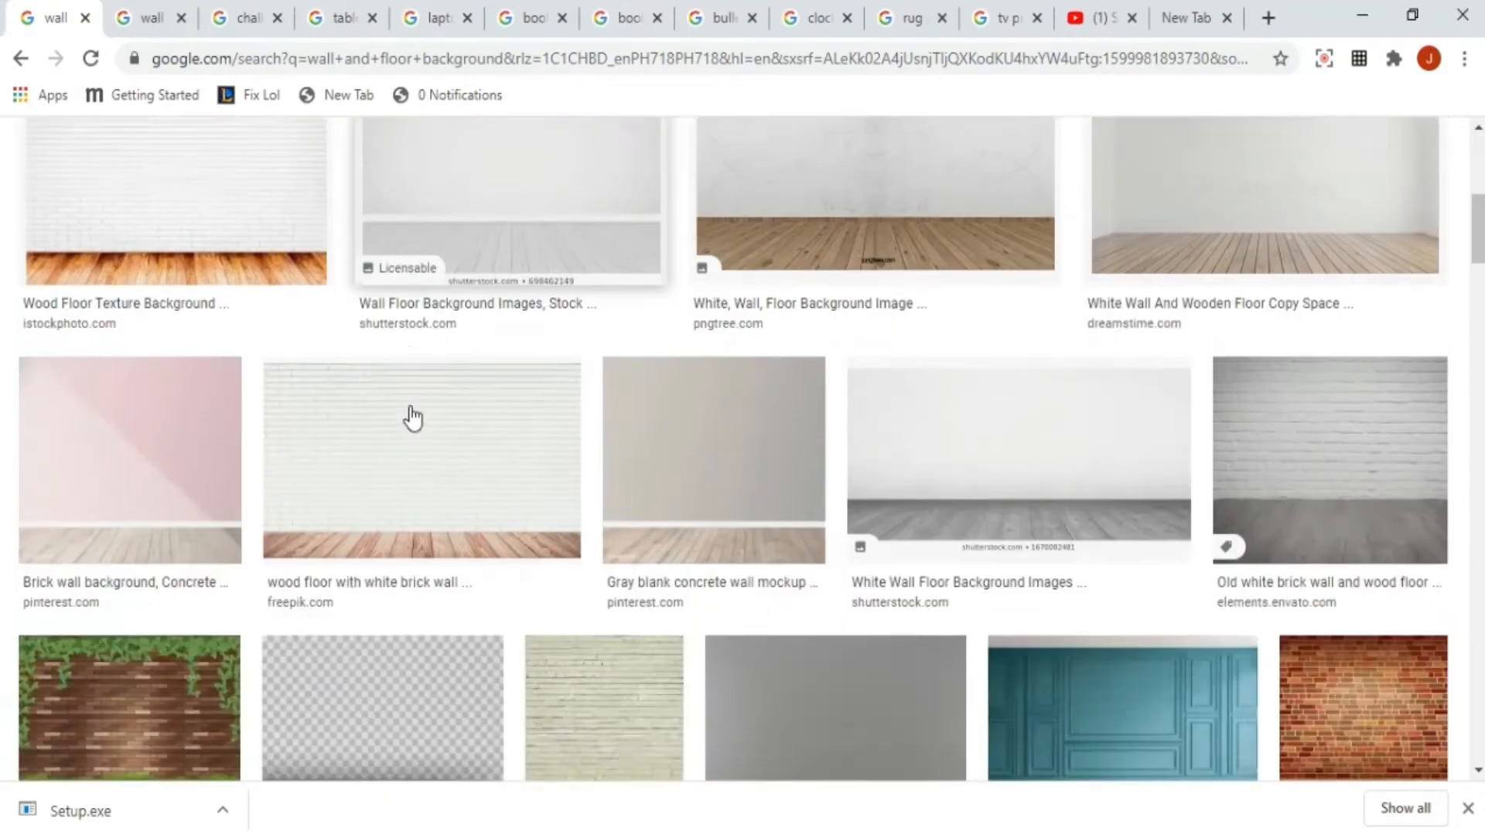
{"action": "scroll", "scroll_direction": "down", "scroll_amount": 3}
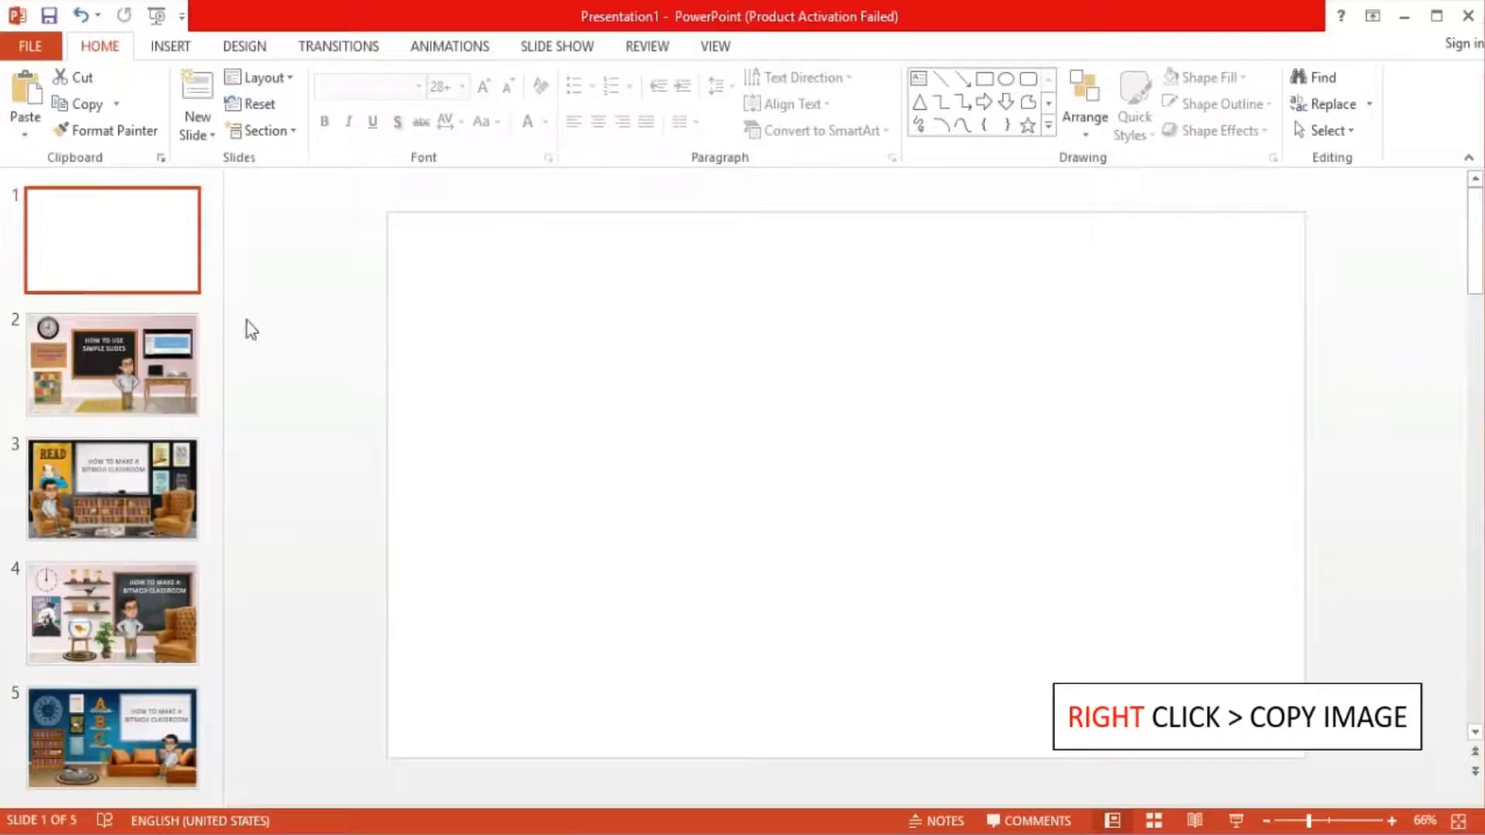
Paste the pink wall and wooden floor image onto slide 1, stretched to cover it
{"action": "right_click", "coordinate": [471, 372]}
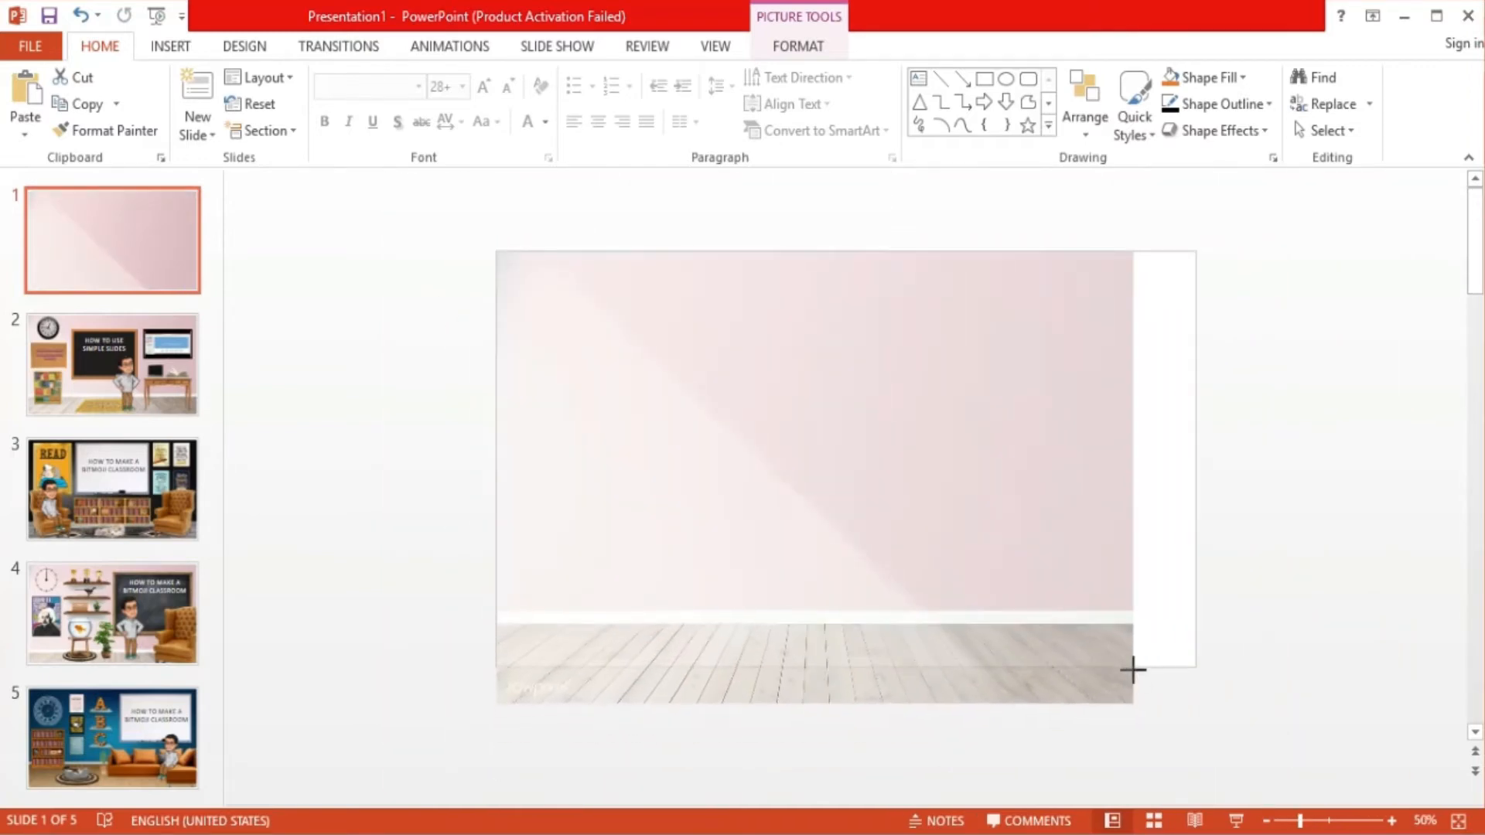
{"action": "left_click_drag", "start_coordinate": [1134, 671], "coordinate": [1077, 651]}
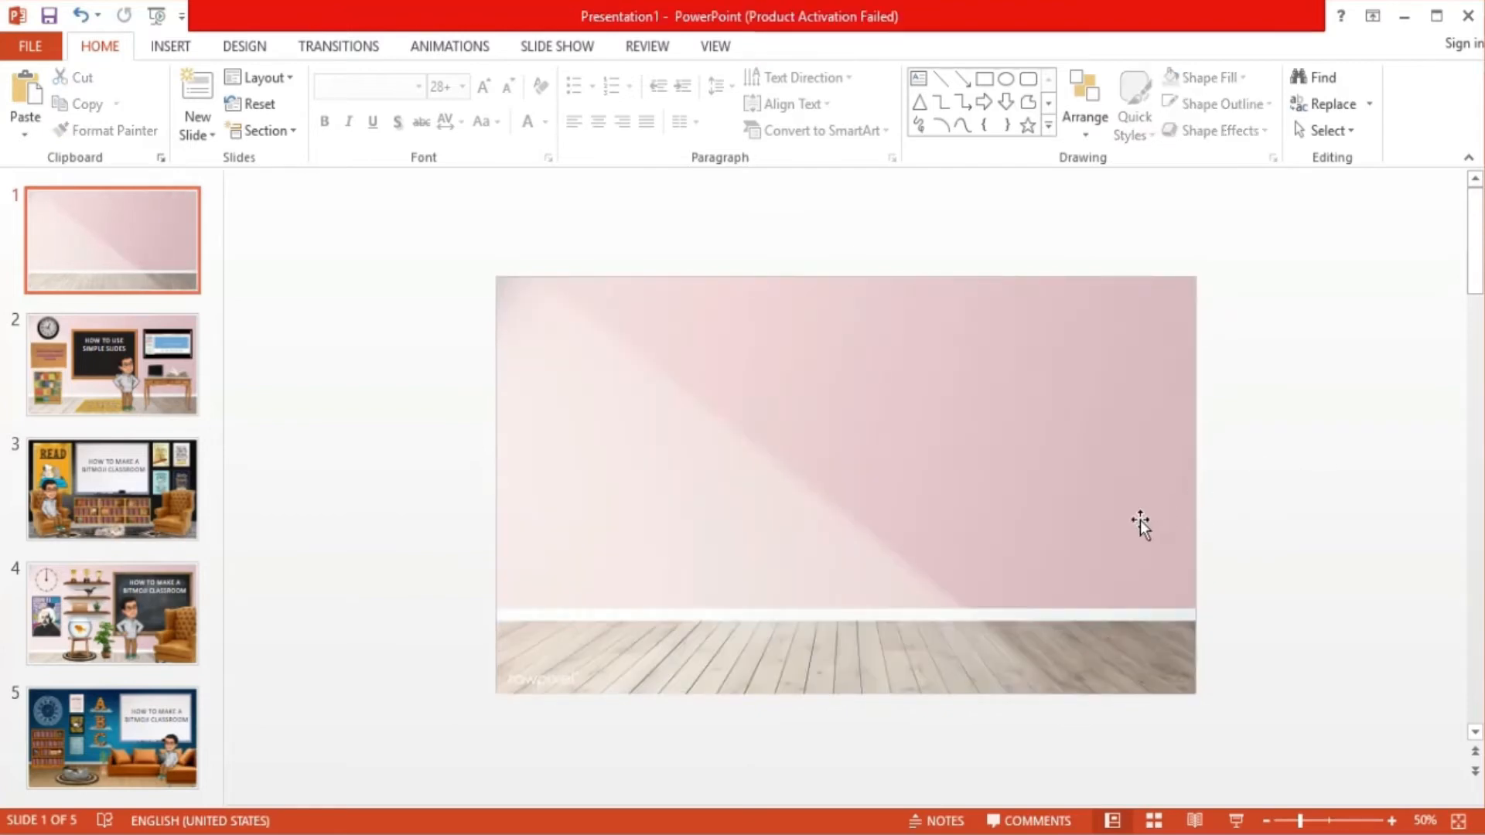
{"action": "mouse_move", "coordinate": [524, 551]}
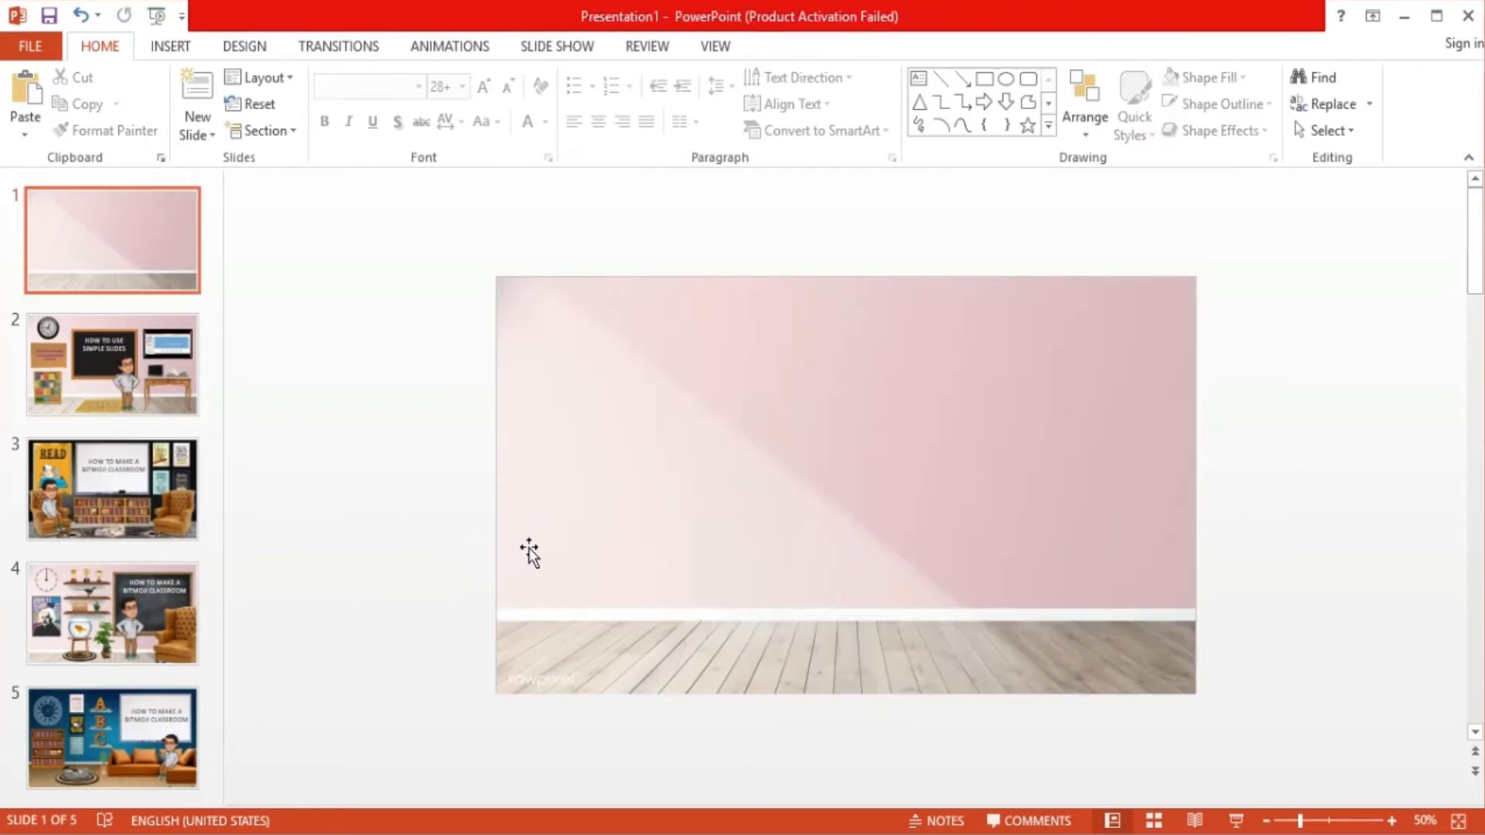
{"action": "mouse_move", "coordinate": [195, 385]}
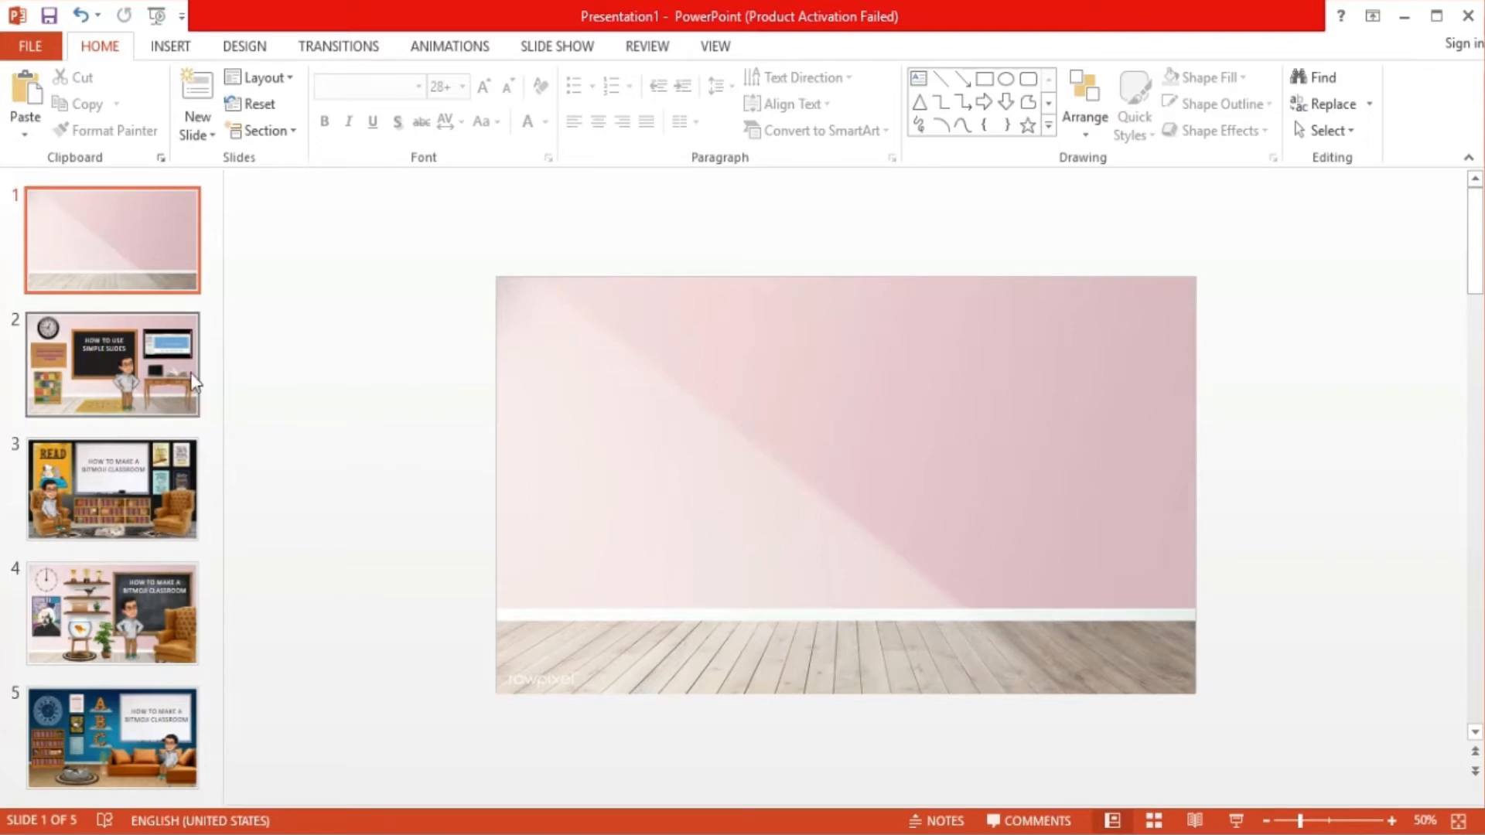
{"action": "mouse_move", "coordinate": [481, 710]}
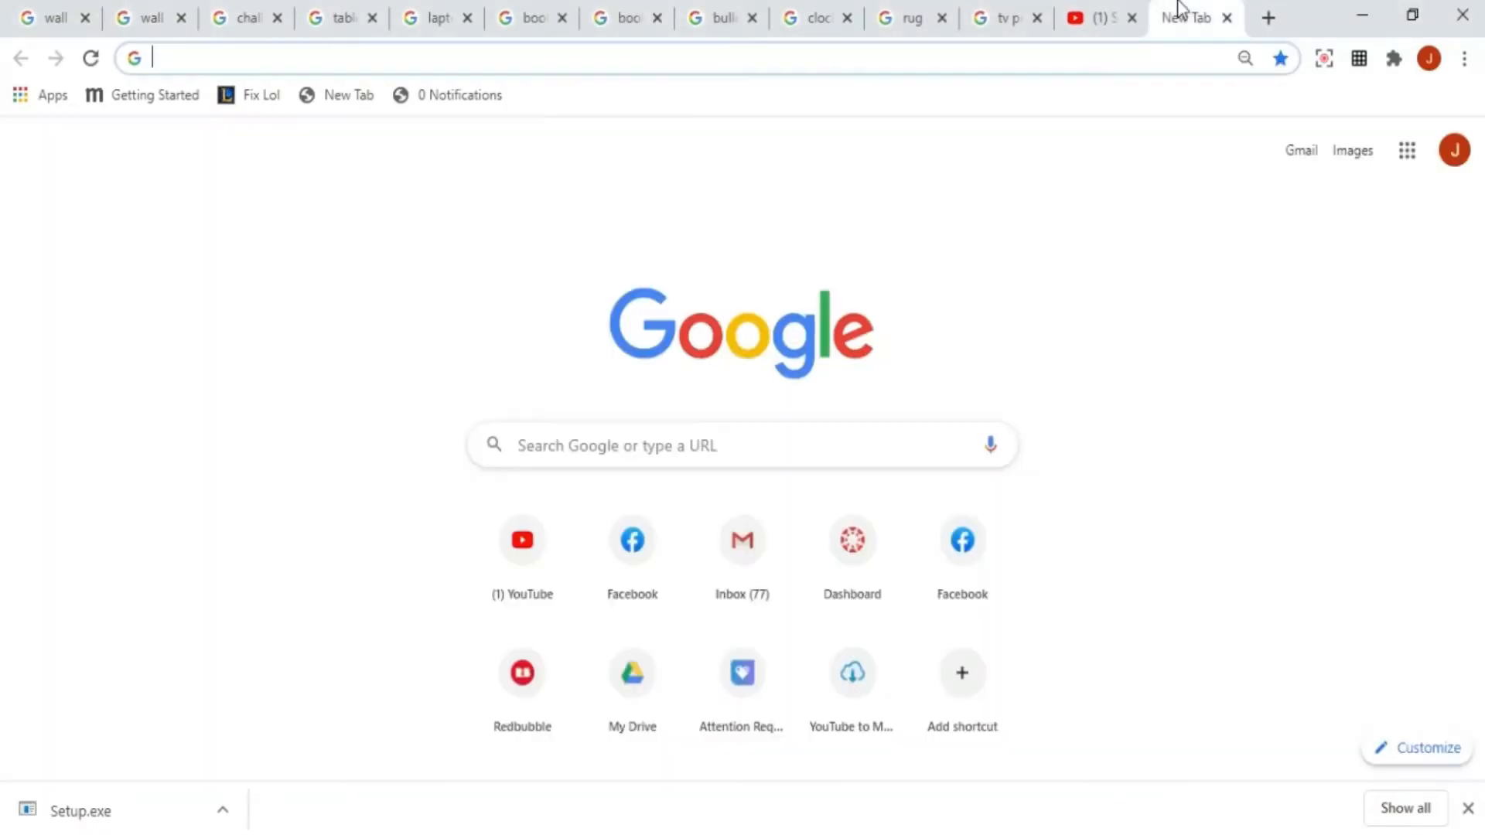
{"action": "mouse_move", "coordinate": [1330, 152]}
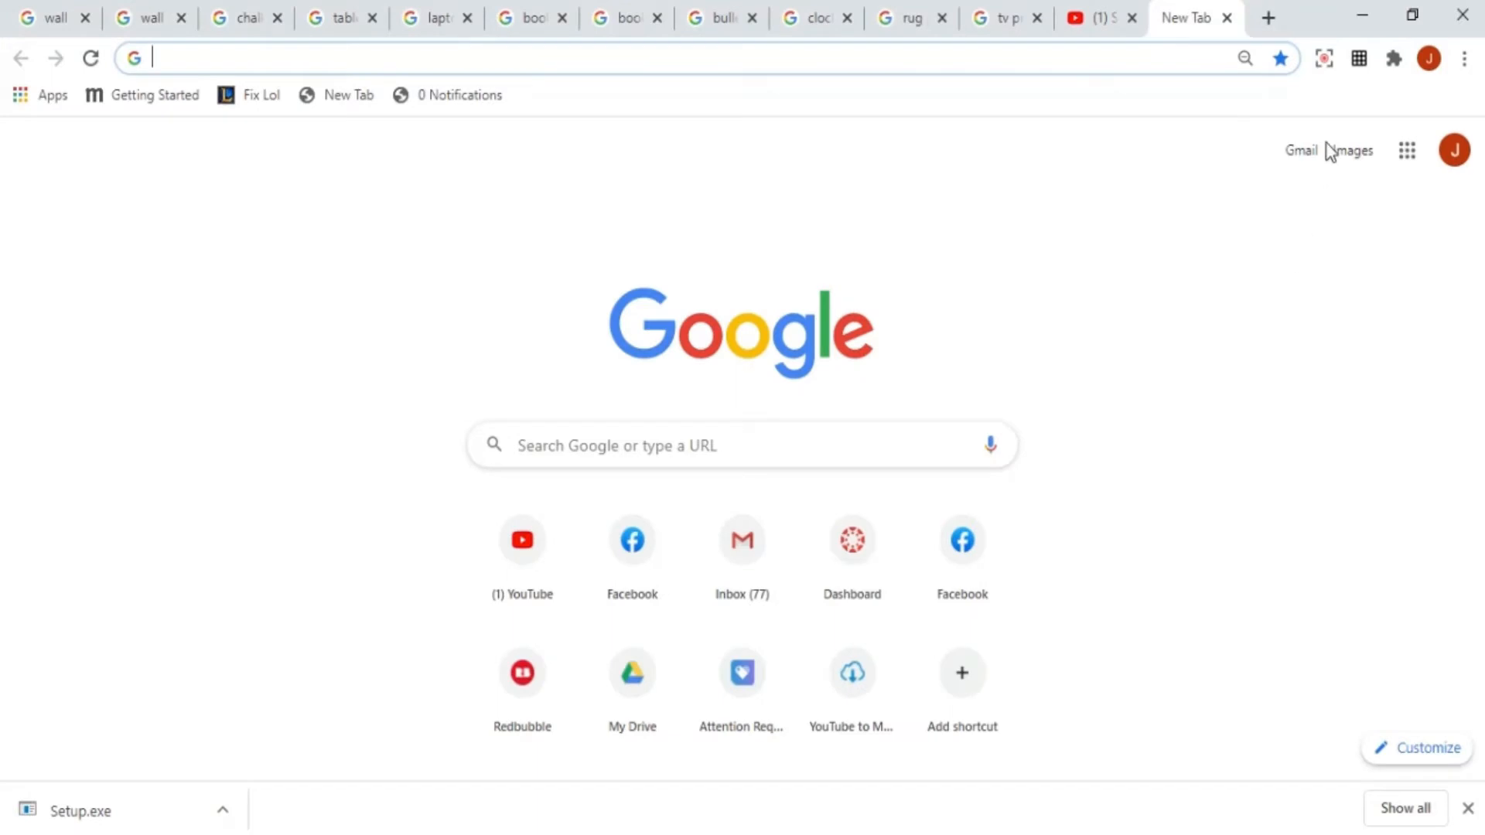
{"action": "mouse_move", "coordinate": [1394, 58]}
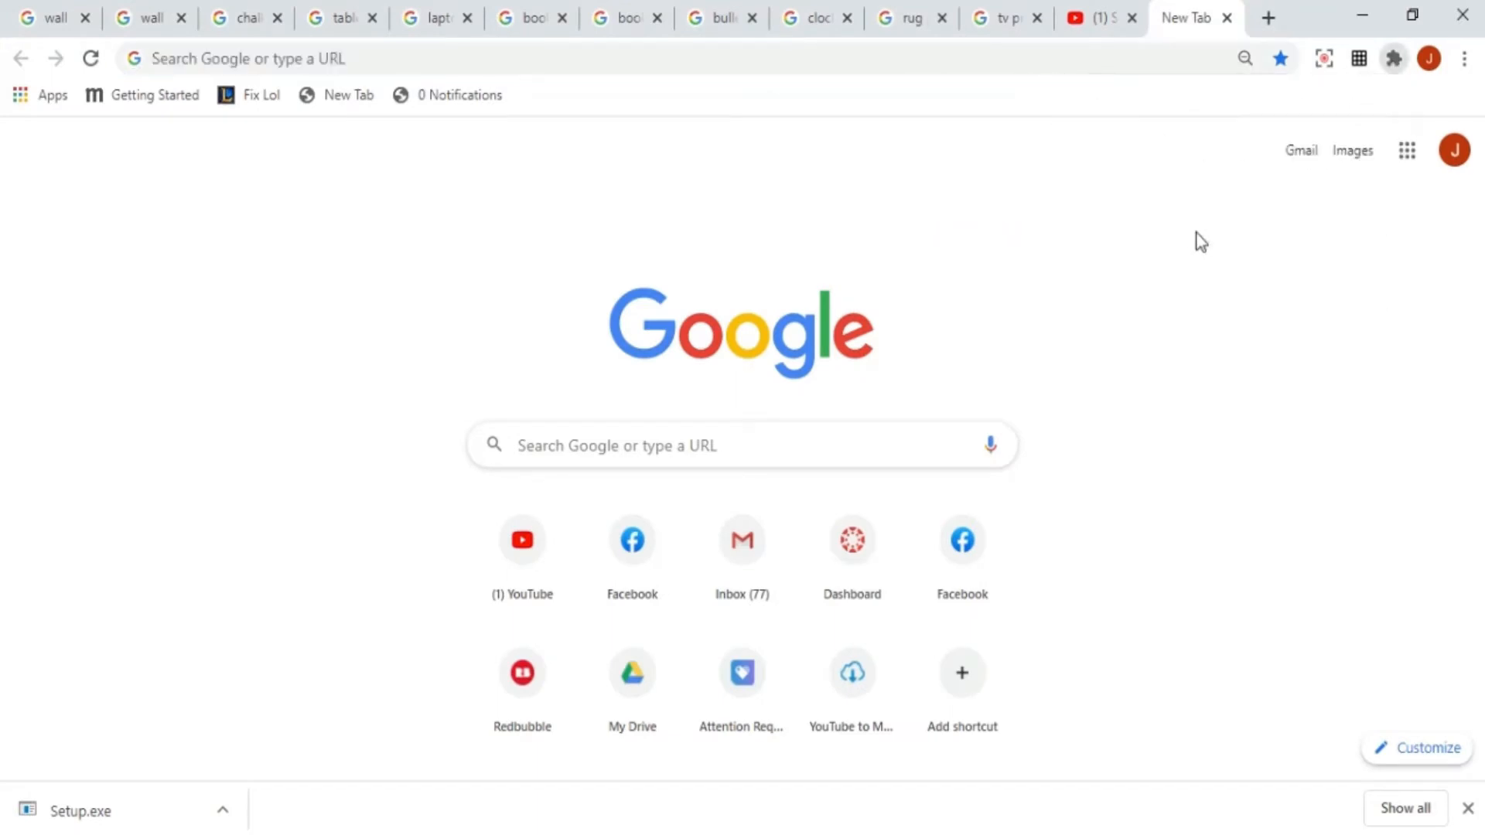
Copy the standing Bitmoji avatar with three hearts from the Bitmoji extension
{"action": "left_click", "coordinate": [1354, 59]}
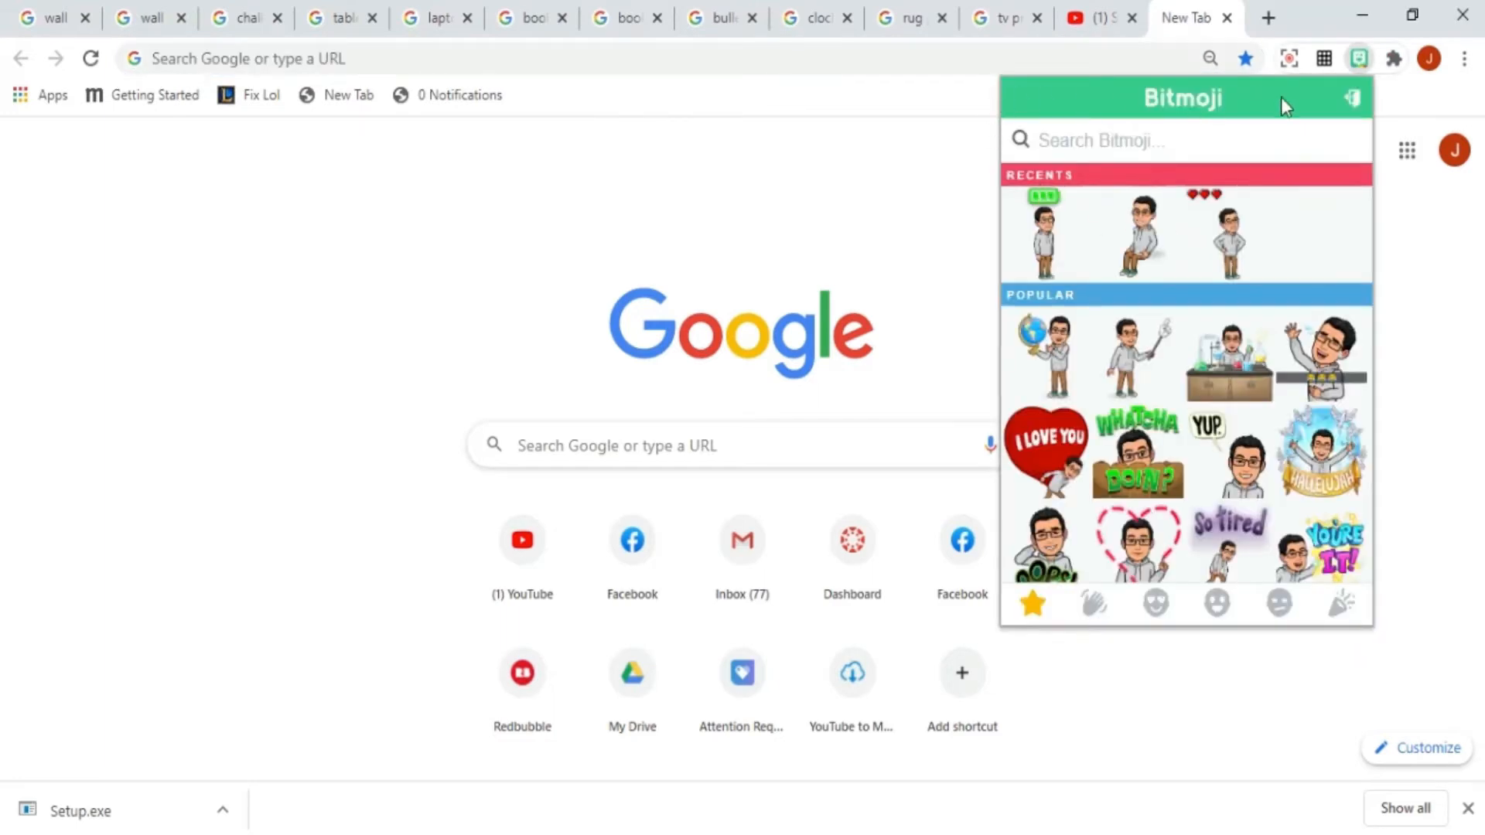
{"action": "scroll", "scroll_direction": "down", "scroll_amount": 3}
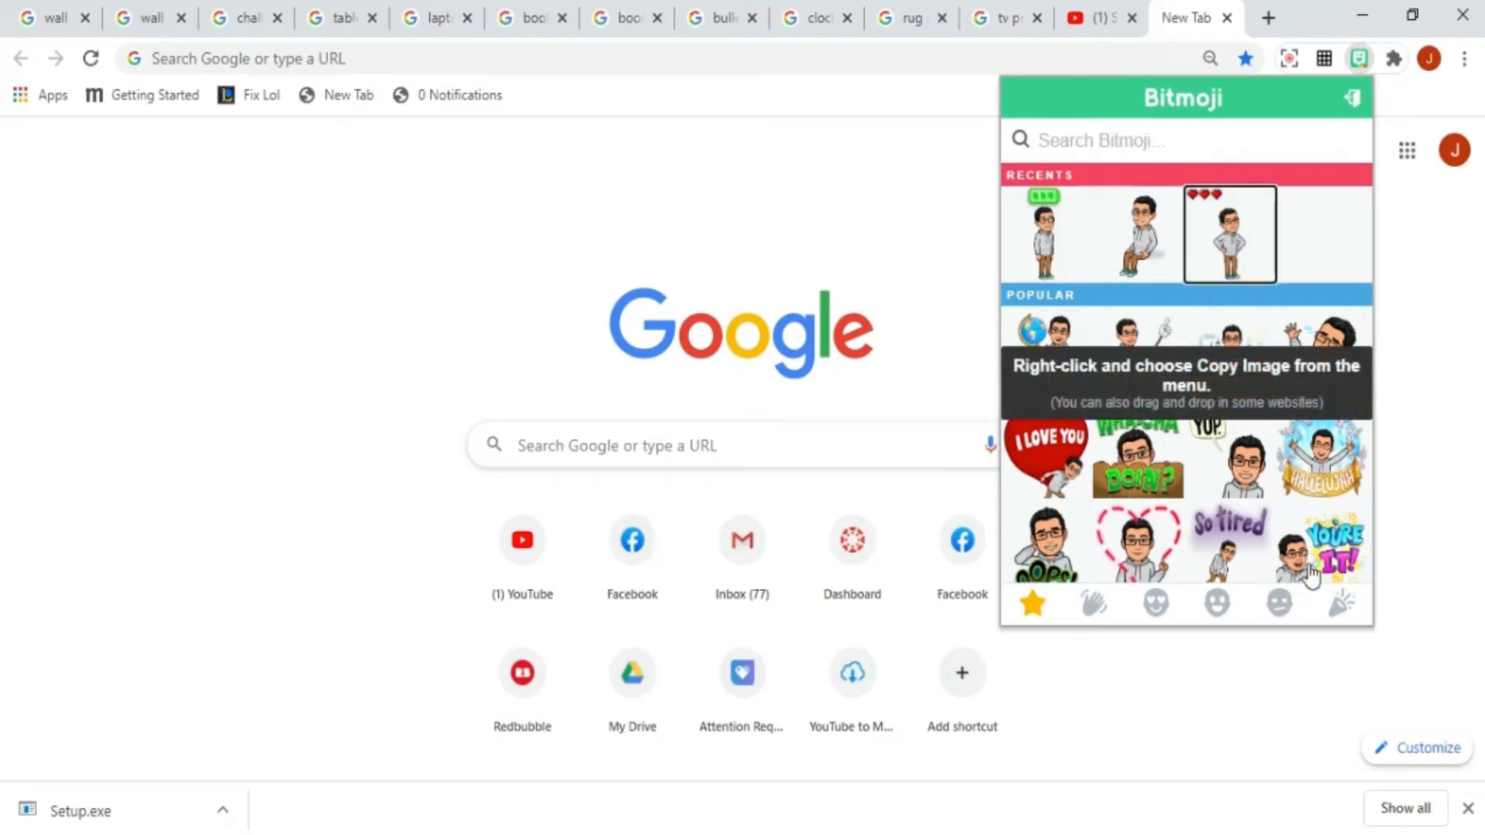
{"action": "right_click", "coordinate": [1230, 232]}
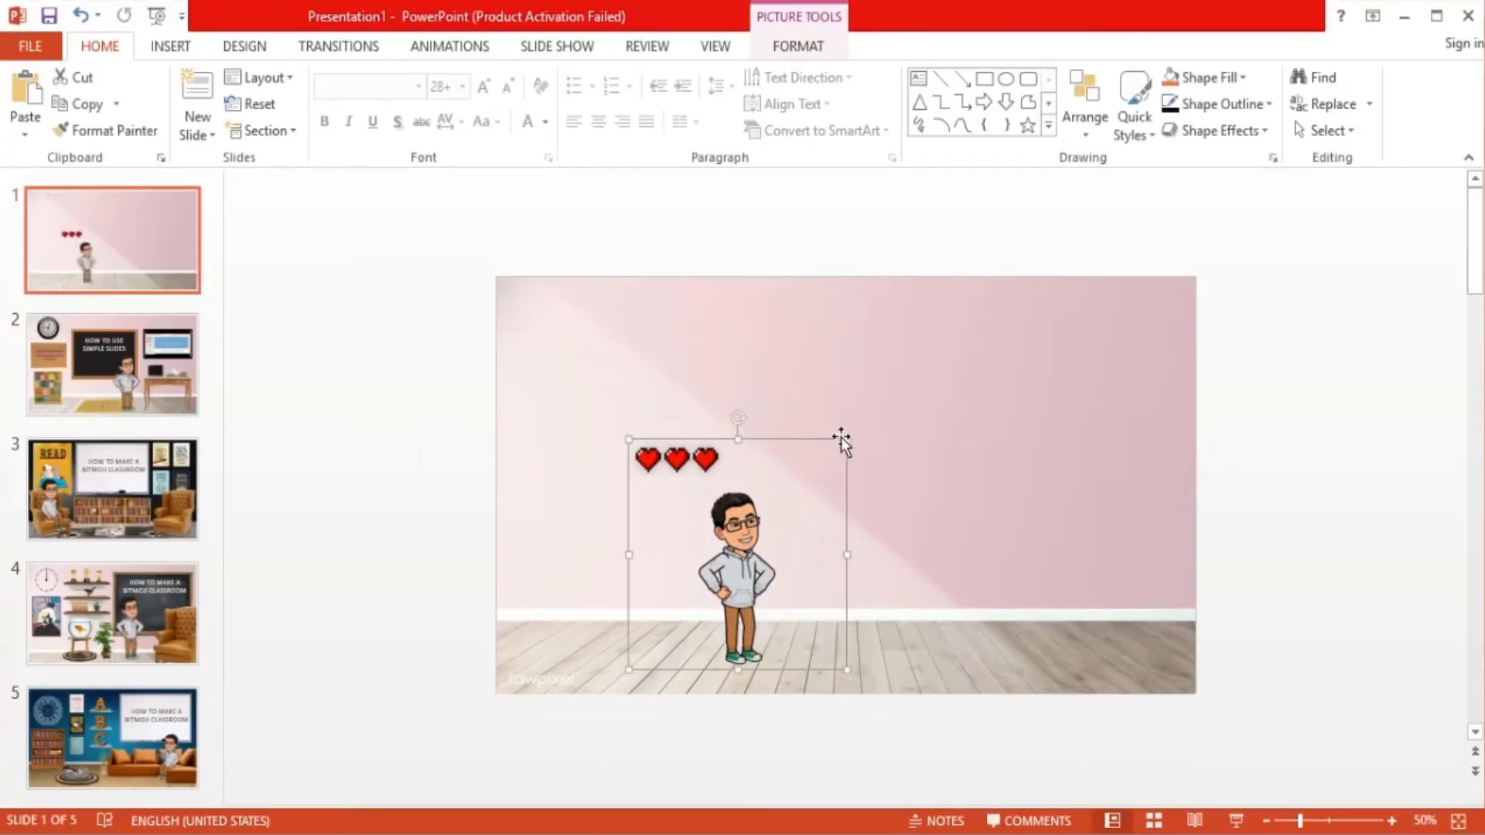
Enlarge the pasted hearts avatar on slide 1 and shift it slightly left
{"action": "left_click_drag", "start_coordinate": [843, 439], "coordinate": [924, 364]}
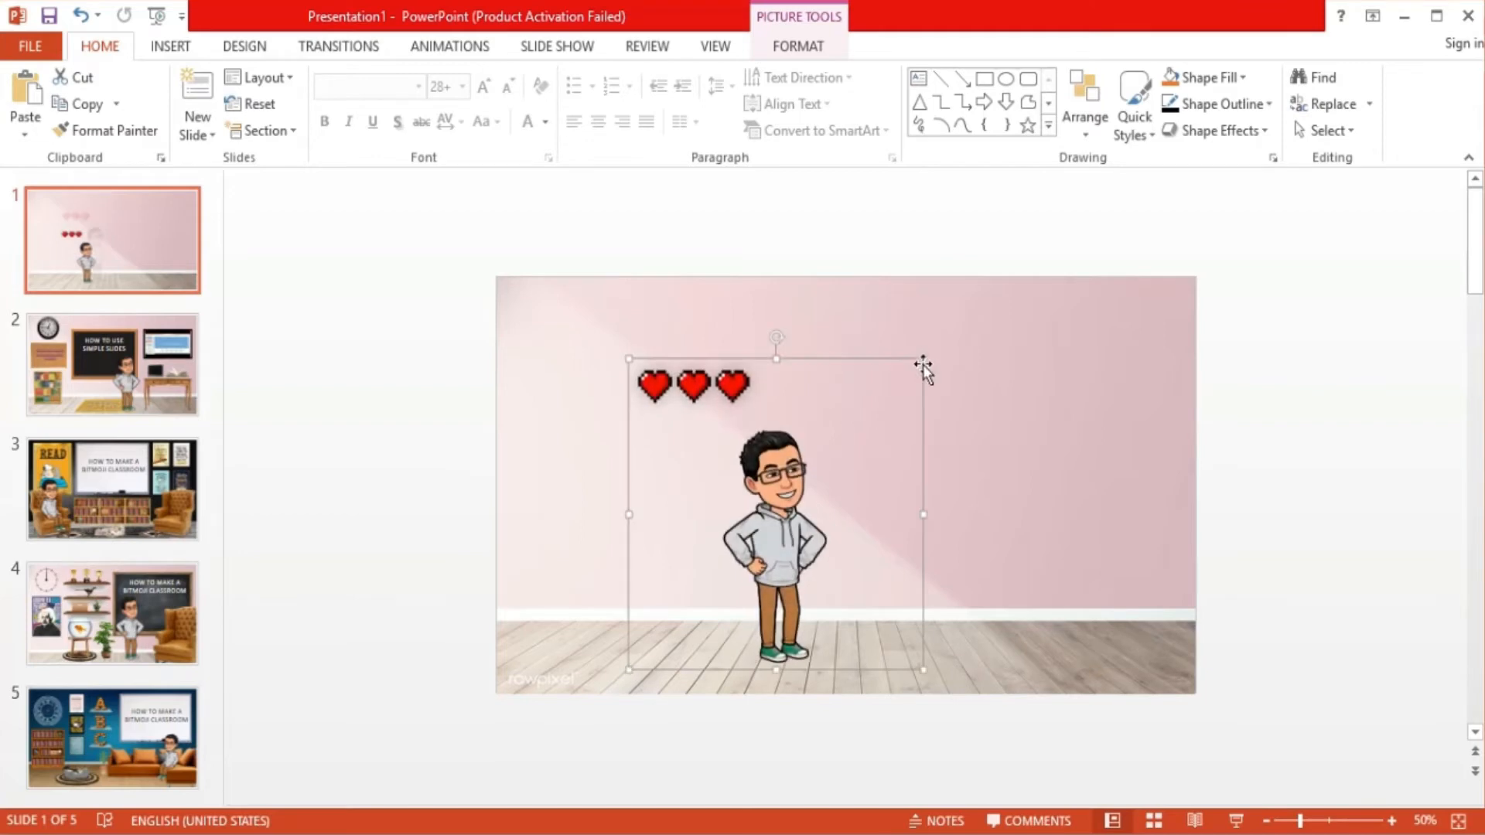
{"action": "left_click_drag", "start_coordinate": [919, 363], "coordinate": [914, 356]}
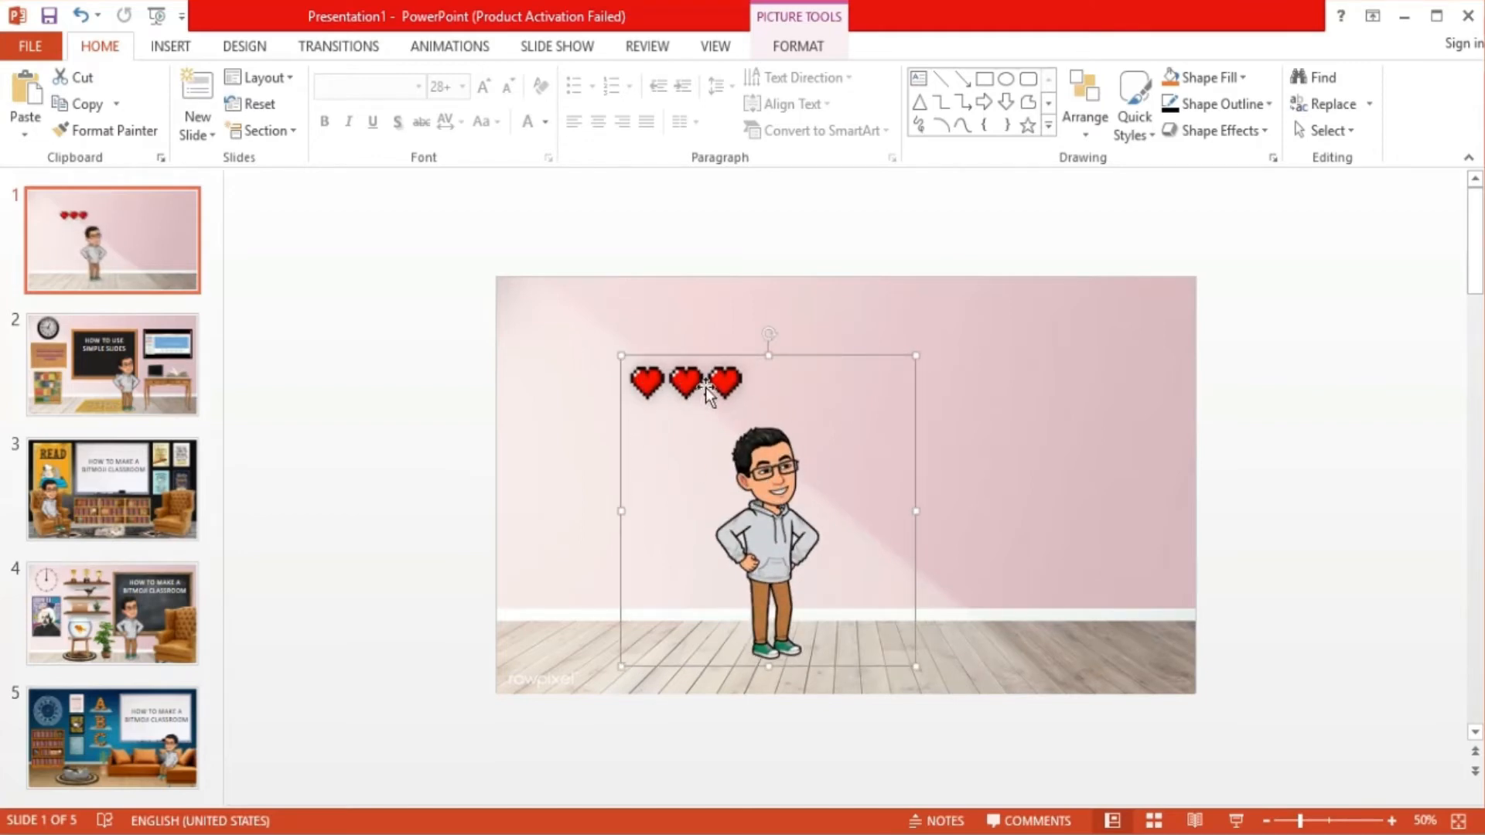
{"action": "left_click", "coordinate": [797, 47]}
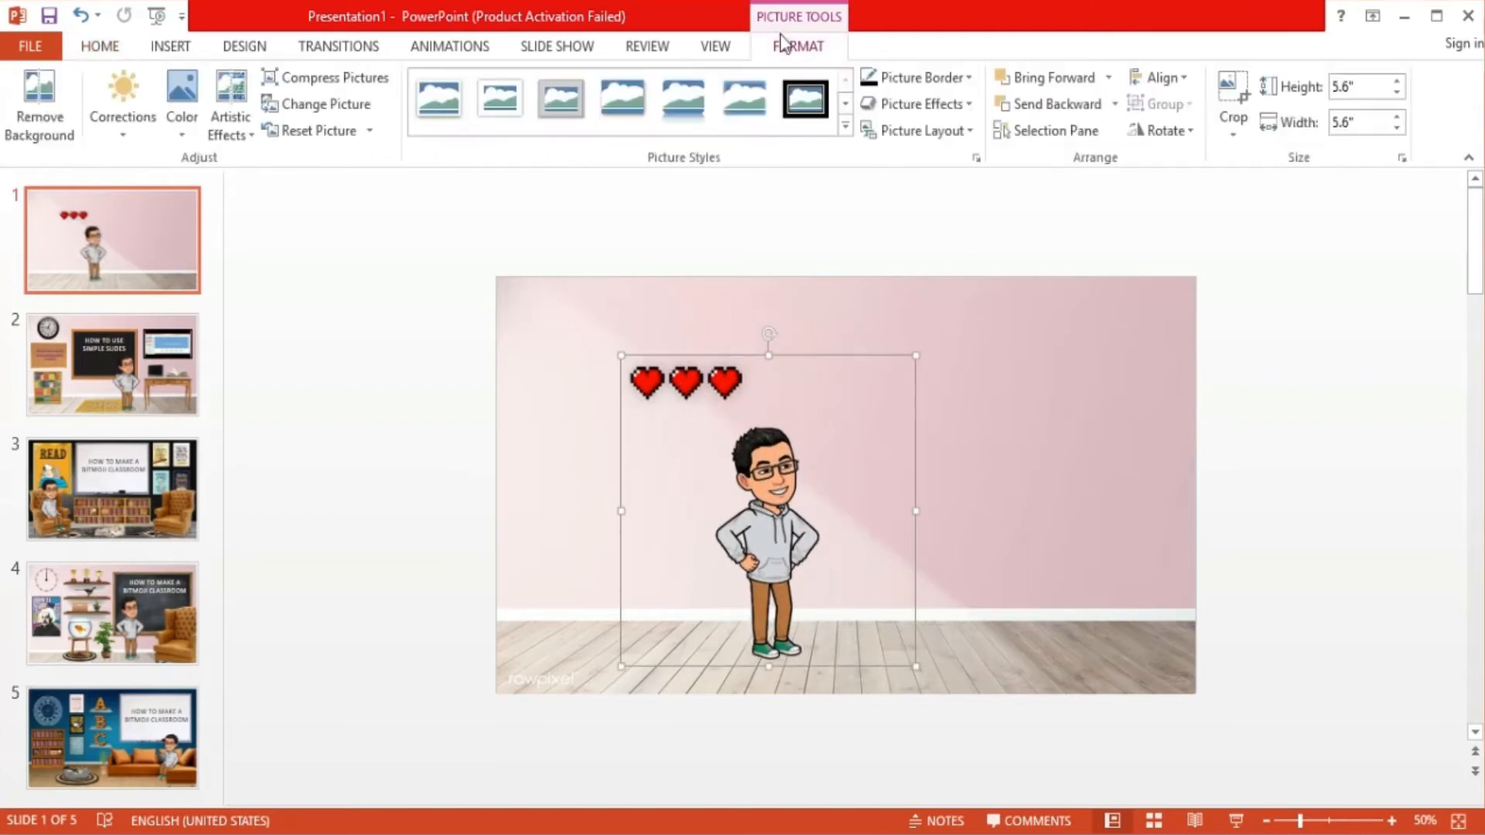
Crop the avatar down to the standing figure, removing the hearts and surrounding empty space
{"action": "left_click", "coordinate": [1232, 89]}
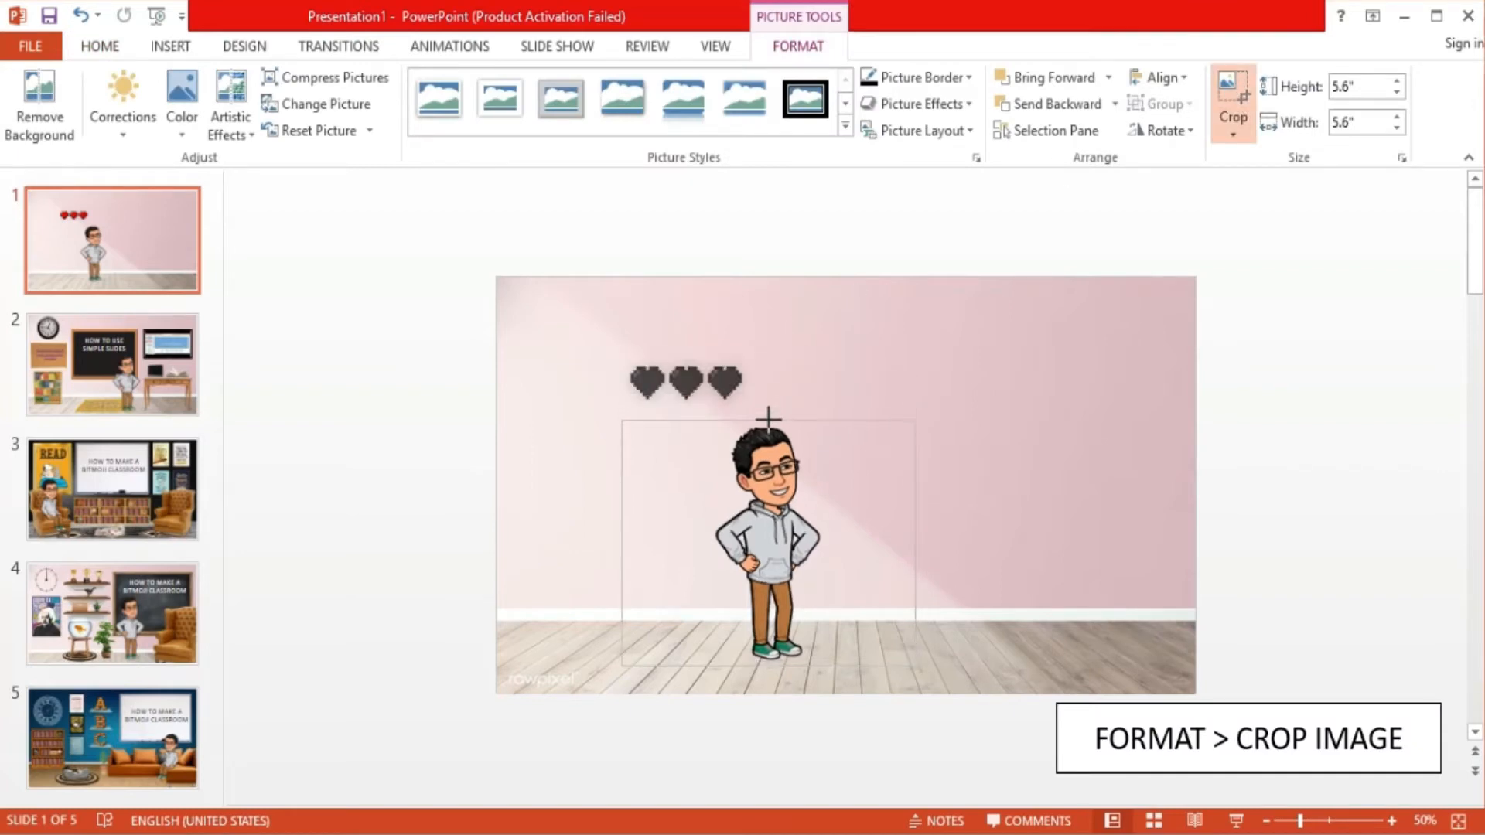
{"action": "left_click_drag", "start_coordinate": [765, 417], "coordinate": [845, 539]}
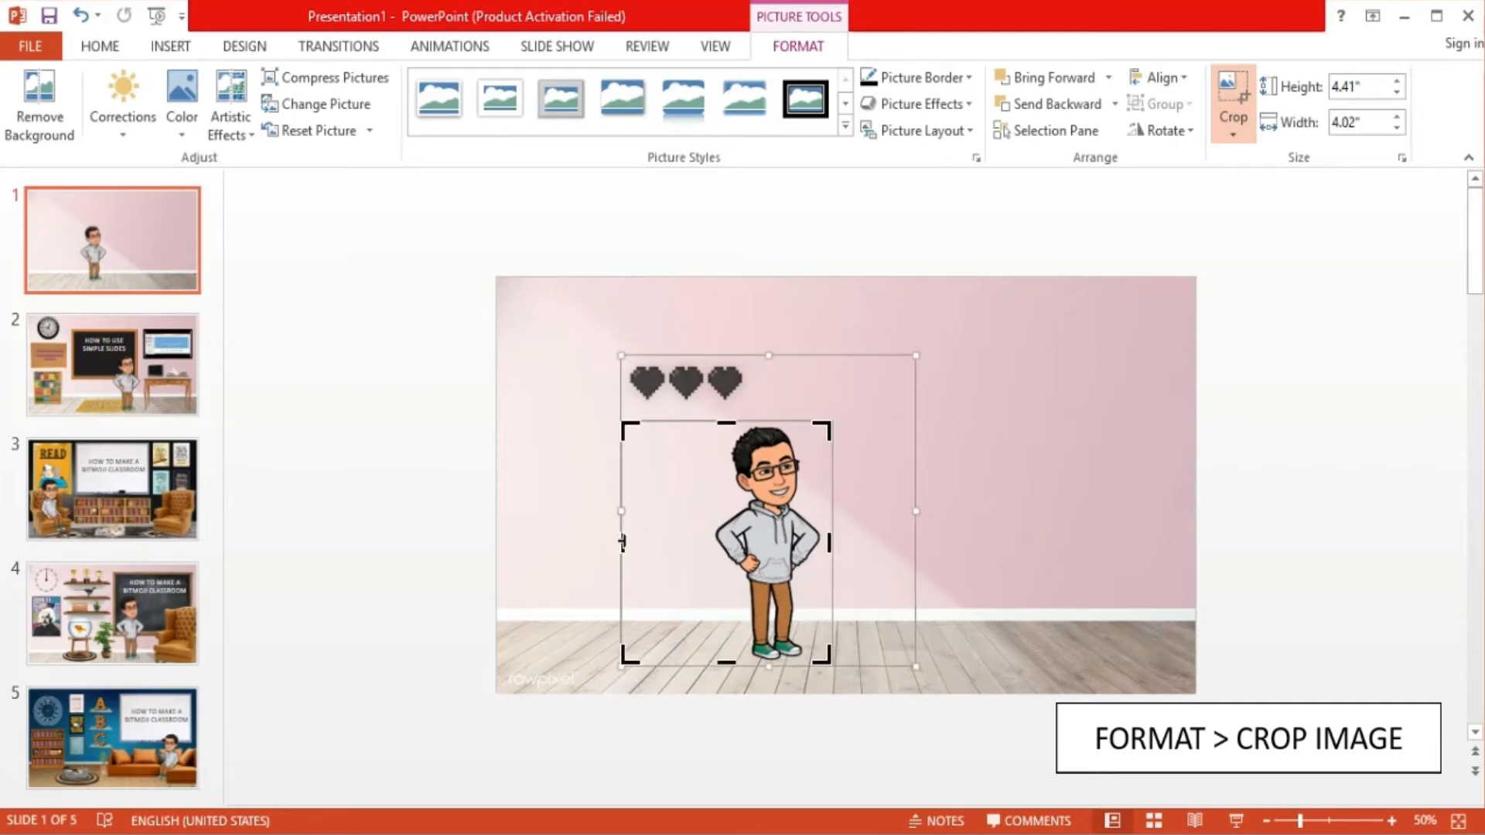
{"action": "left_click_drag", "start_coordinate": [620, 536], "coordinate": [705, 536]}
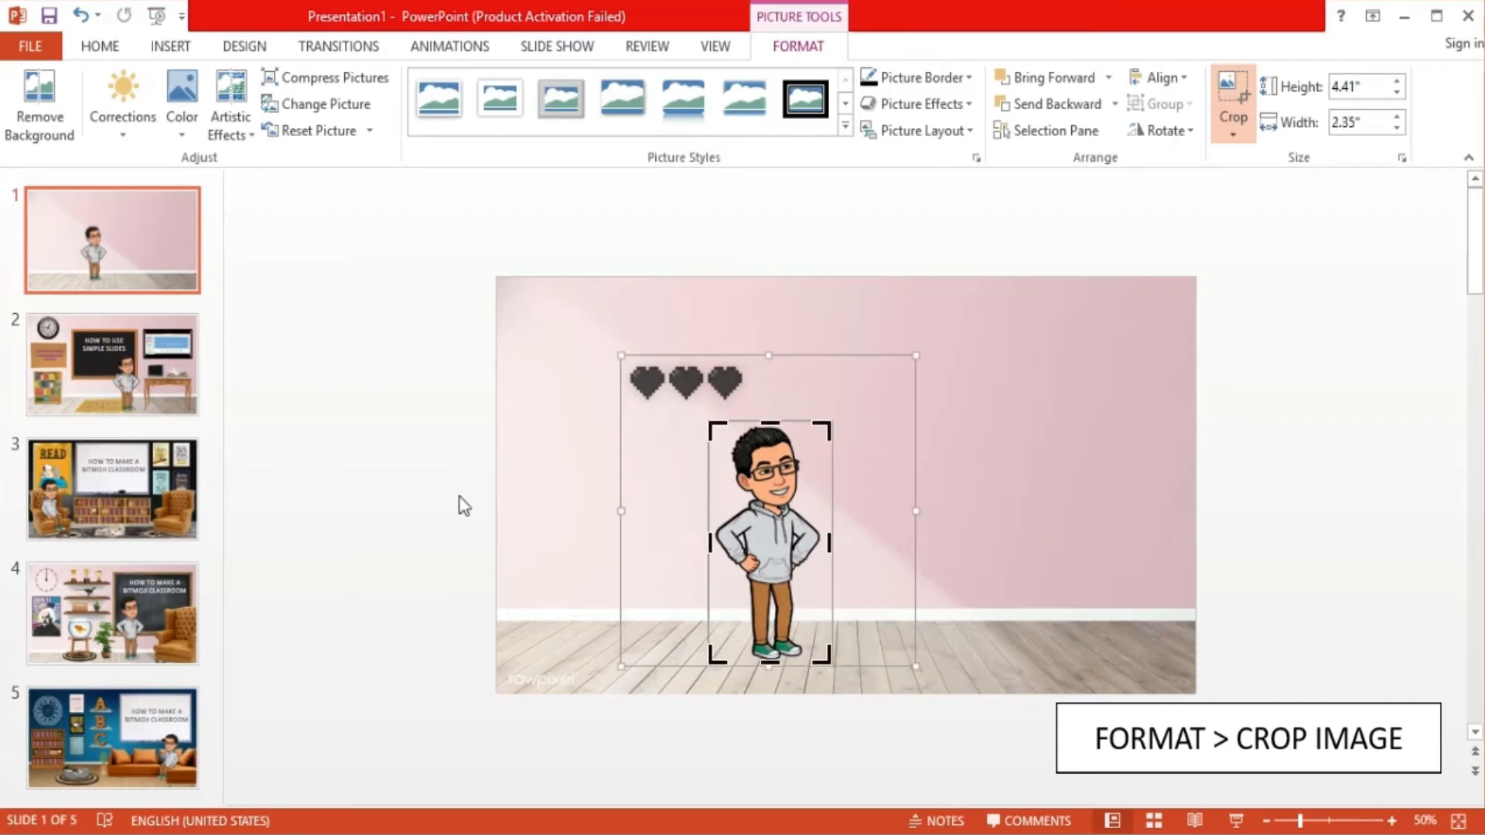
{"action": "left_click", "coordinate": [1233, 85]}
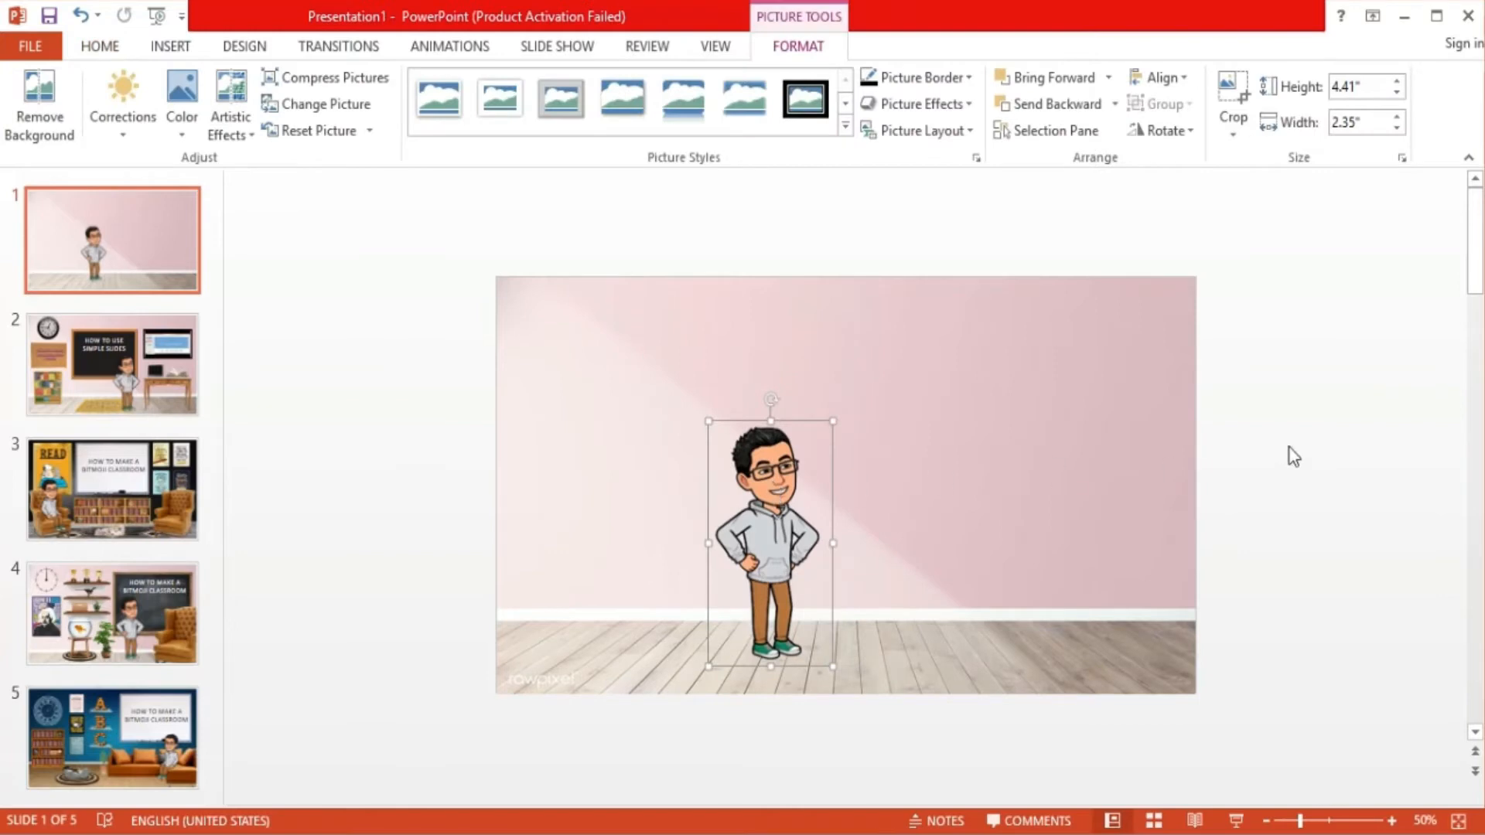
{"action": "left_click_drag", "start_coordinate": [770, 548], "coordinate": [656, 548]}
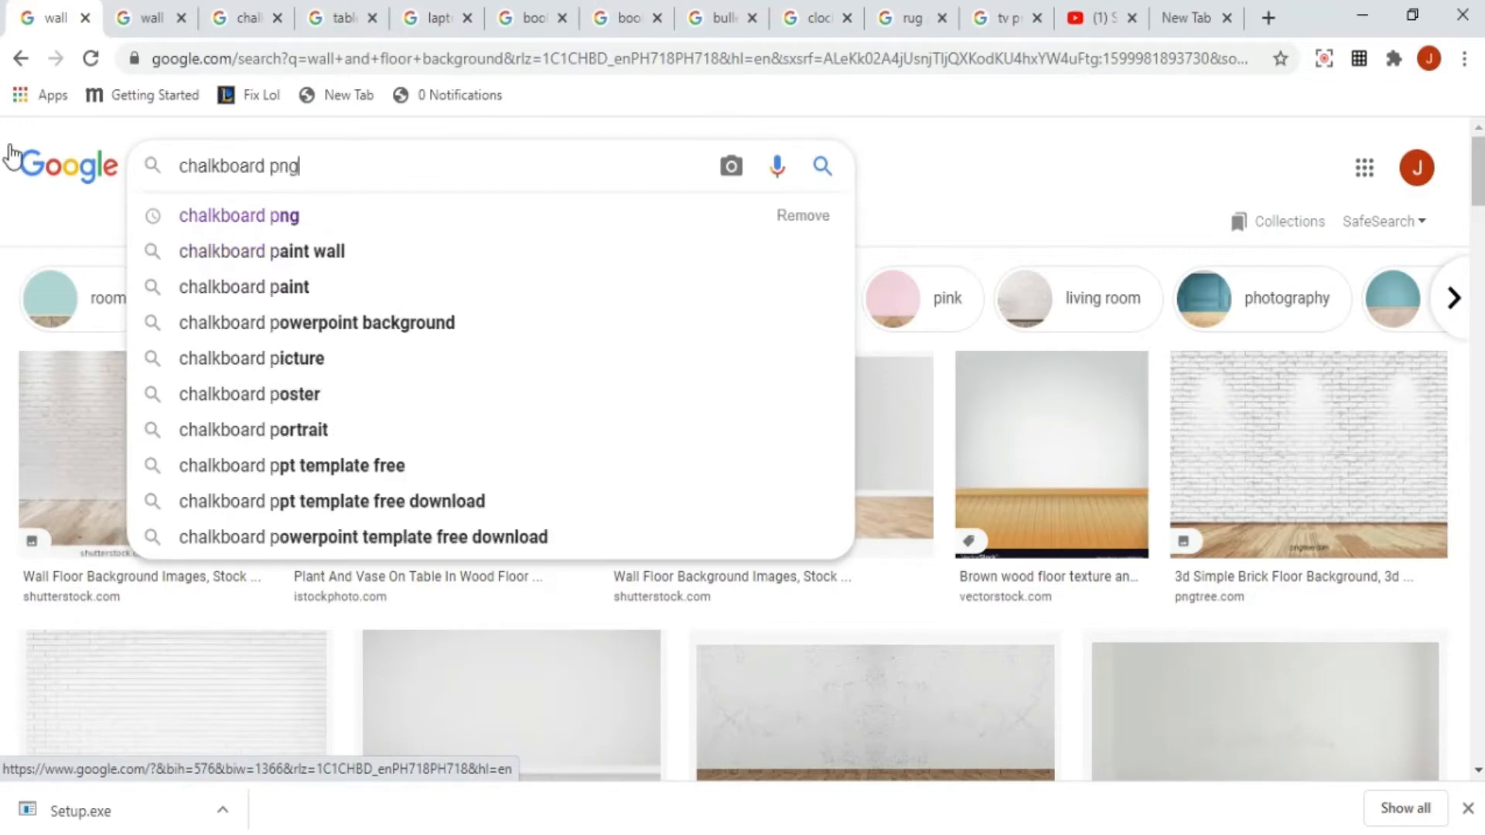
Search Google Images for 'chalkboard png' and browse the results
{"action": "left_click", "coordinate": [238, 216]}
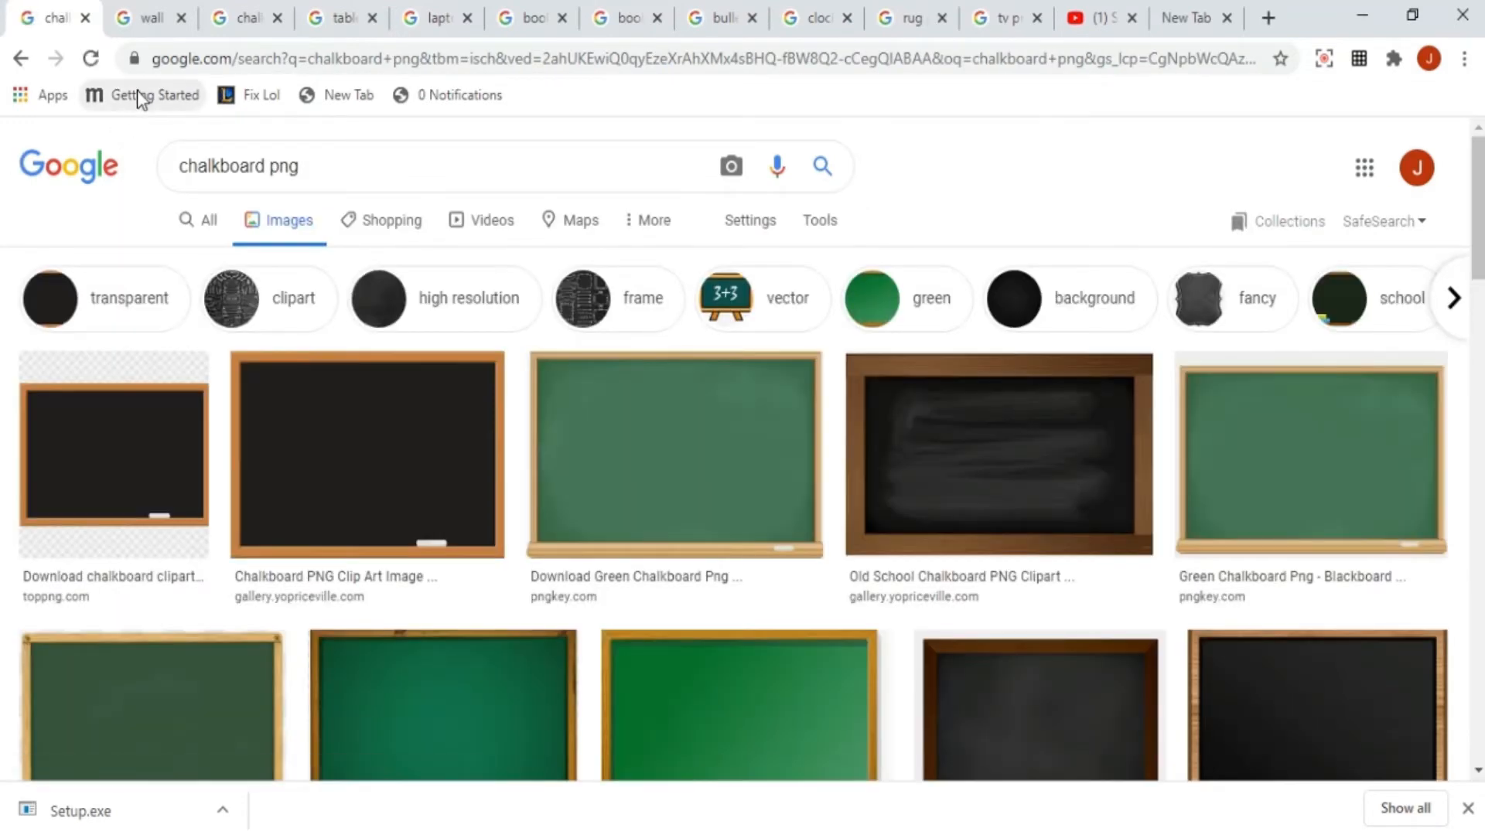
{"action": "mouse_move", "coordinate": [263, 194]}
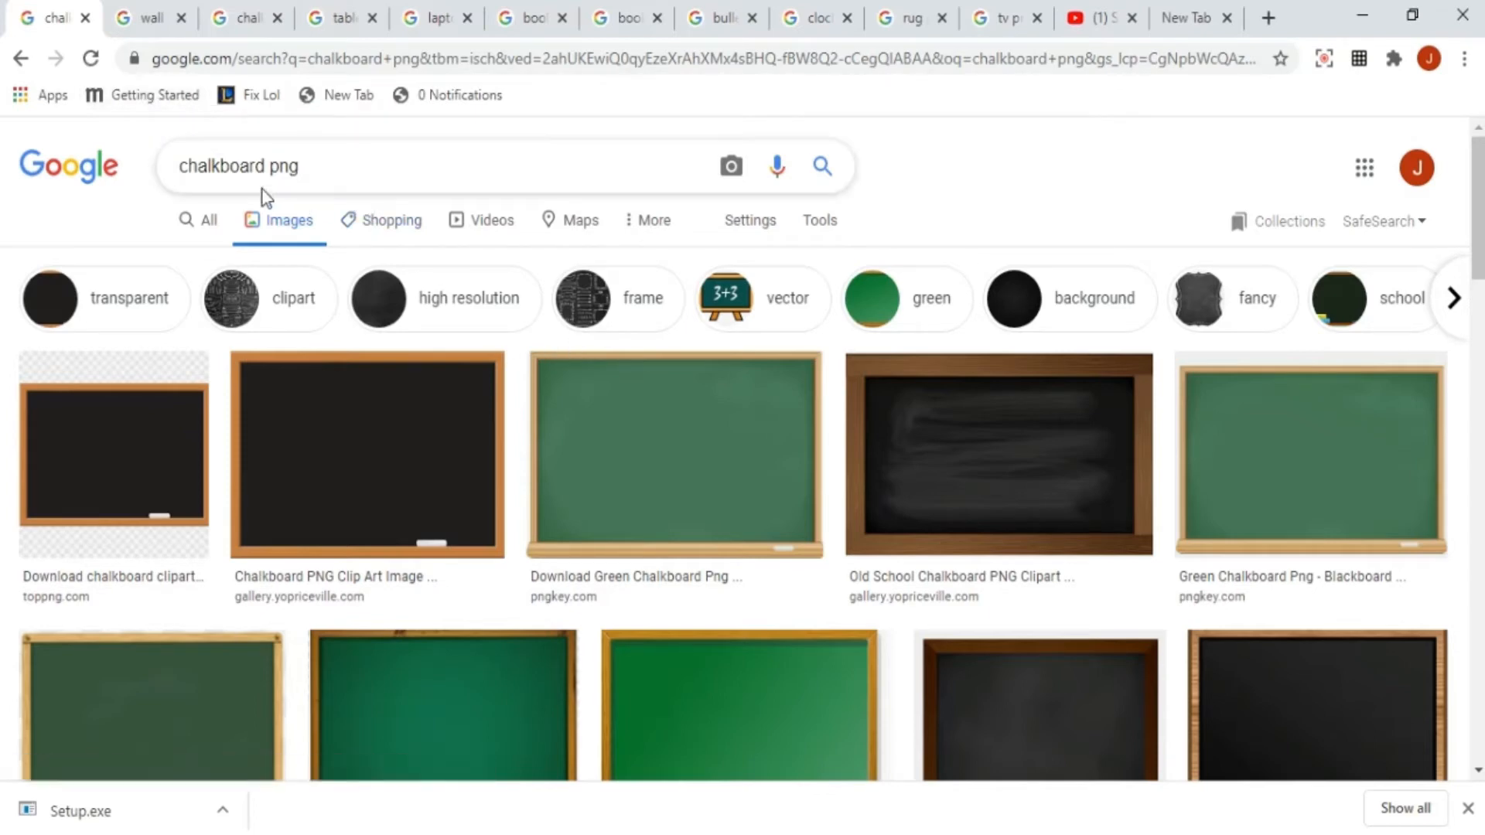
{"action": "scroll", "scroll_direction": "down", "scroll_amount": 3}
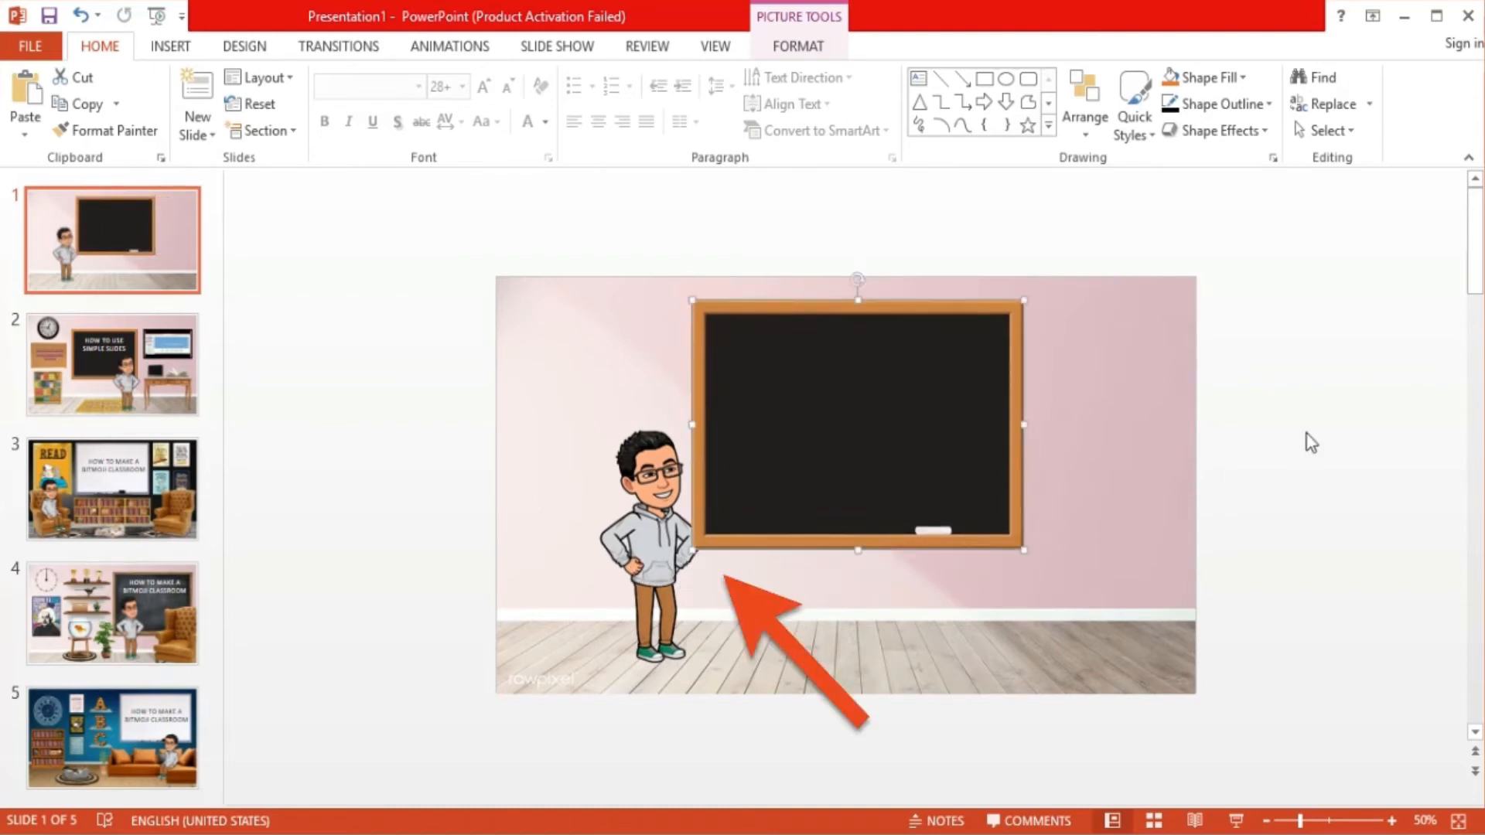
Layer the Bitmoji avatar above the chalkboard using Bring to Front
{"action": "left_click", "coordinate": [711, 545]}
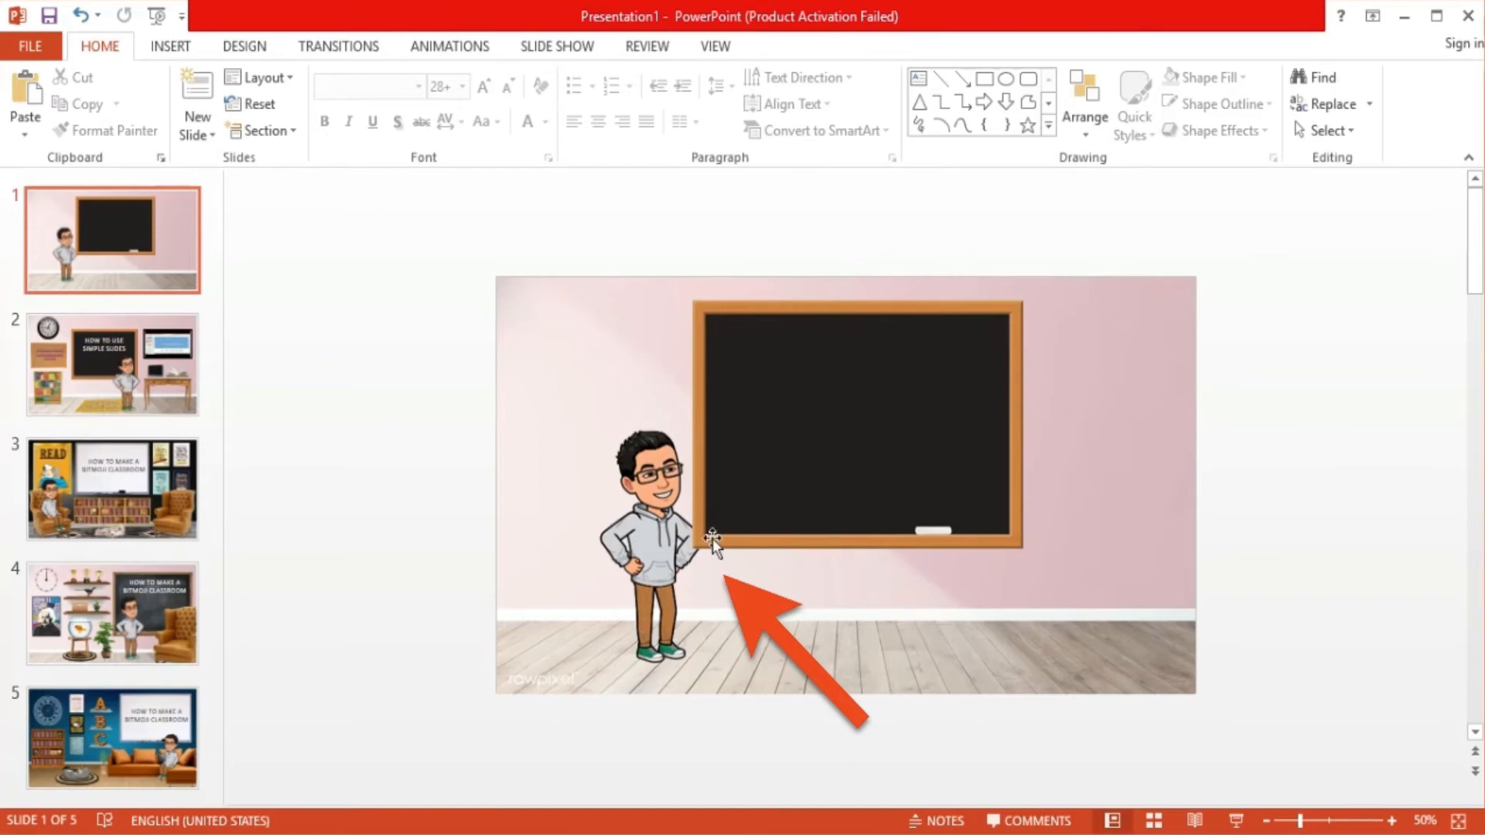
{"action": "right_click", "coordinate": [712, 552]}
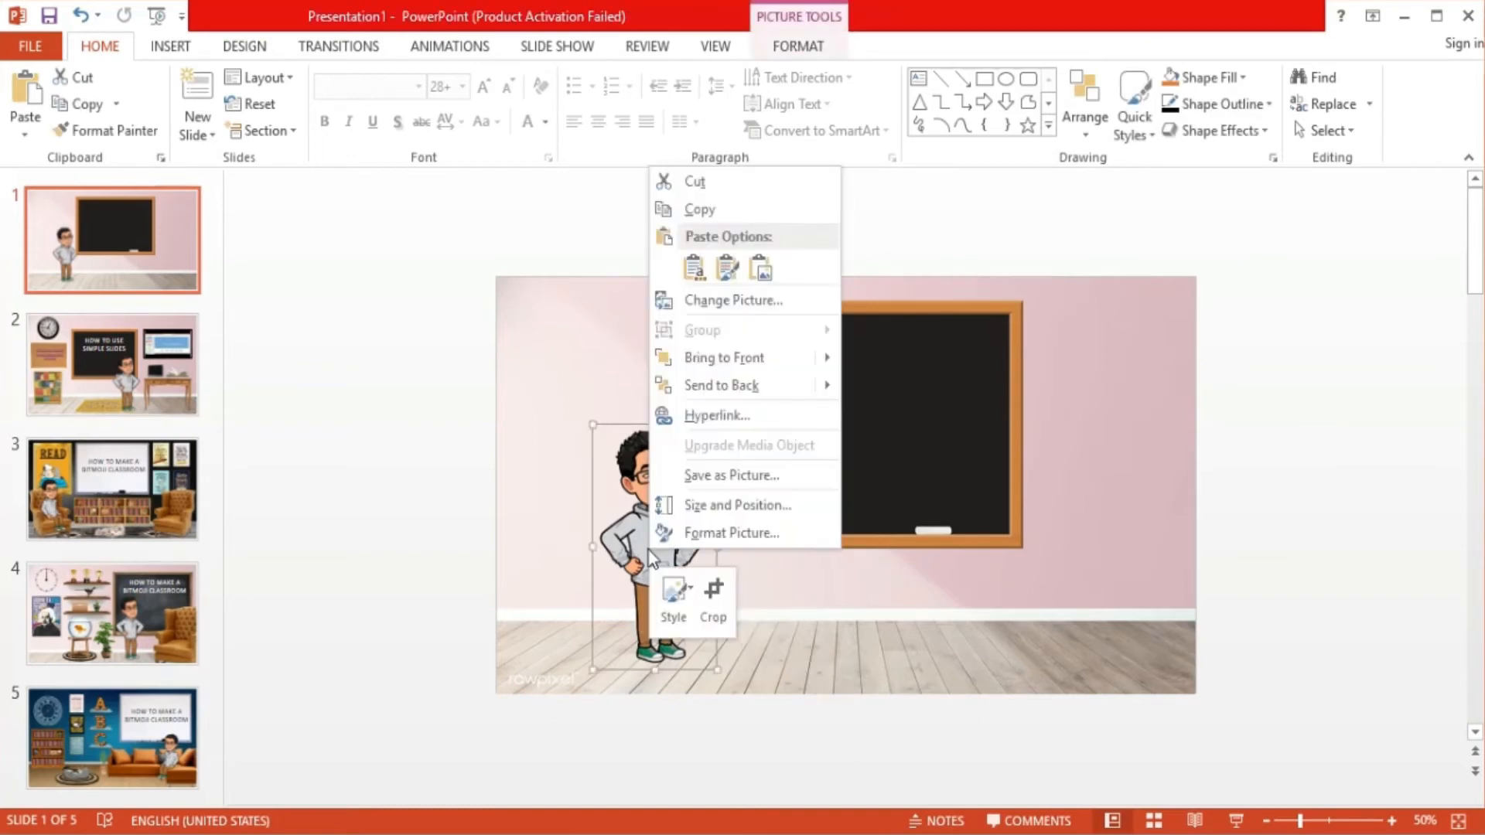
{"action": "mouse_move", "coordinate": [741, 366]}
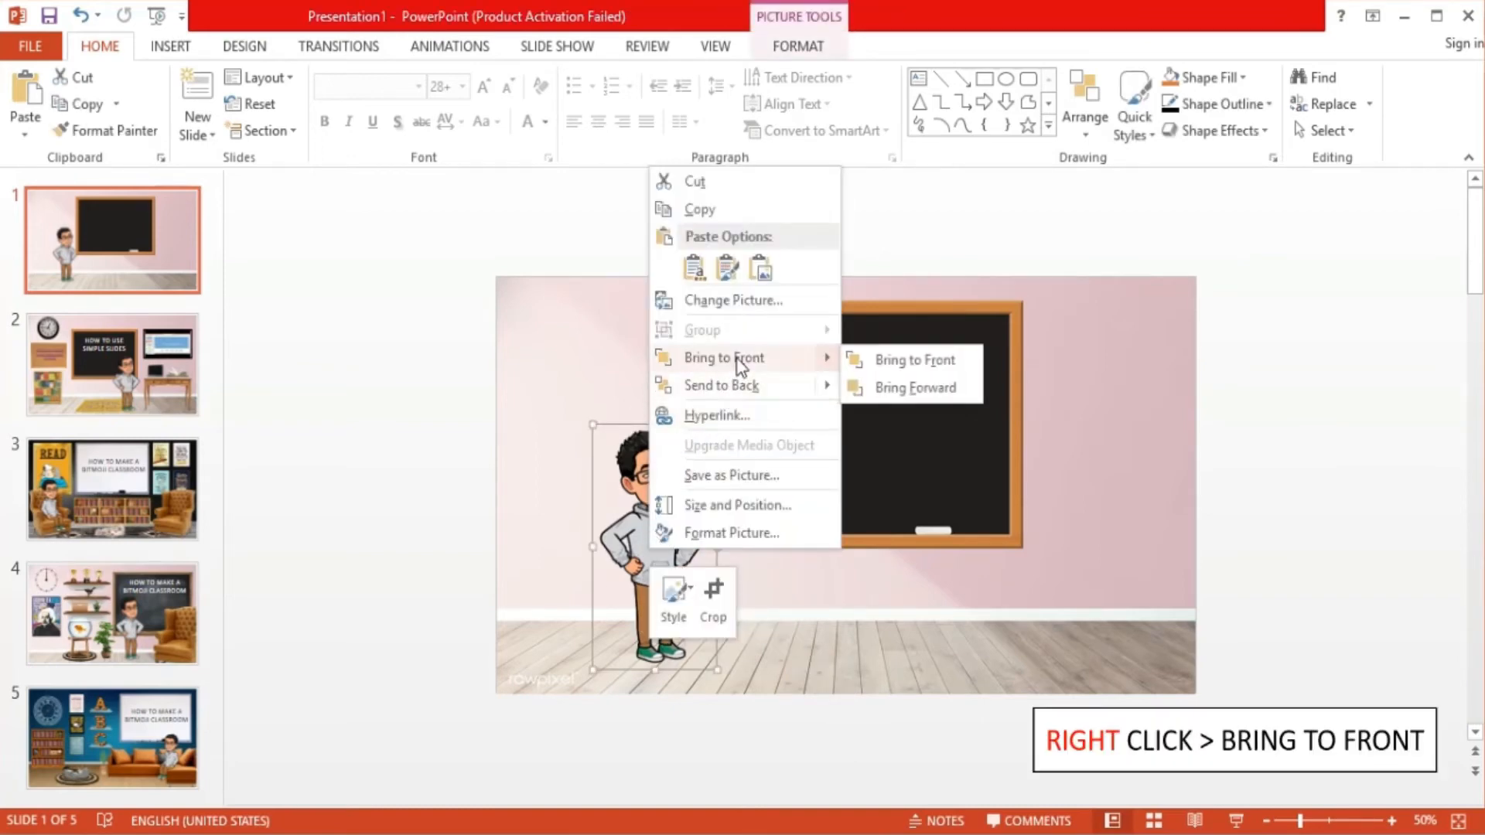
{"action": "left_click", "coordinate": [912, 360]}
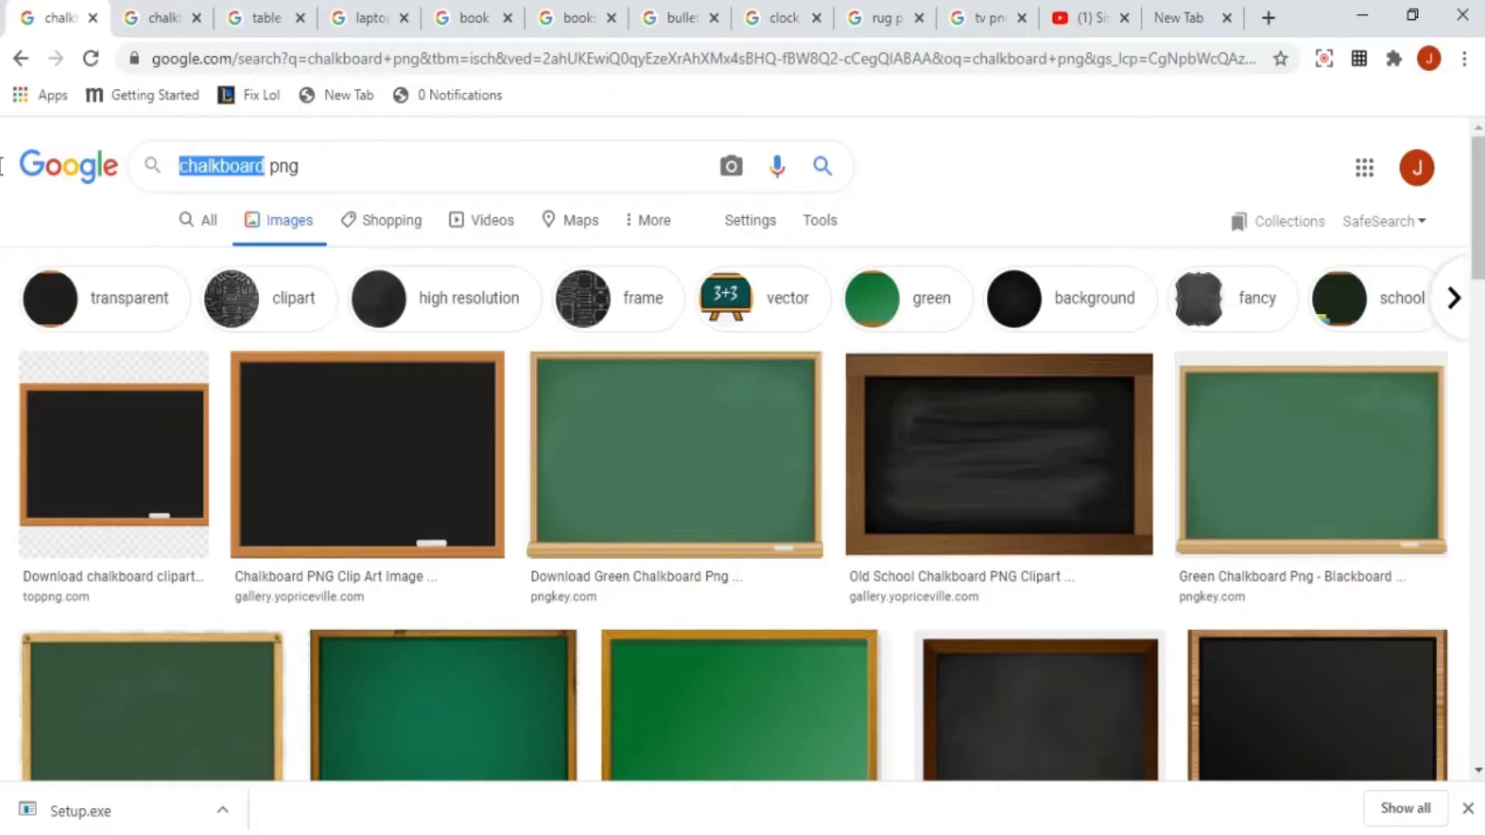
Search for 'table png' and scroll through the image results
{"action": "type", "text": "table png"}
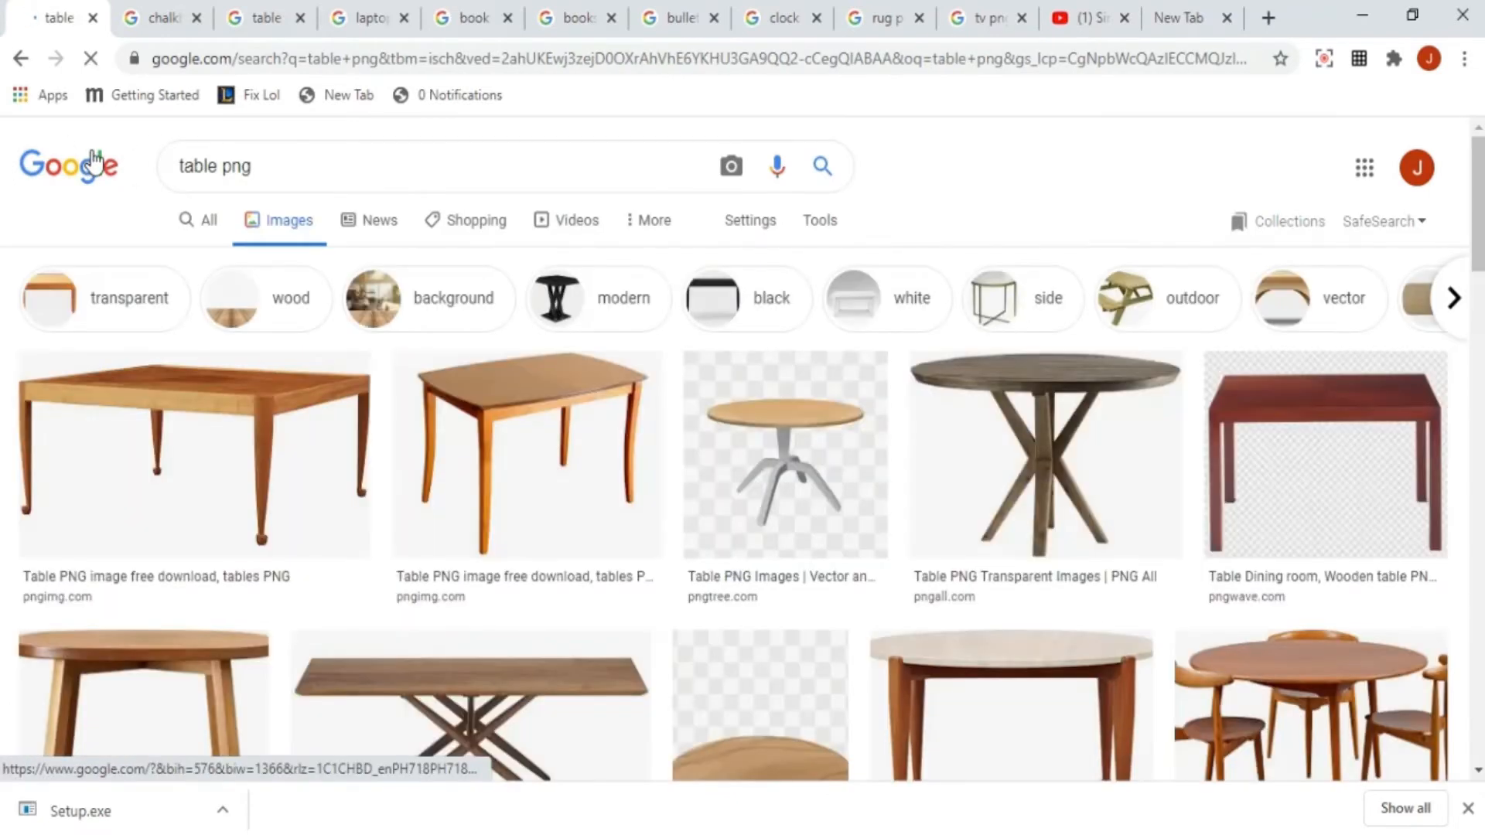
{"action": "scroll", "scroll_direction": "down", "scroll_amount": 3}
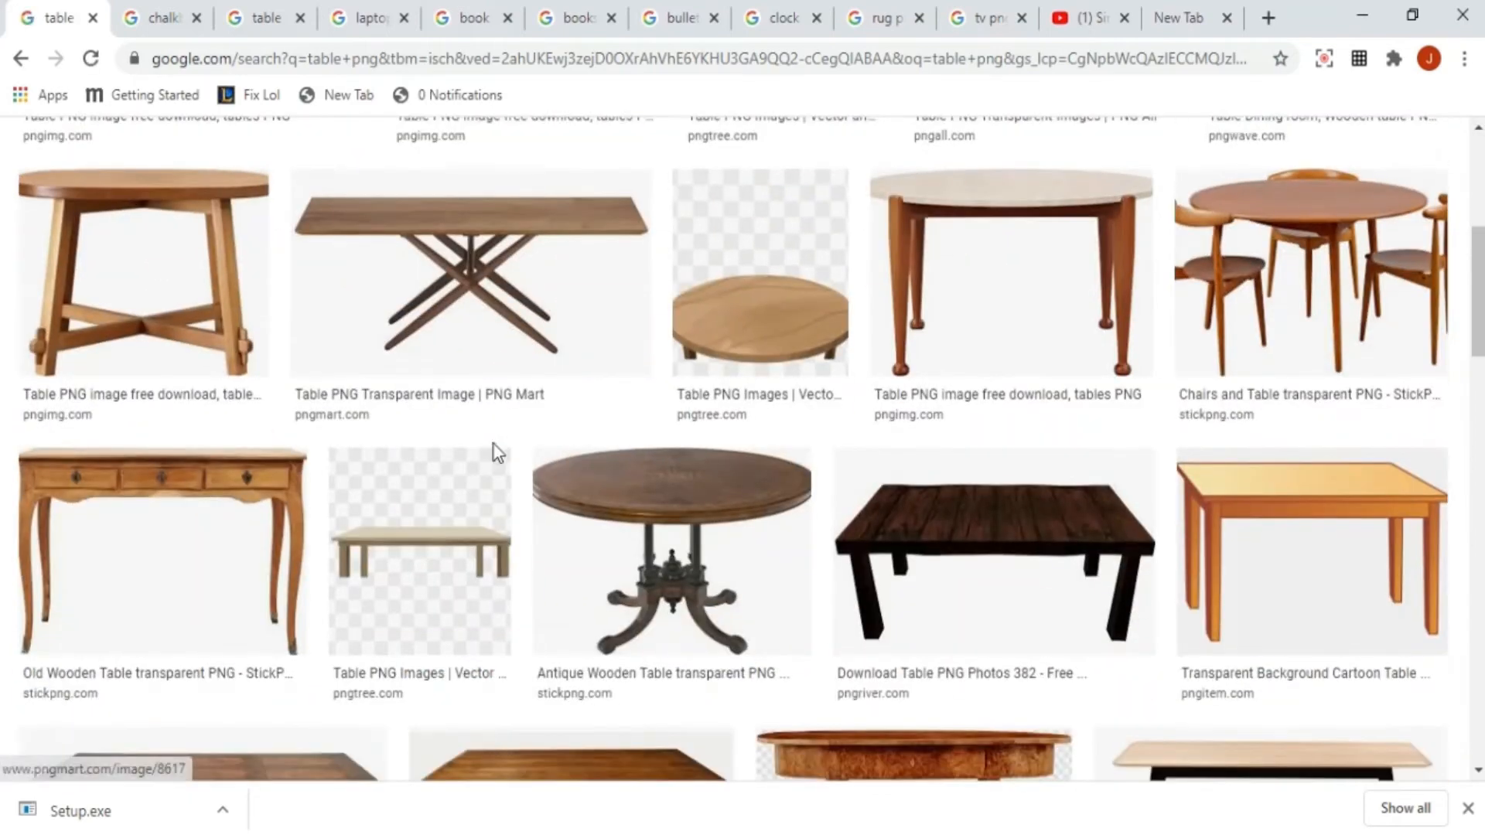
{"action": "scroll", "scroll_direction": "up", "scroll_amount": 3}
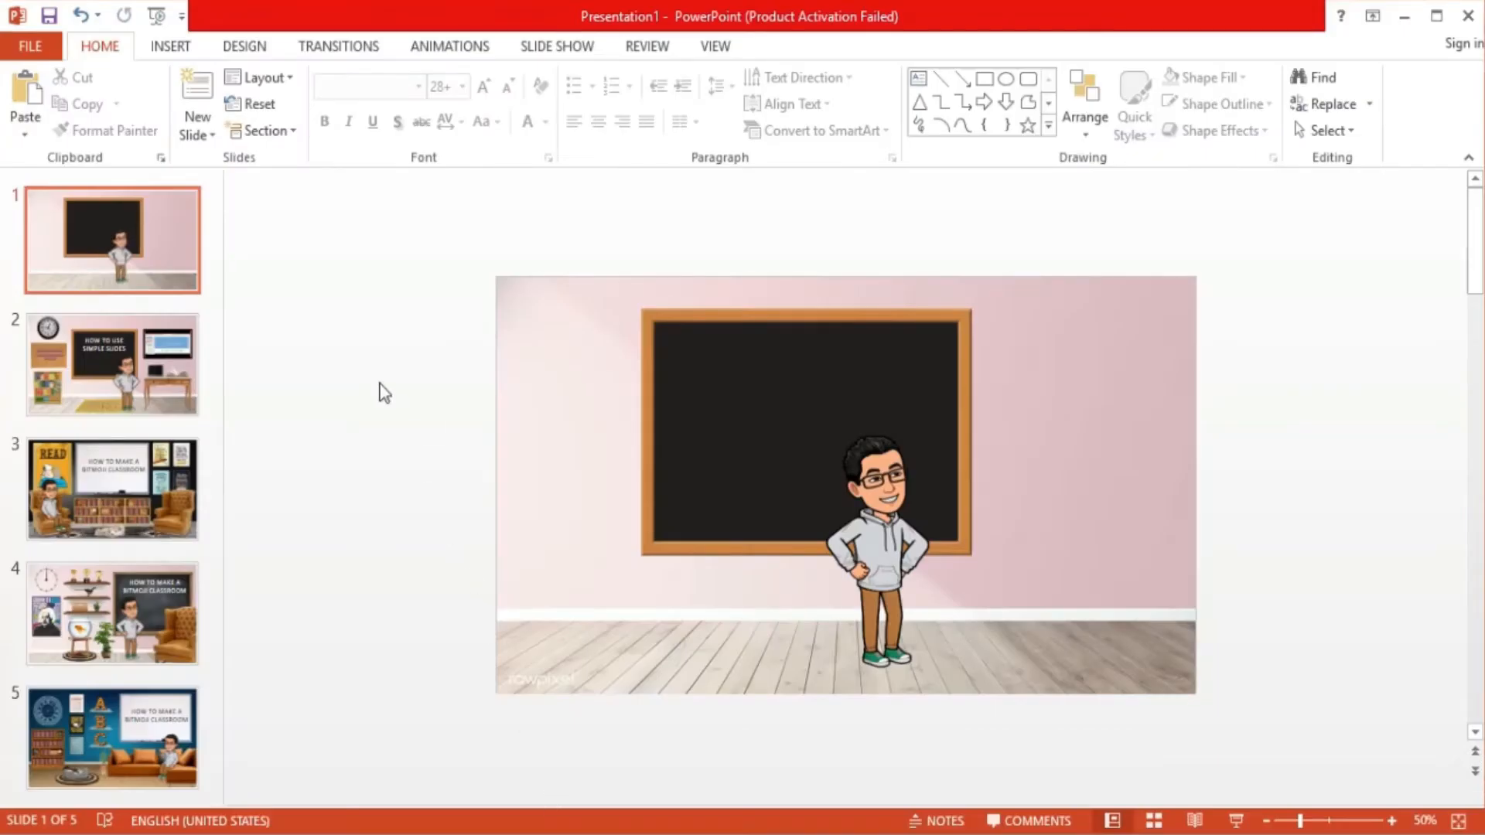
Paste the copied furniture PNGs onto slide 1, including clock, bulletin board, bookshelf, rug, TV and desk
{"action": "key", "text": "ctrl+v"}
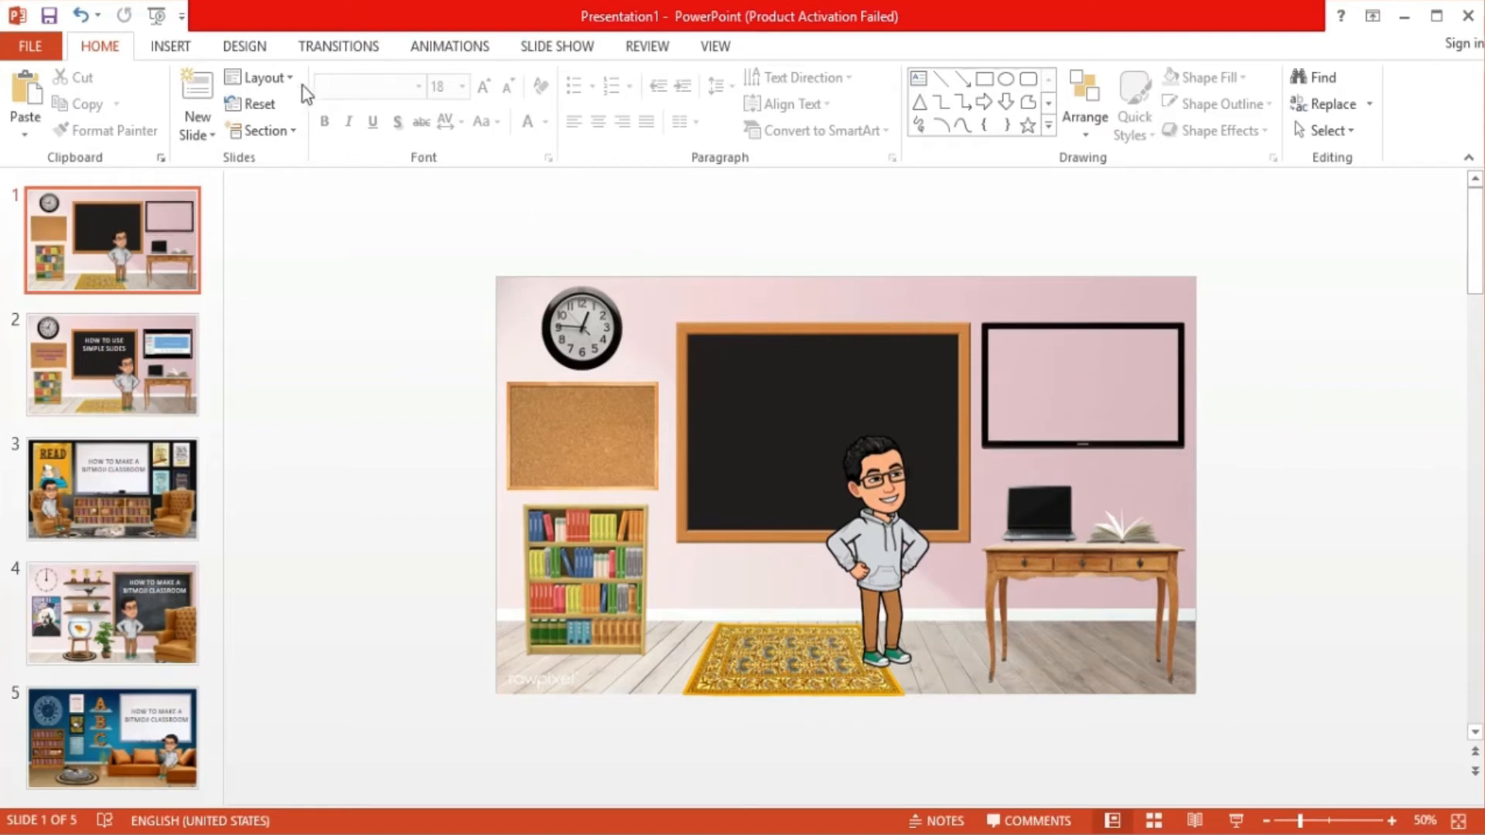
{"action": "left_click", "coordinate": [171, 47]}
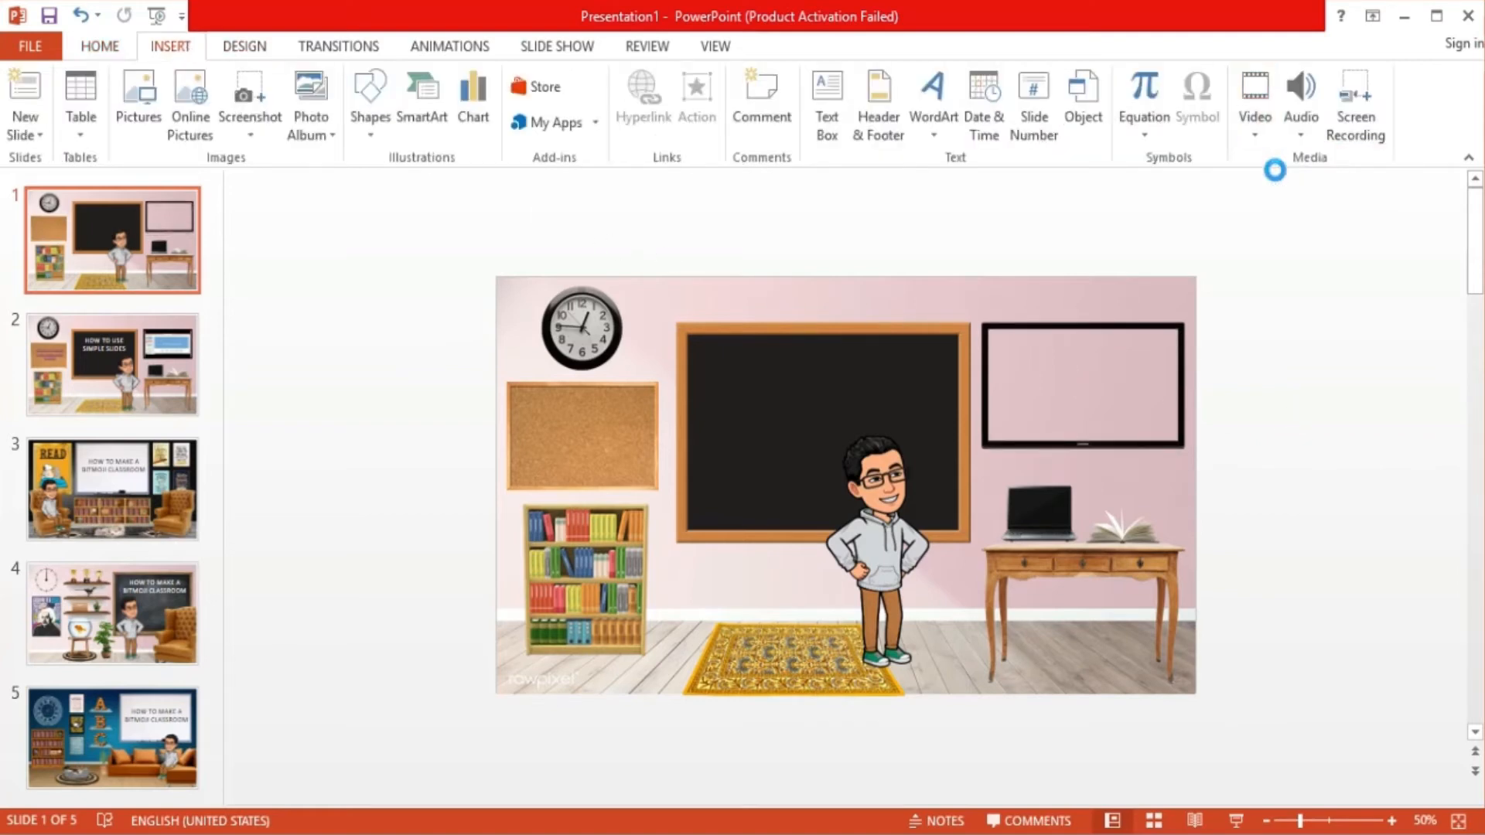
Search YouTube for 'simple slides' and insert the How to Use Simple Slides video onto the TV
{"action": "left_click", "coordinate": [1254, 85]}
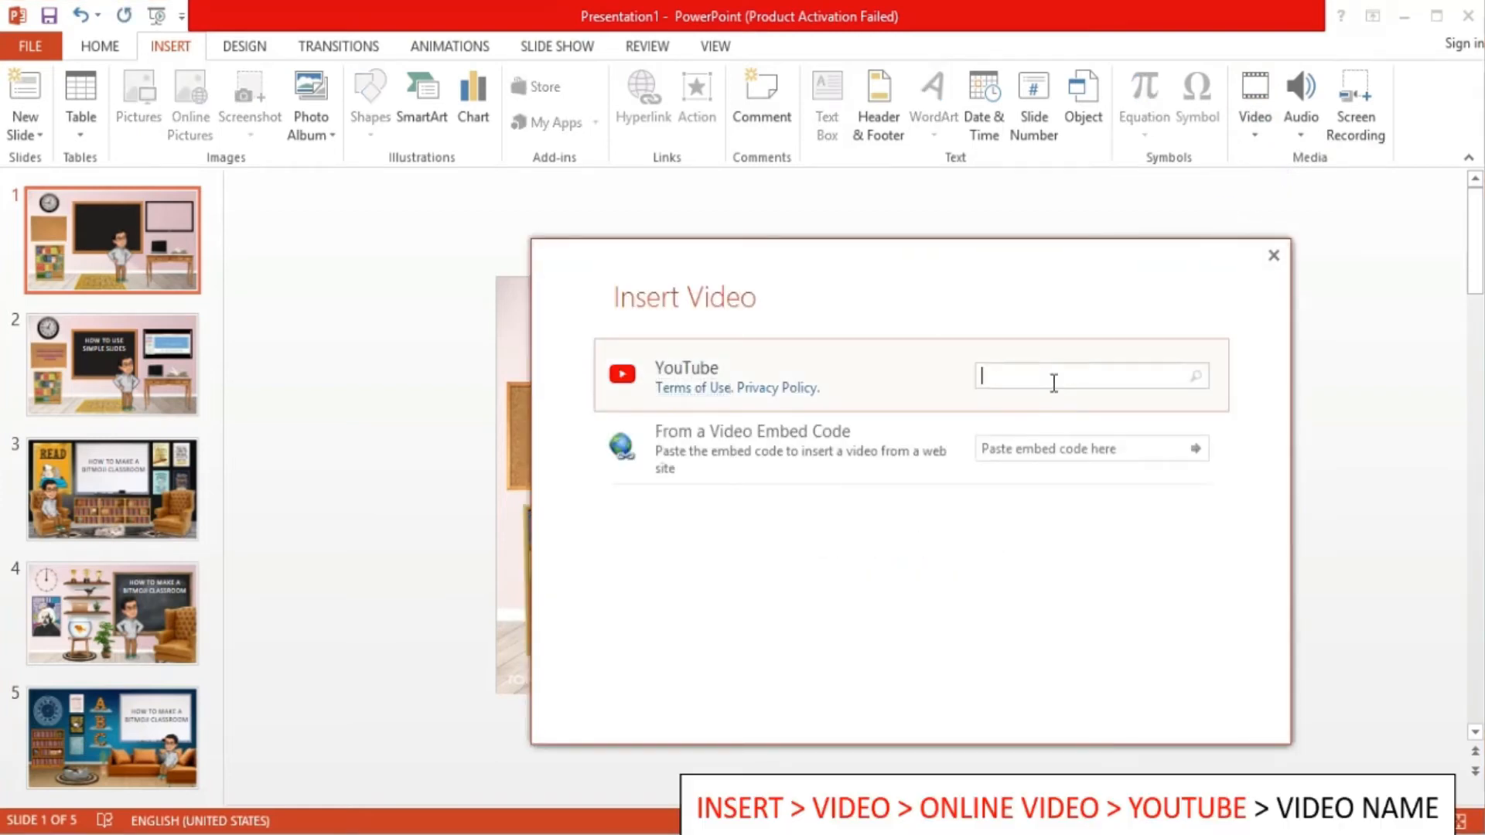
{"action": "type", "text": "sim"}
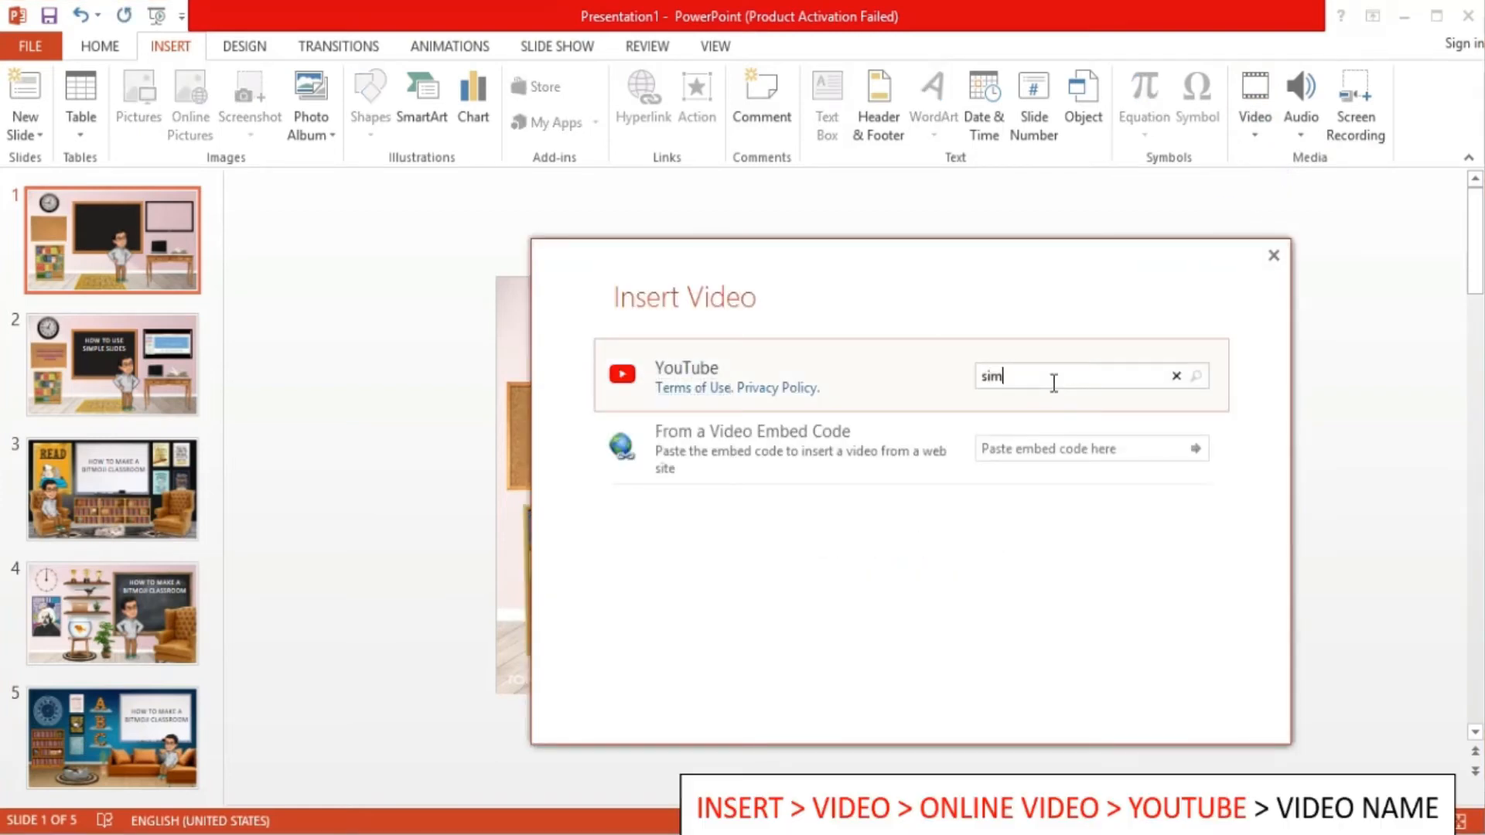
{"action": "type", "text": "ple slides"}
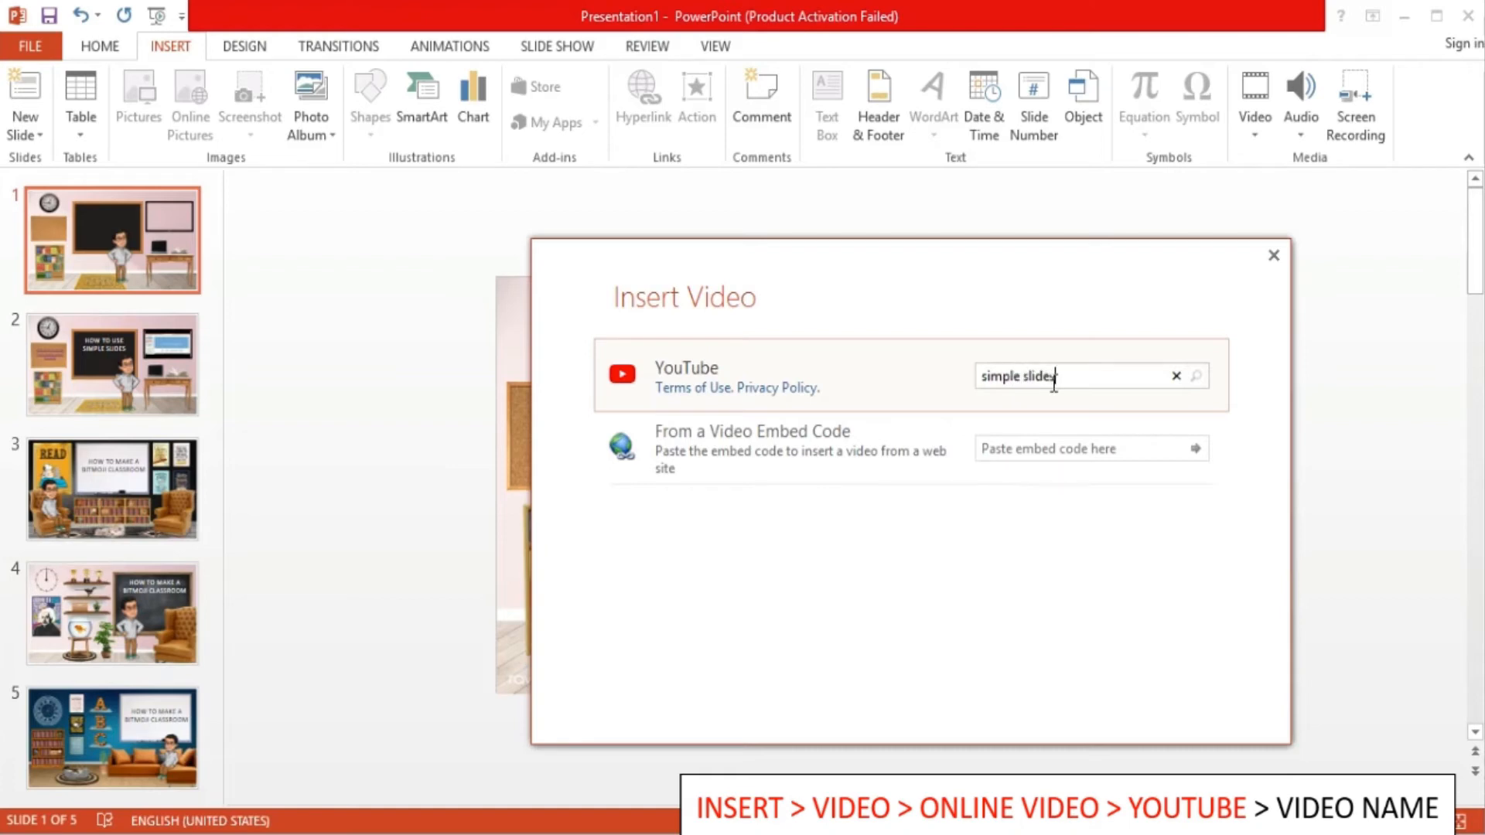
{"action": "left_click", "coordinate": [1196, 376]}
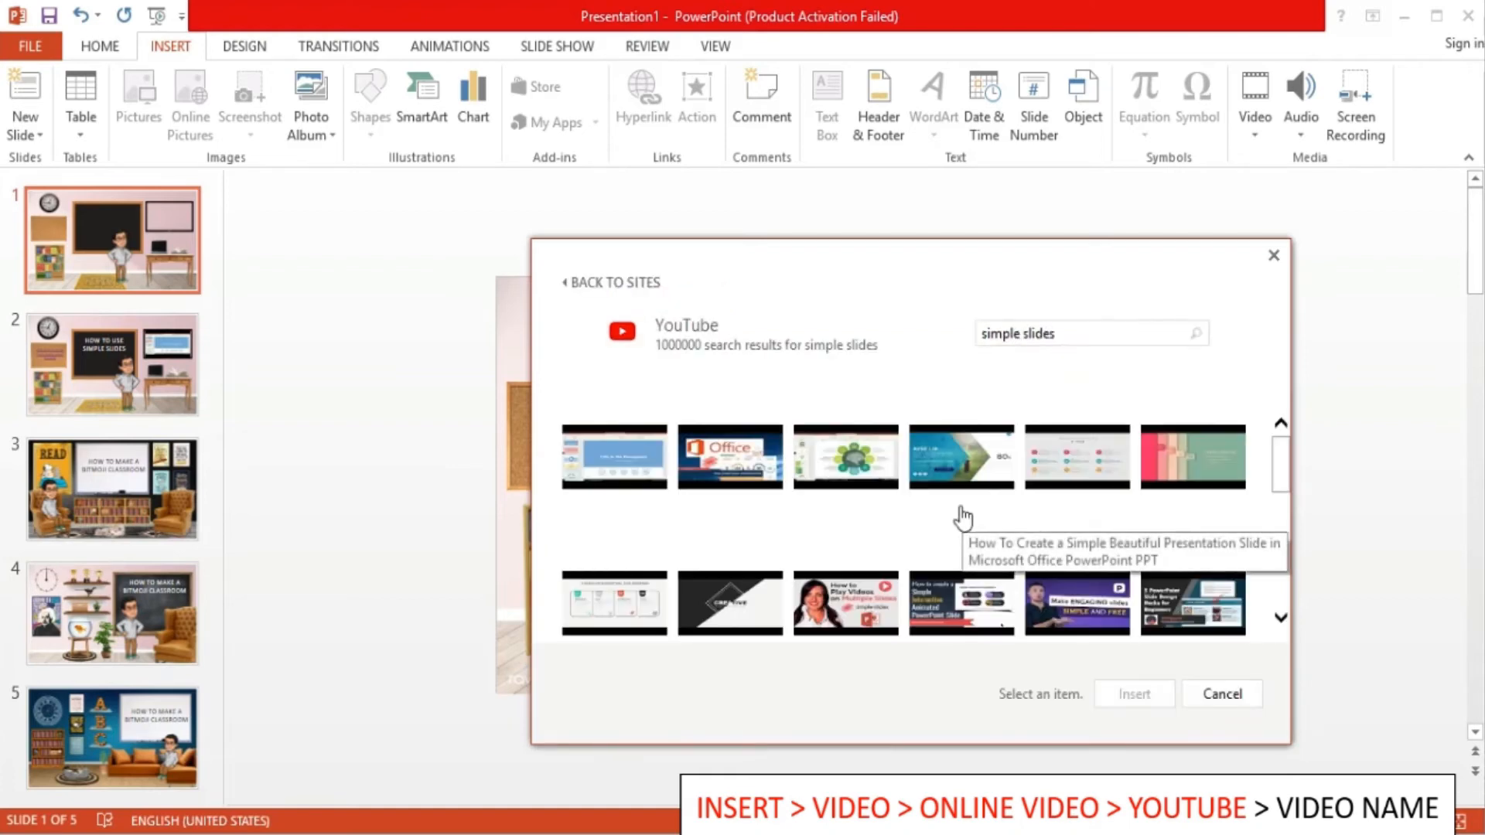
{"action": "left_click", "coordinate": [613, 466]}
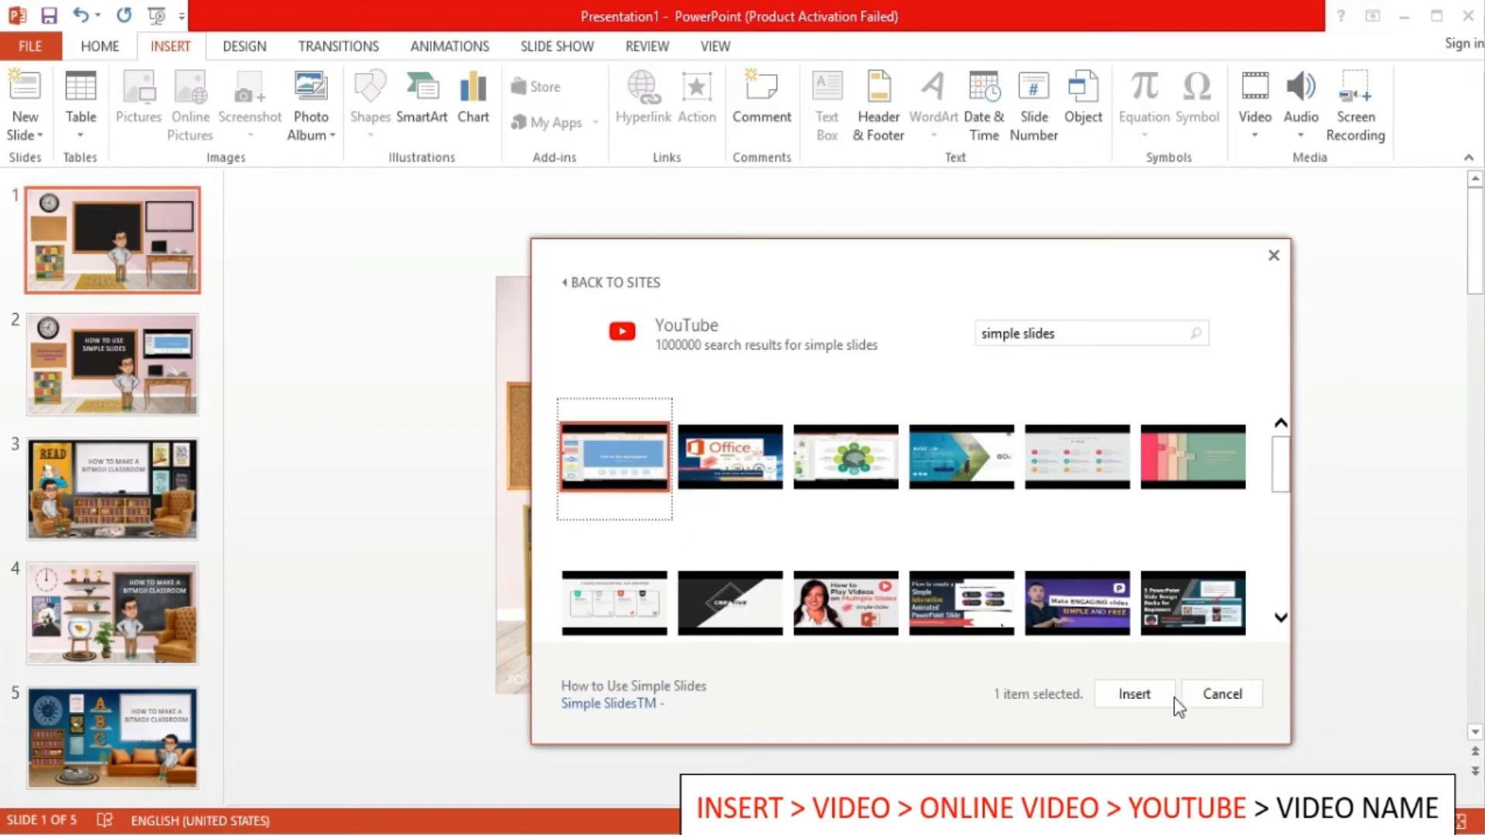
{"action": "left_click", "coordinate": [1134, 694]}
{"action": "type", "text": "HOW TO USE S"}
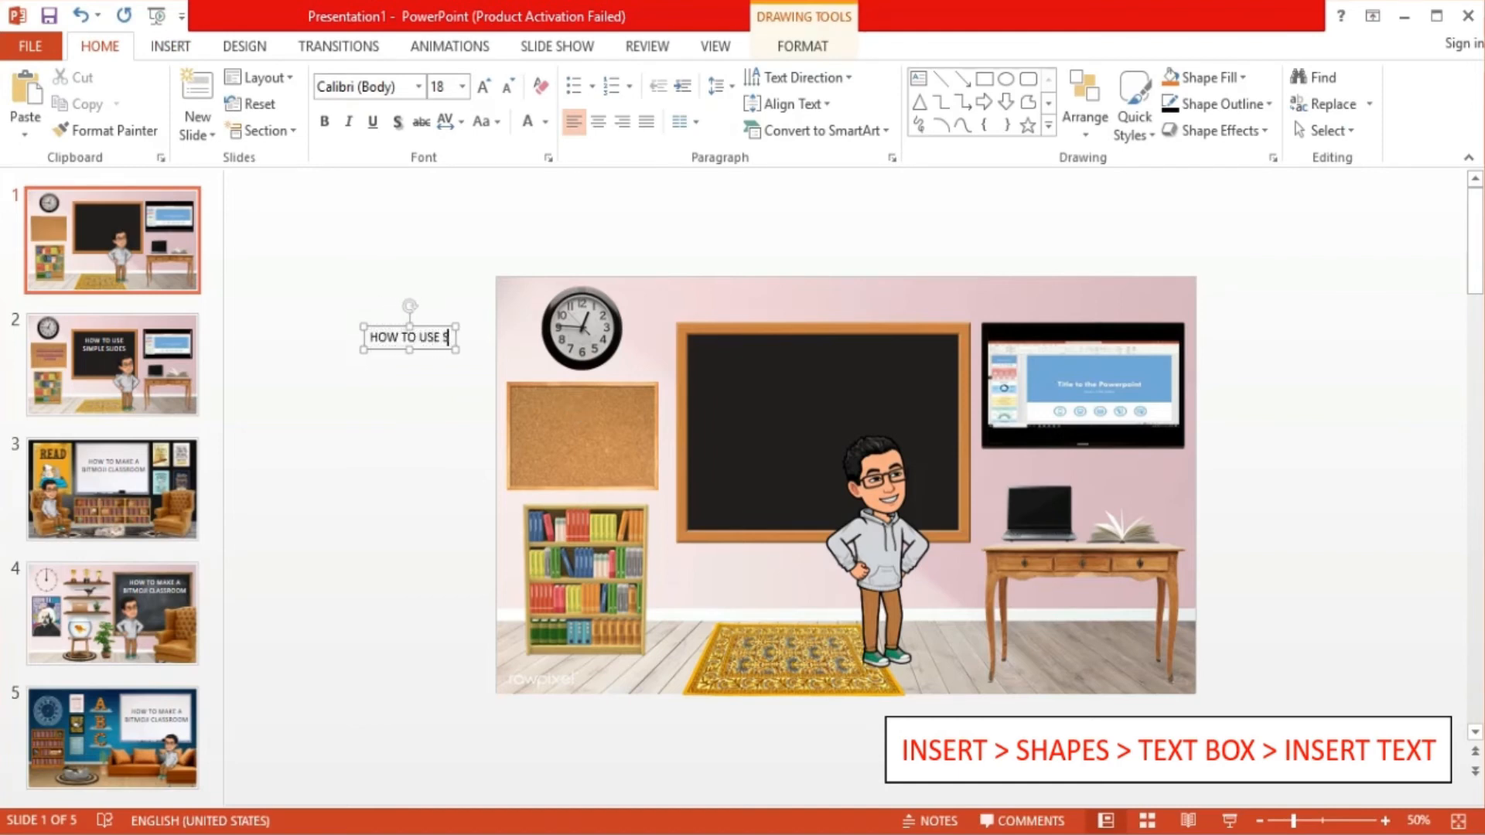
Place the title 'HOW TO USE SIMPLE SLIDES' on the chalkboard and enlarge its font
{"action": "type", "text": "IMPLE SLIDES"}
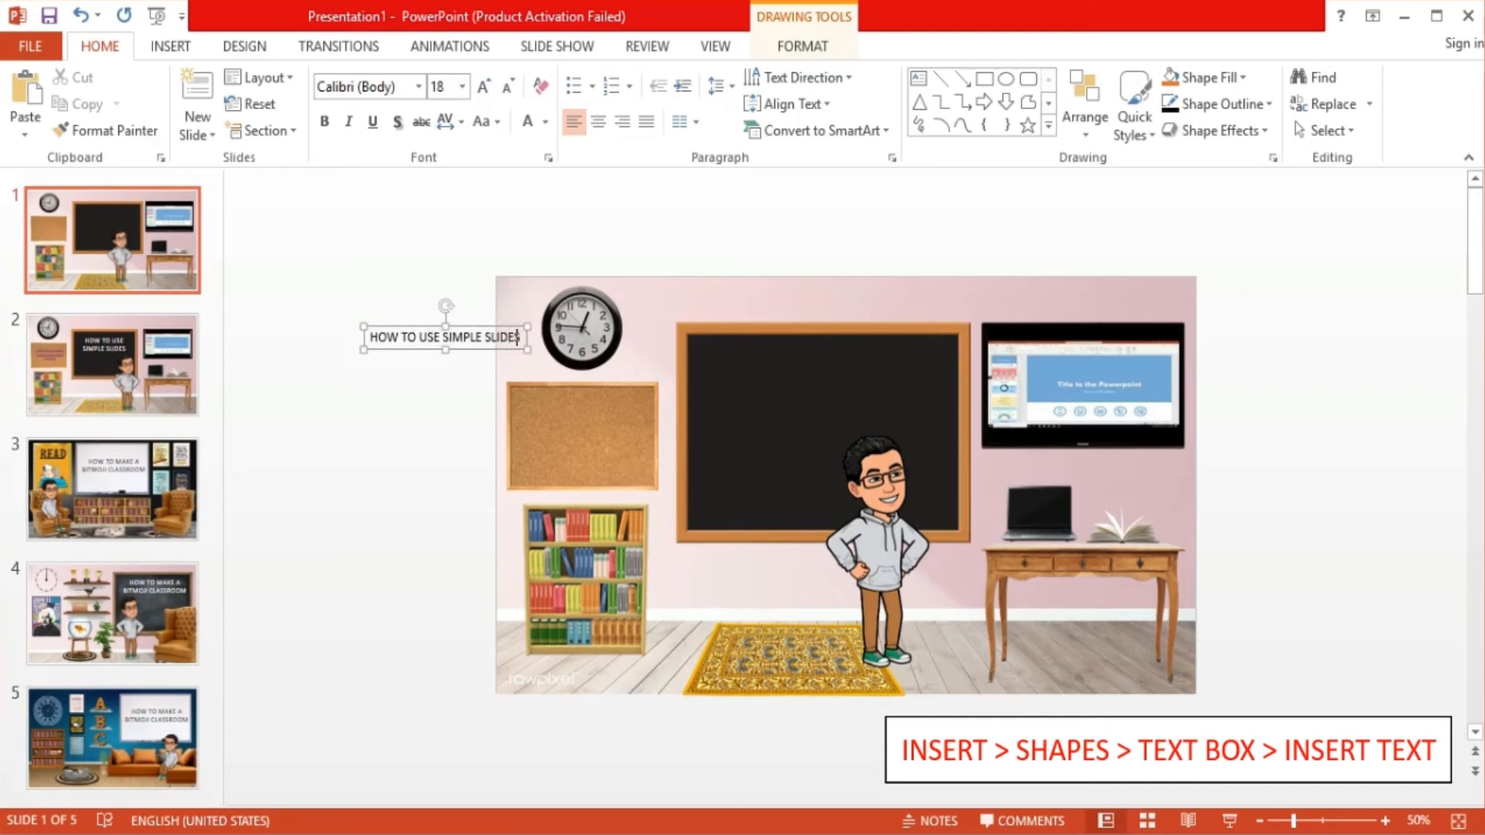
{"action": "left_click_drag", "start_coordinate": [445, 338], "coordinate": [823, 395]}
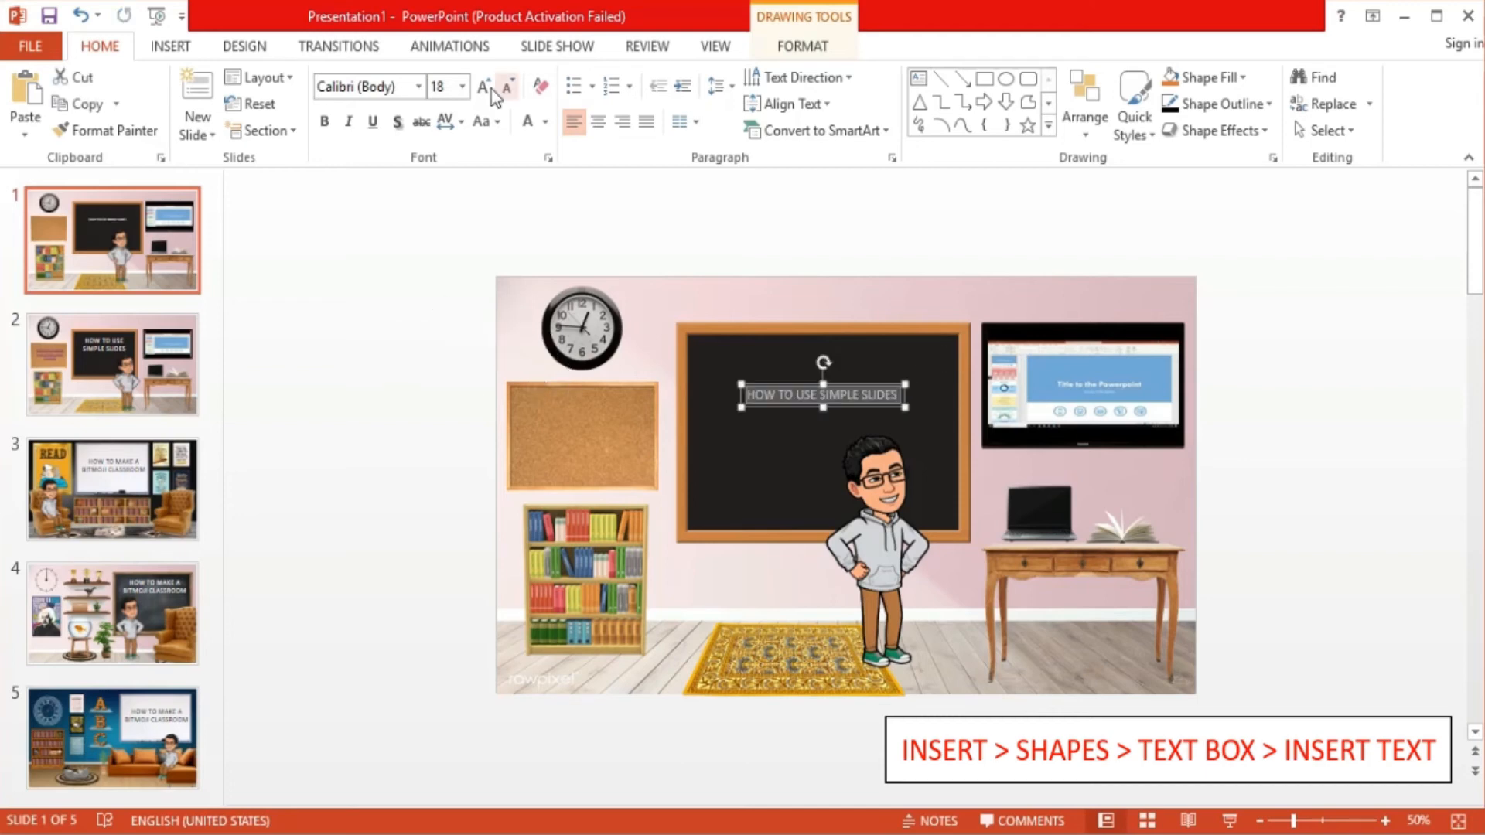
{"action": "left_click", "coordinate": [483, 85]}
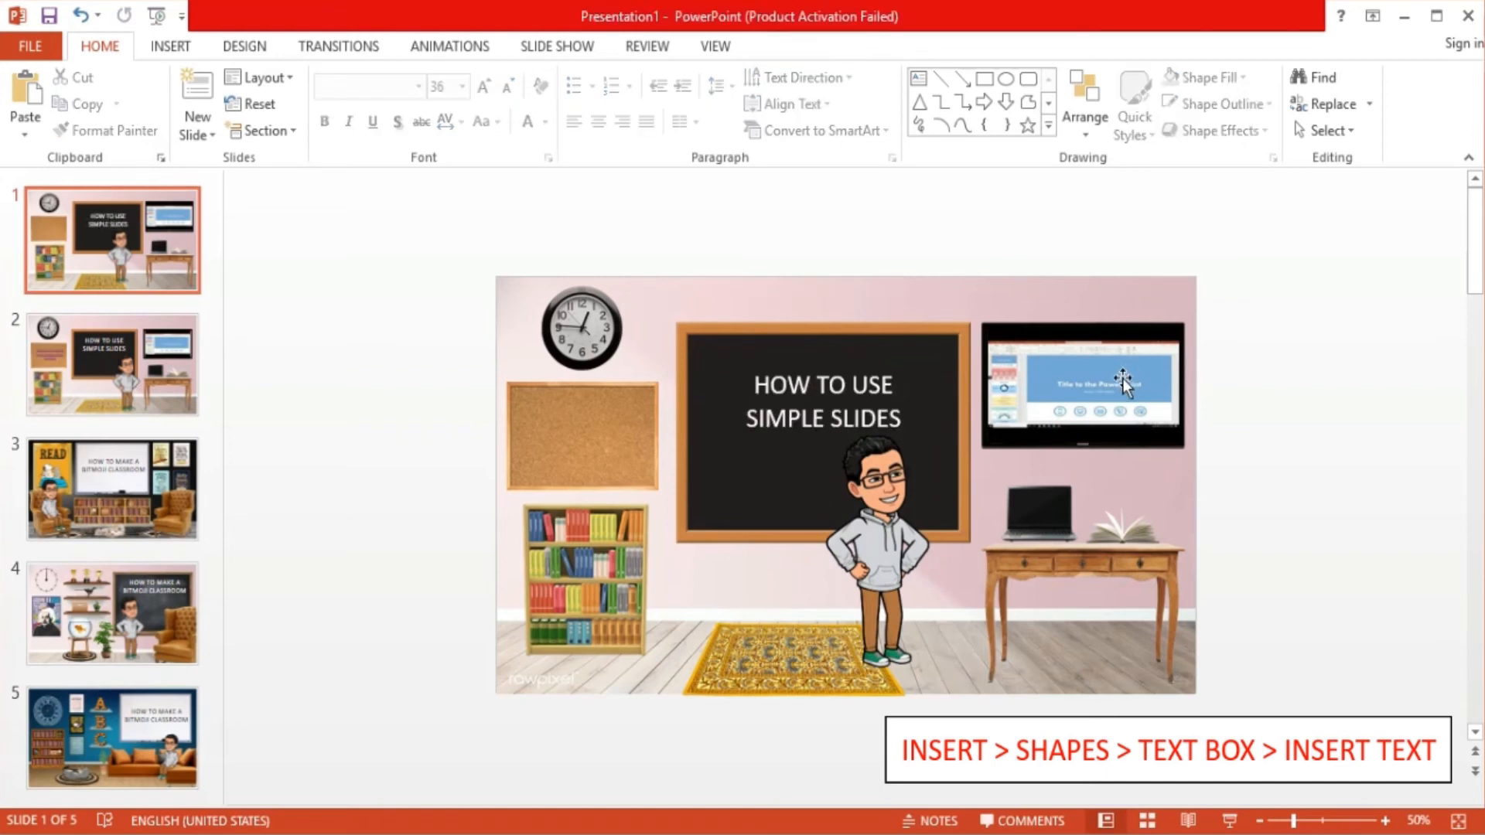
{"action": "mouse_move", "coordinate": [611, 468]}
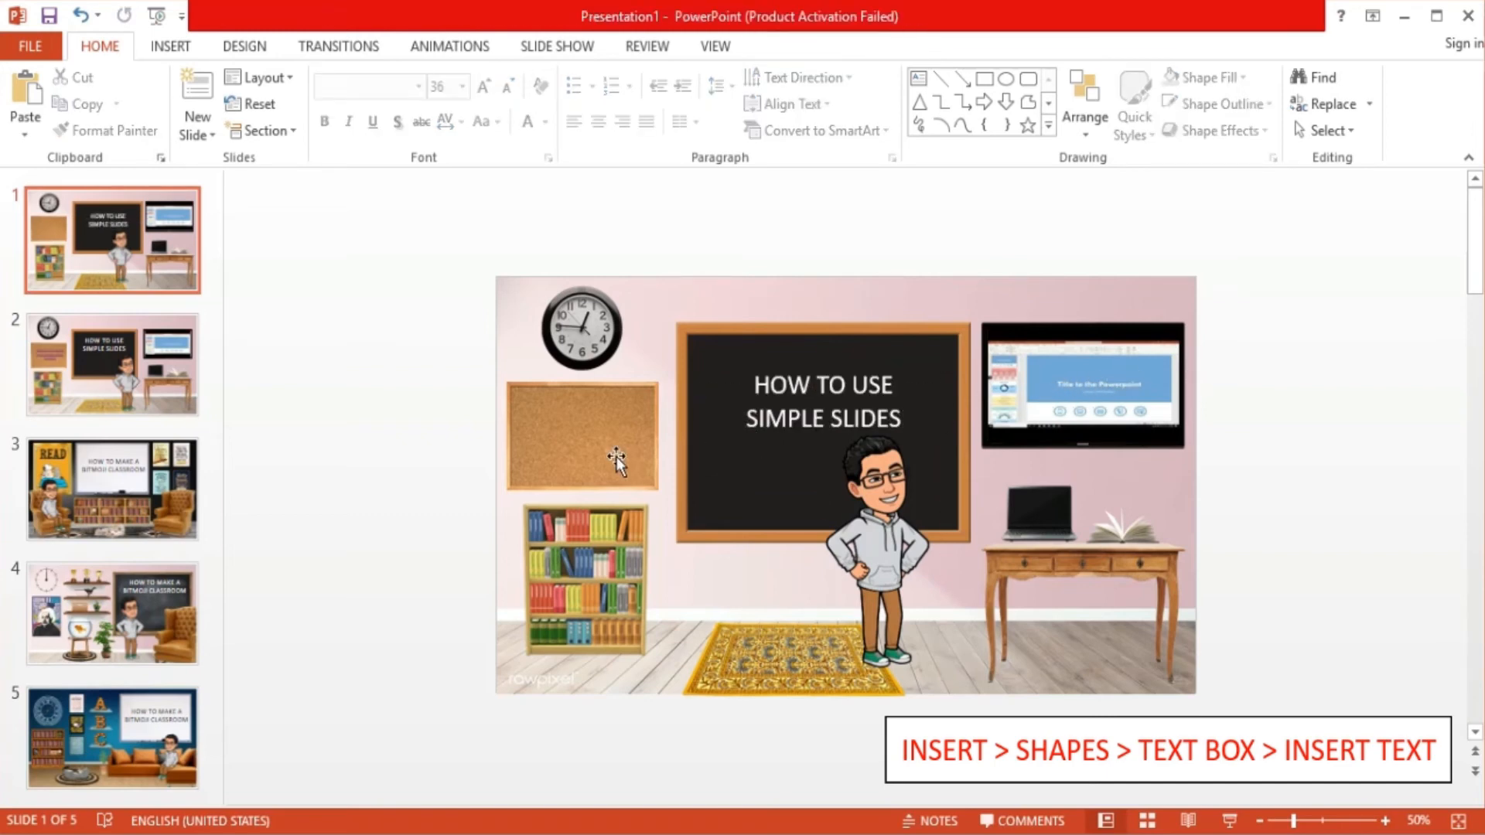
{"action": "left_click", "coordinate": [169, 47]}
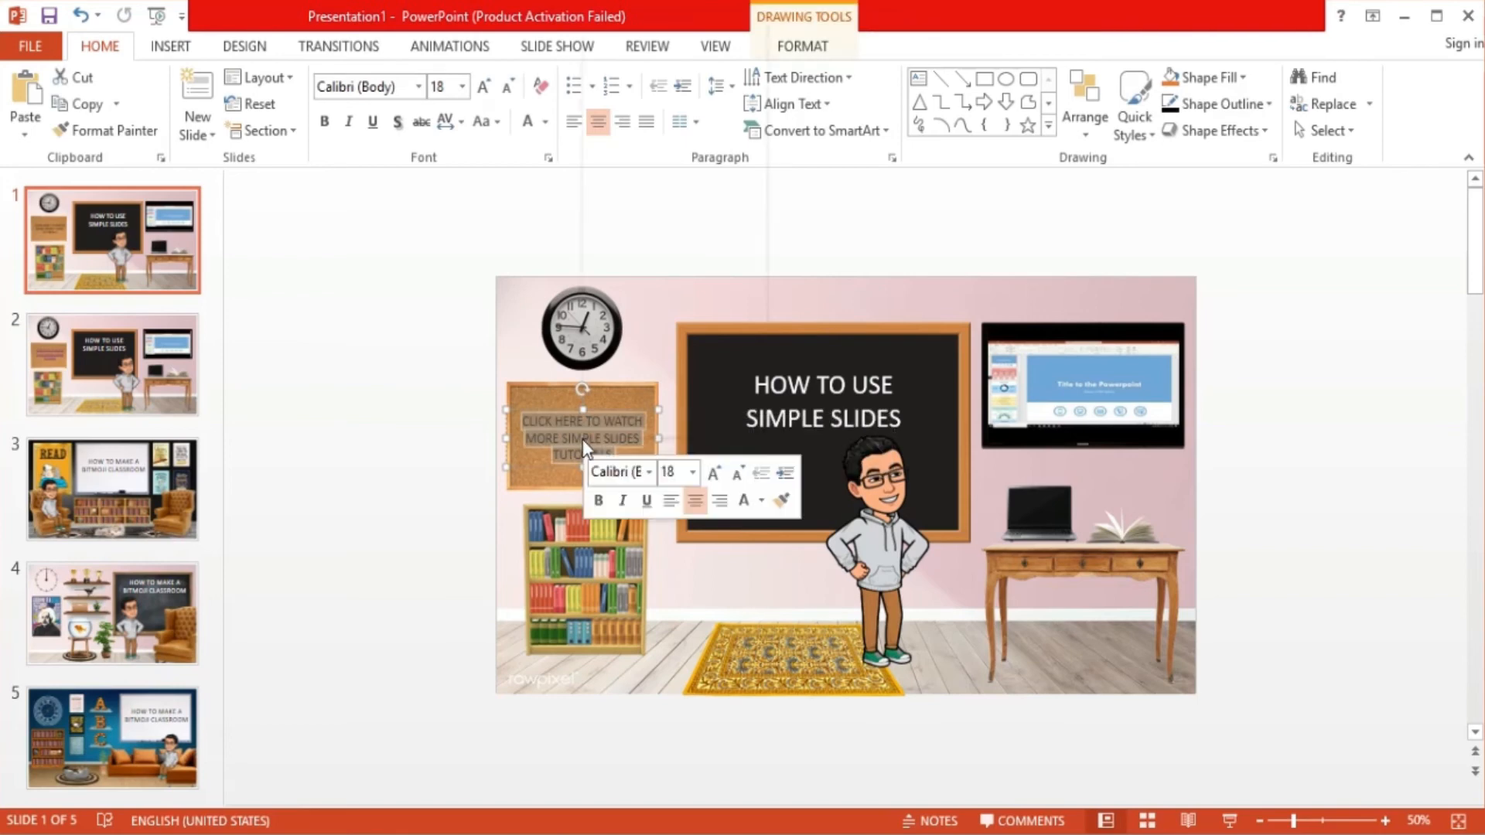
Open Hyperlink settings for the corkboard text 'CLICK HERE TO WATCH MORE SIMPLE SLIDES TUTORIALS'
{"action": "right_click", "coordinate": [582, 447]}
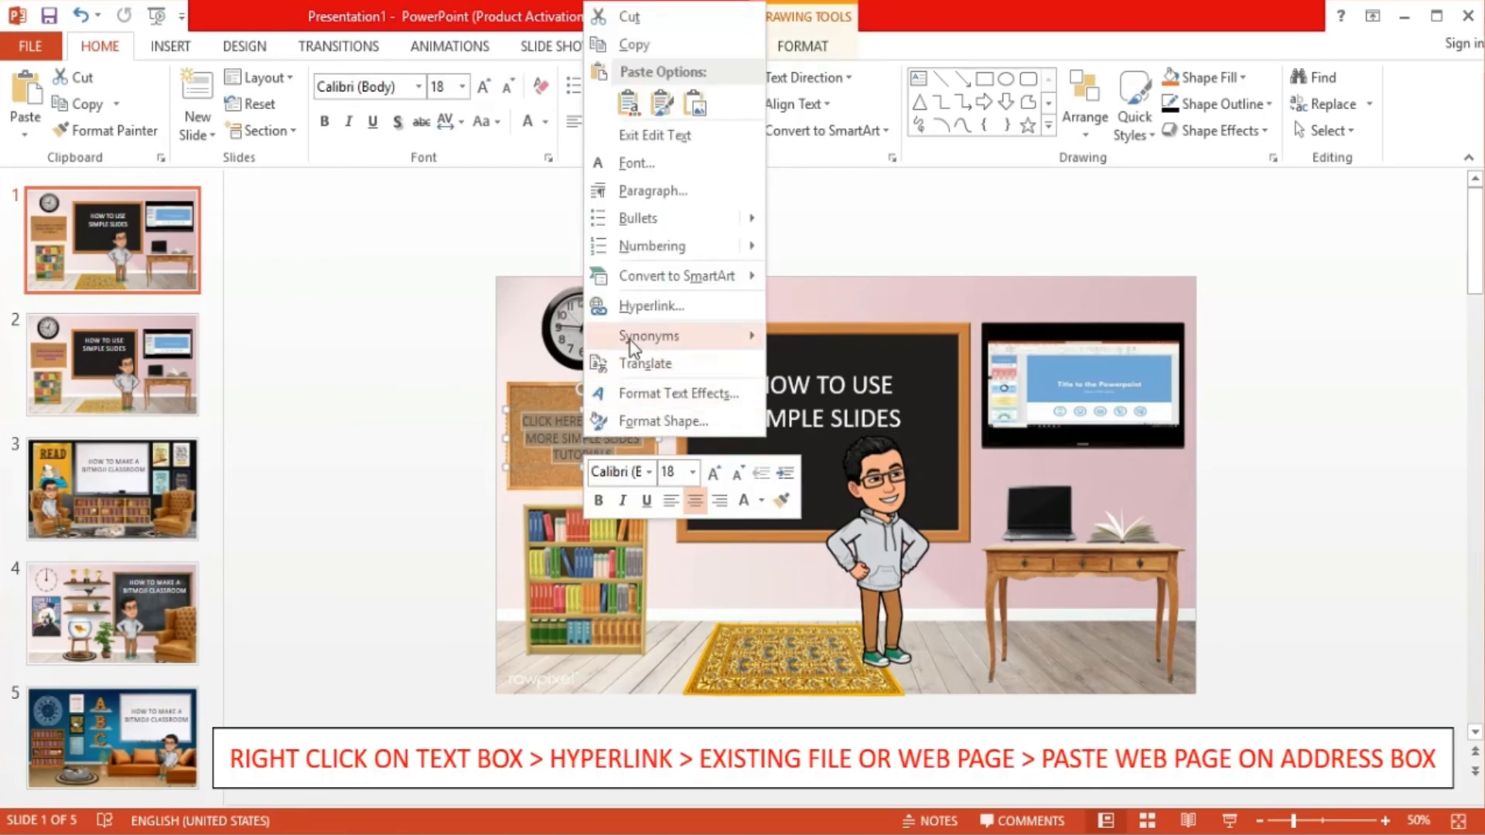
{"action": "left_click", "coordinate": [651, 306]}
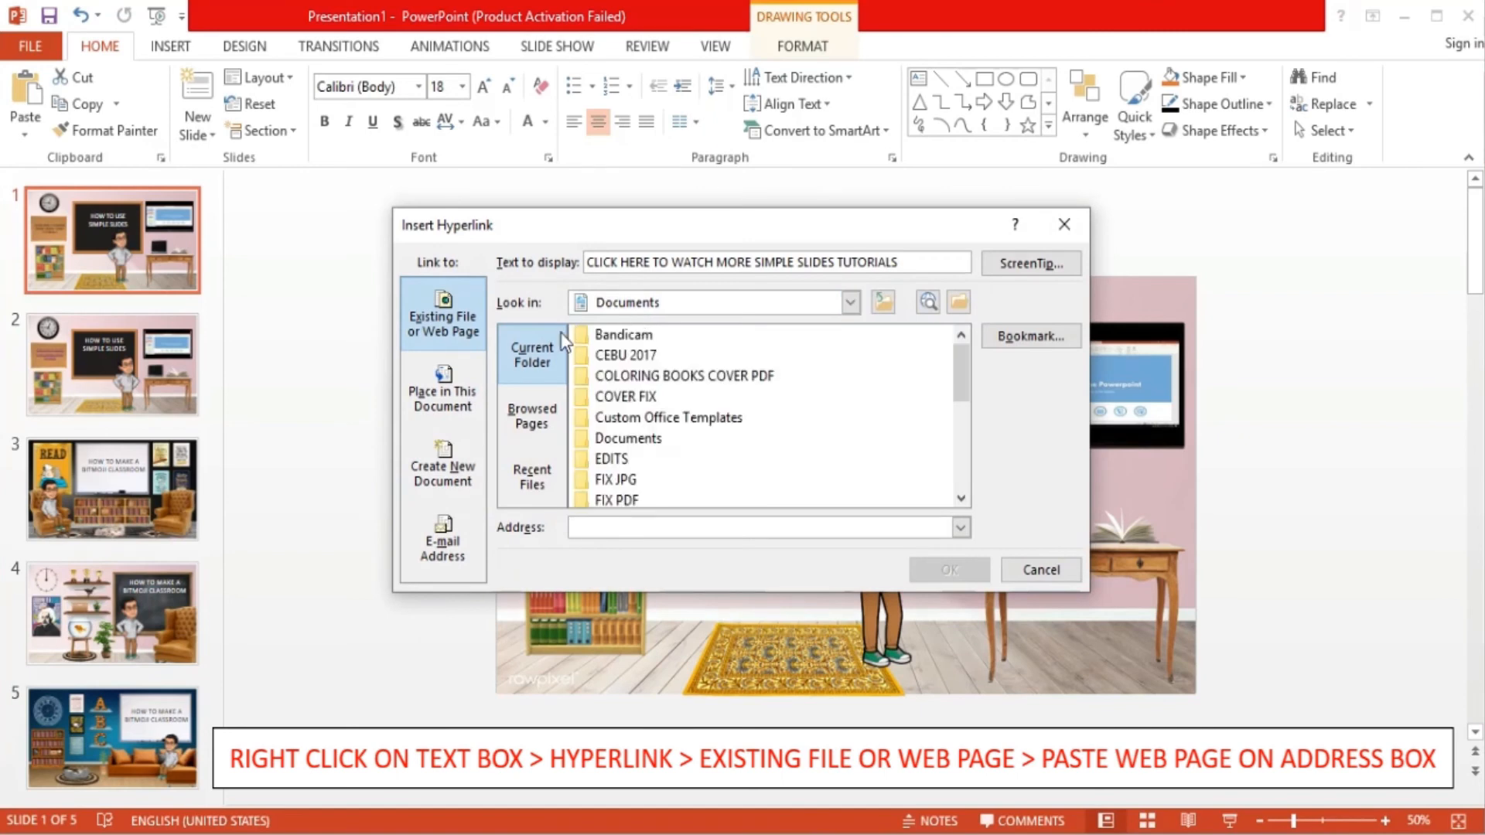
{"action": "mouse_move", "coordinate": [444, 344]}
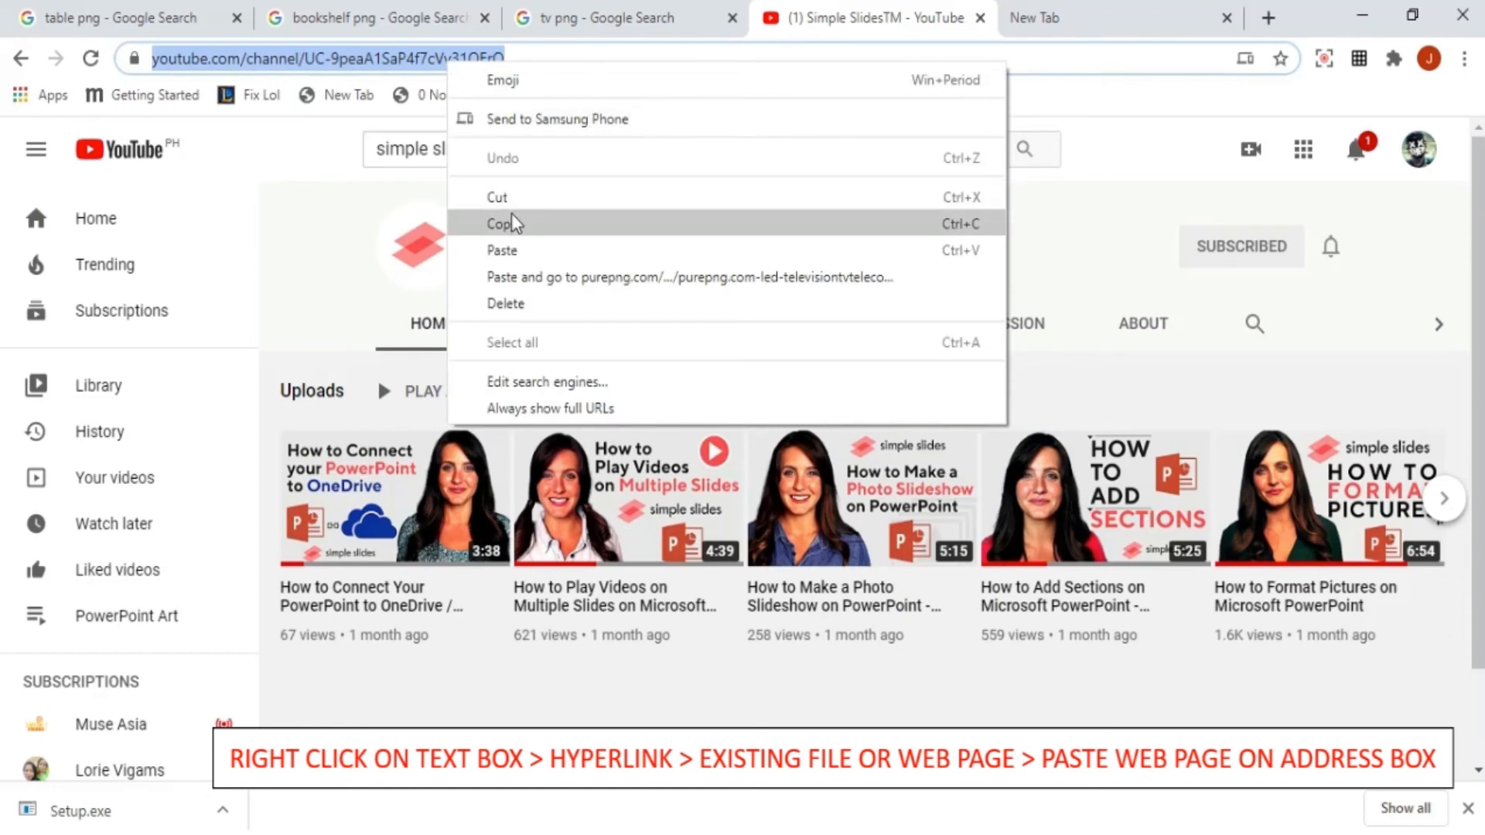
{"action": "left_click", "coordinate": [499, 223]}
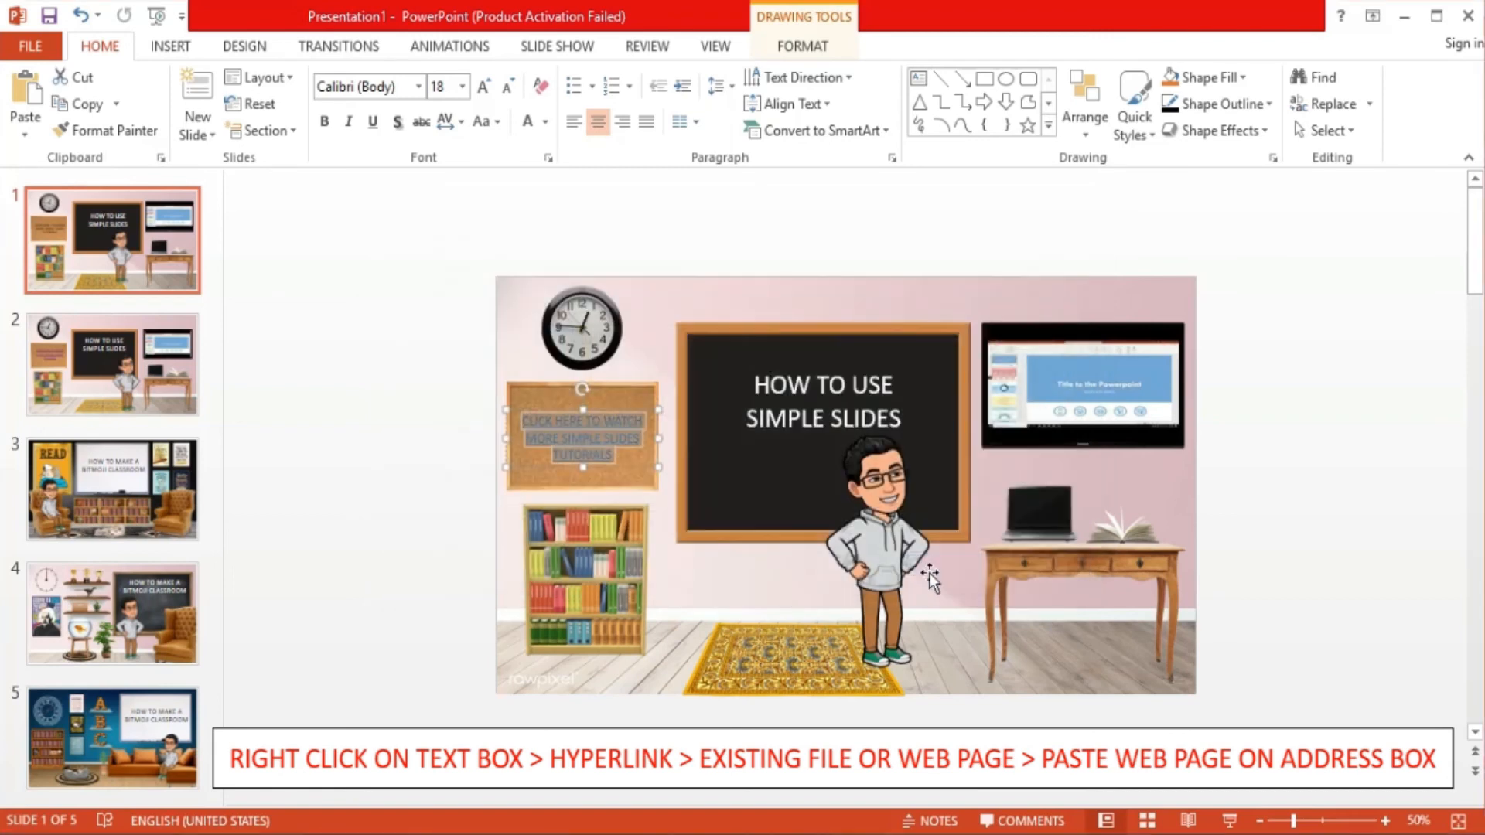
Deselect the corkboard text to reveal the finished blue underlined channel link
{"action": "left_click", "coordinate": [376, 480]}
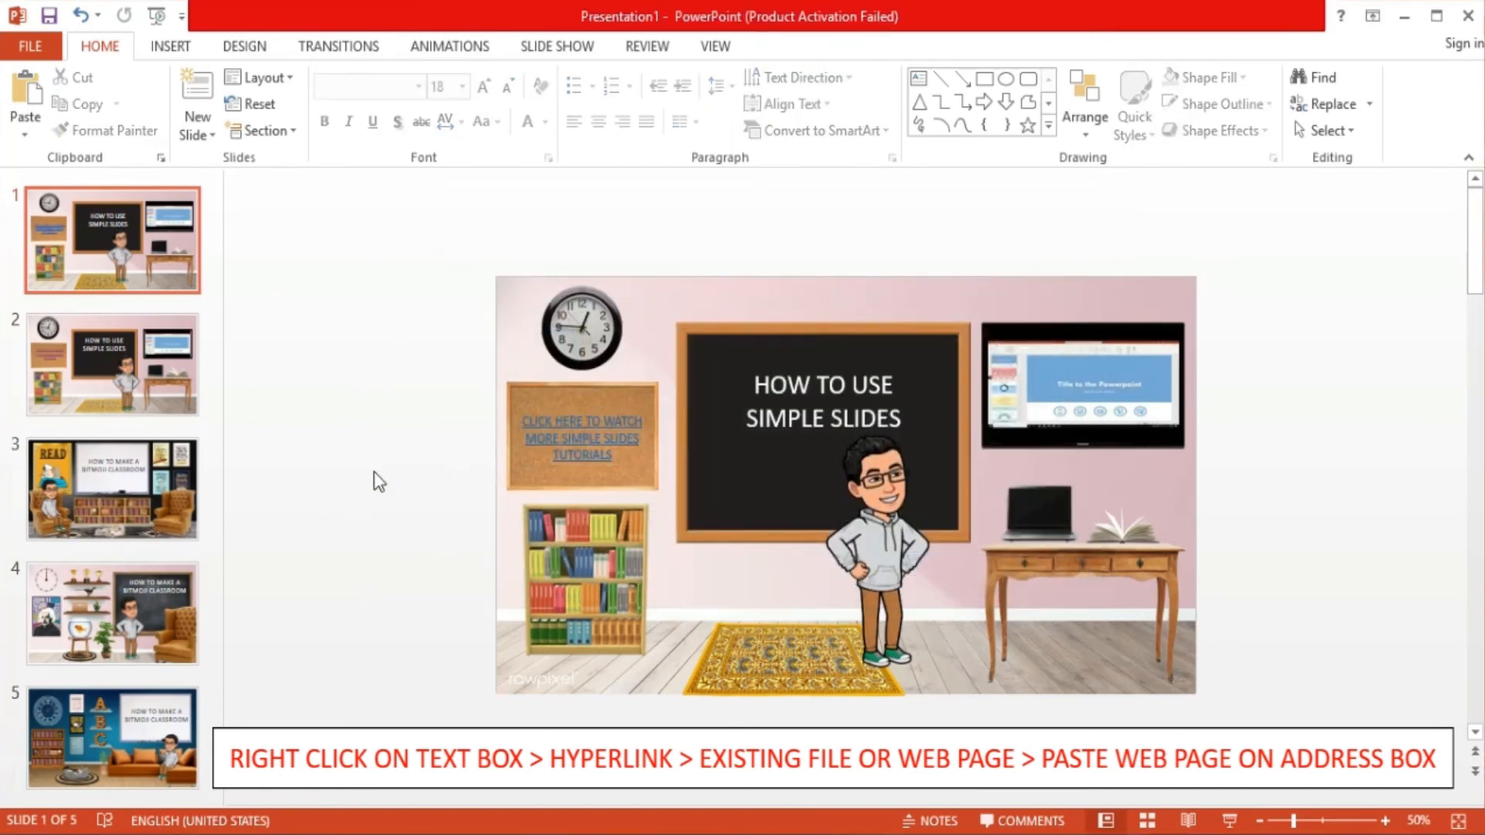
{"action": "mouse_move", "coordinate": [362, 492]}
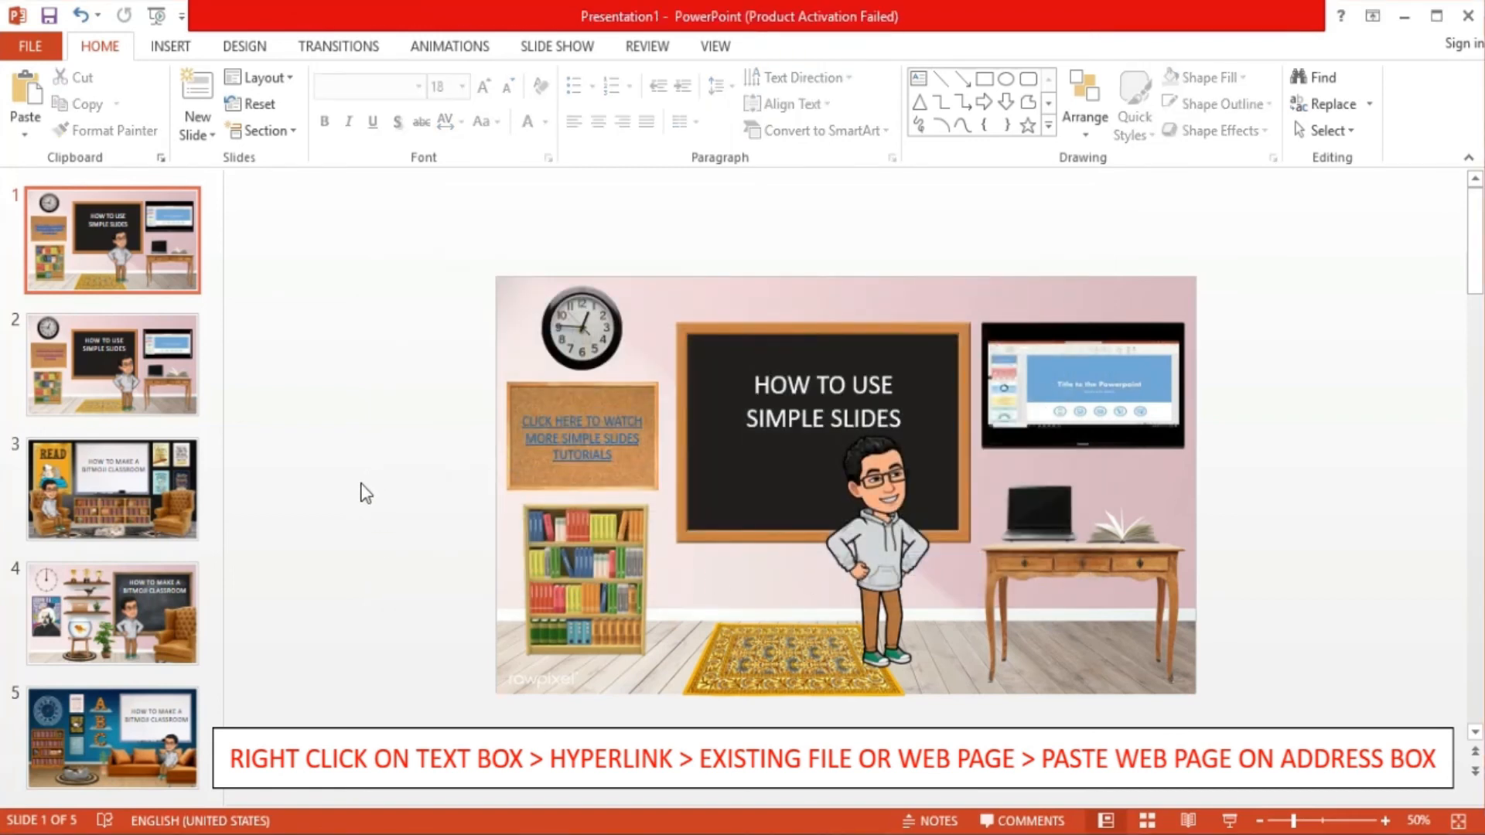
{"action": "mouse_move", "coordinate": [346, 510]}
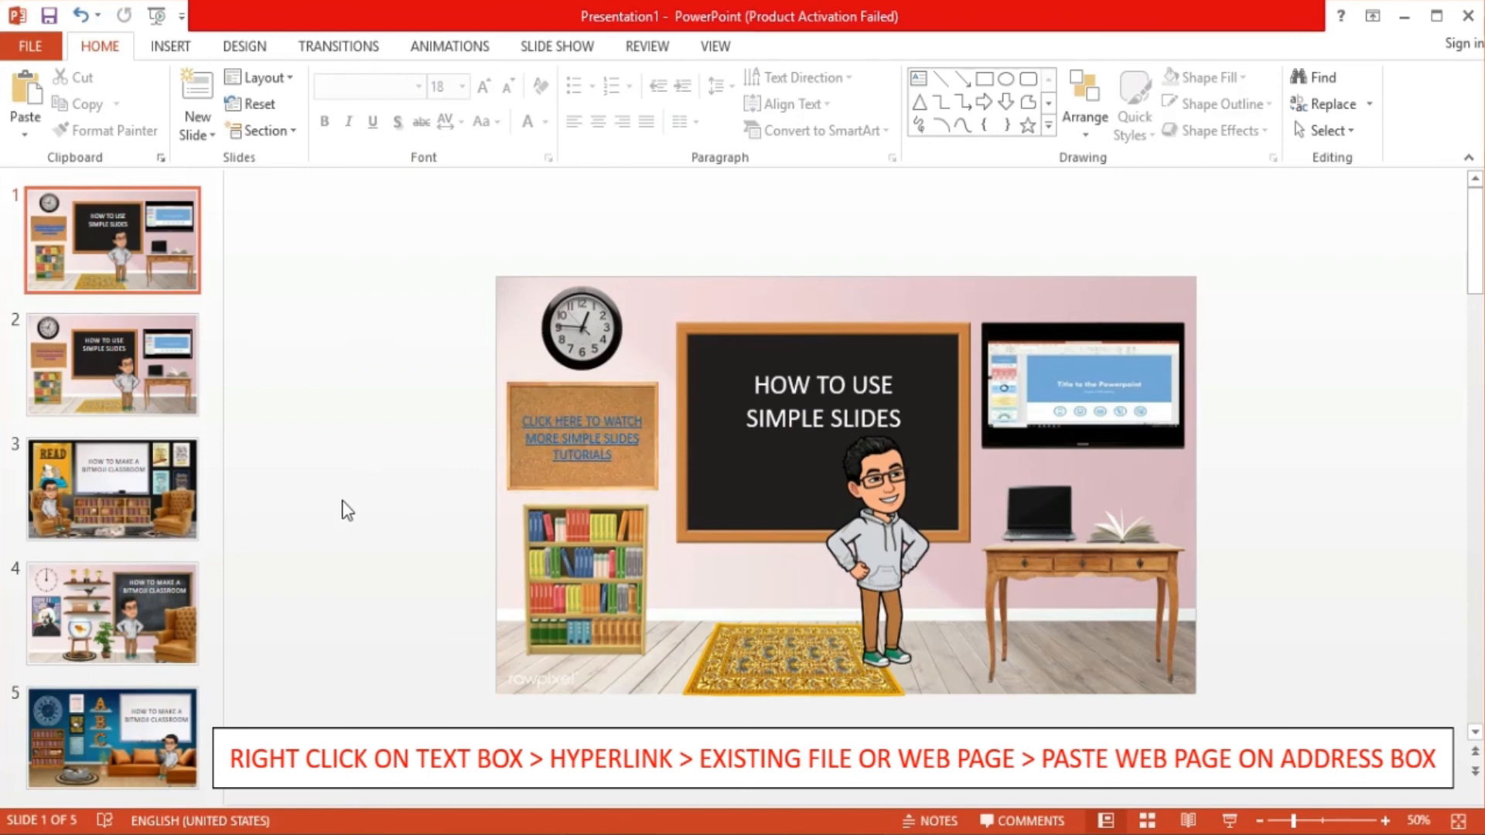
{"action": "mouse_move", "coordinate": [325, 521]}
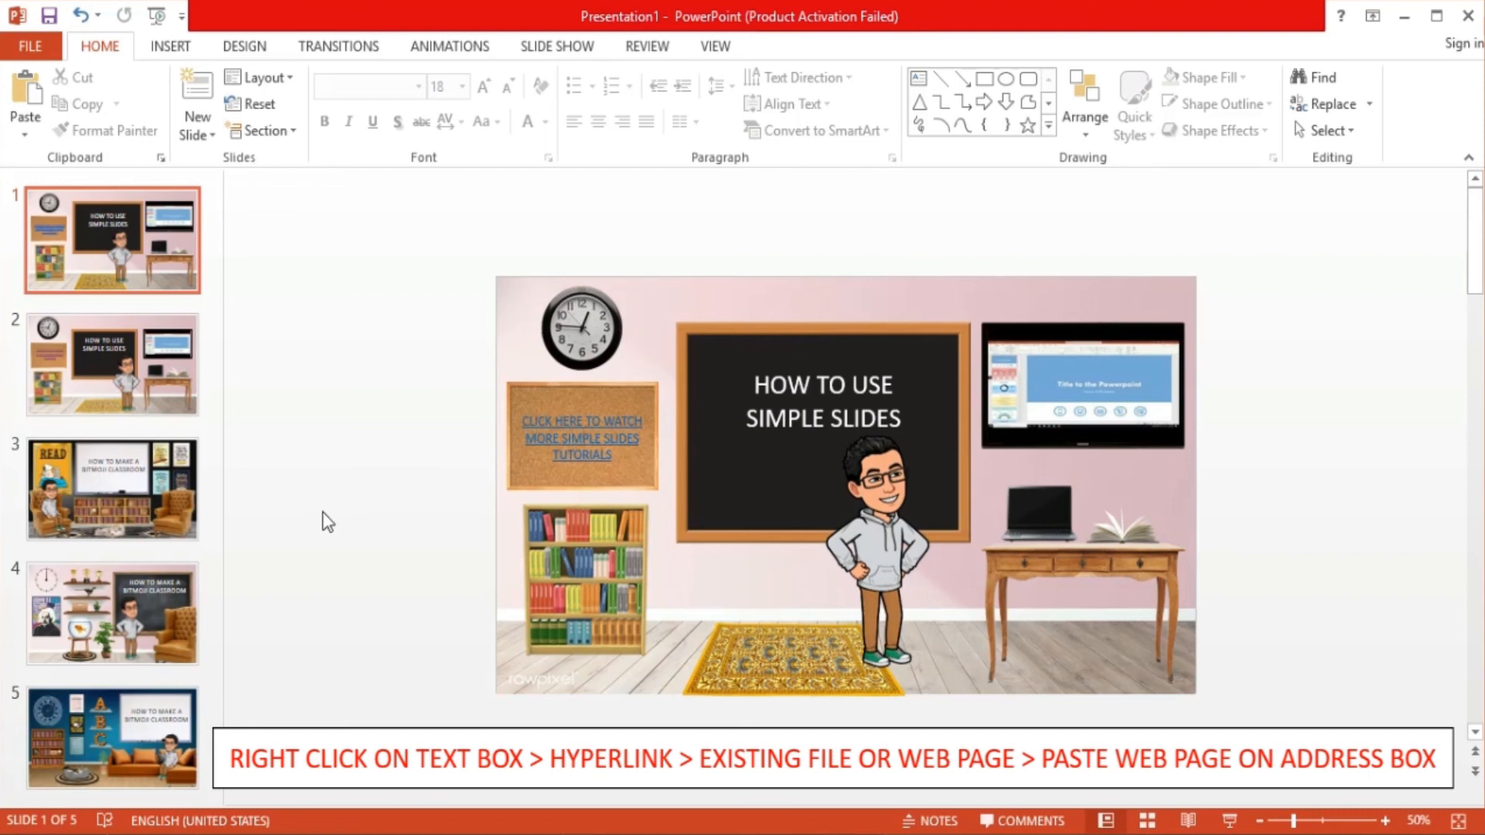